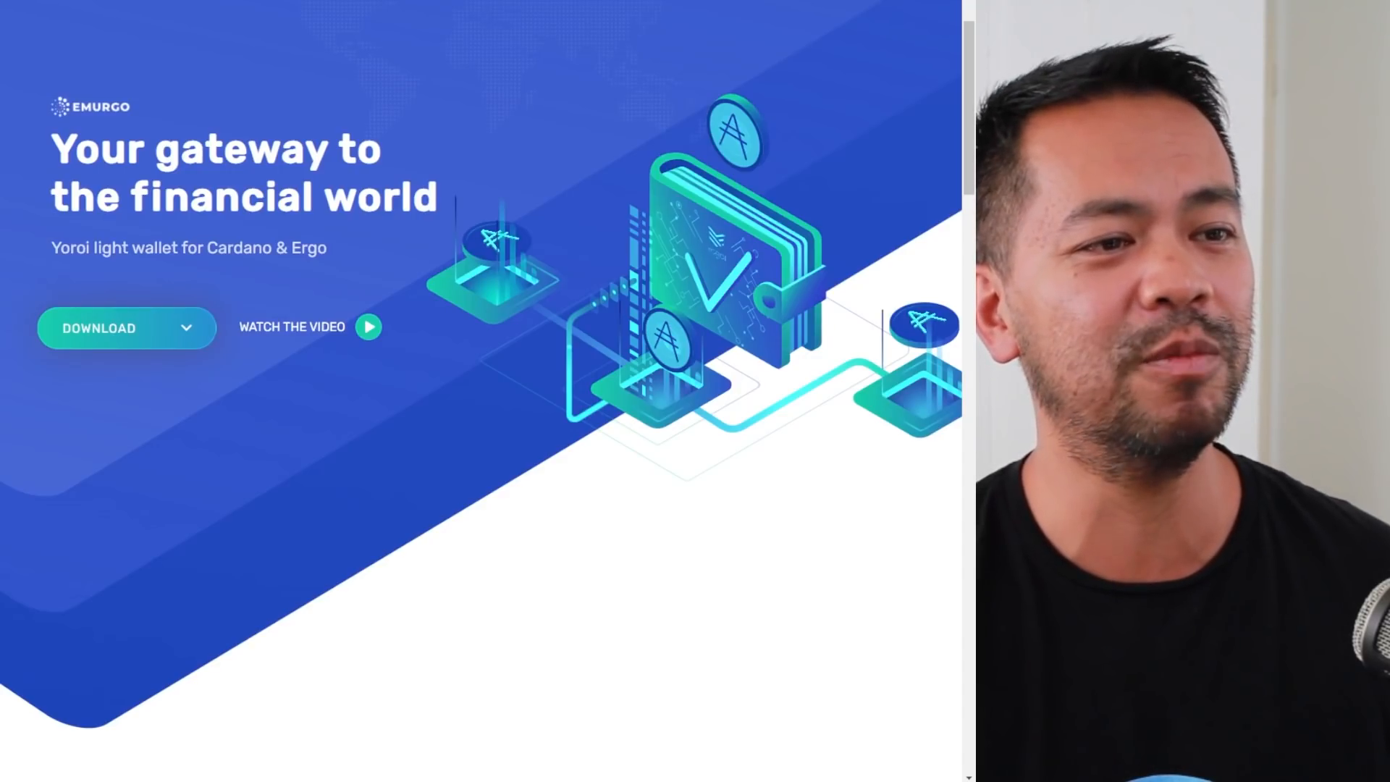
# Add the ccvault.io extension to Brave and browse the related Cardano wallet extensions.
pyautogui.click(99, 327)
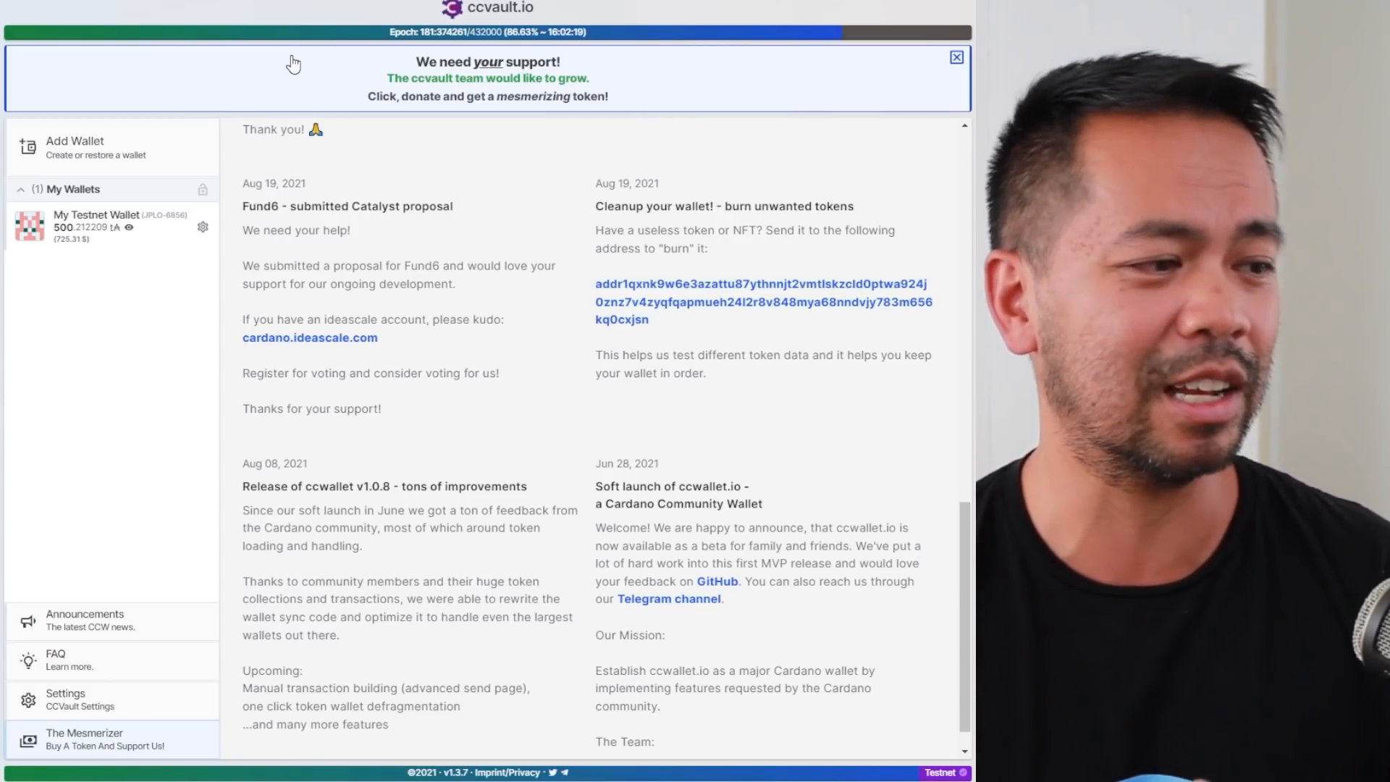
pyautogui.moveTo(375, 343)
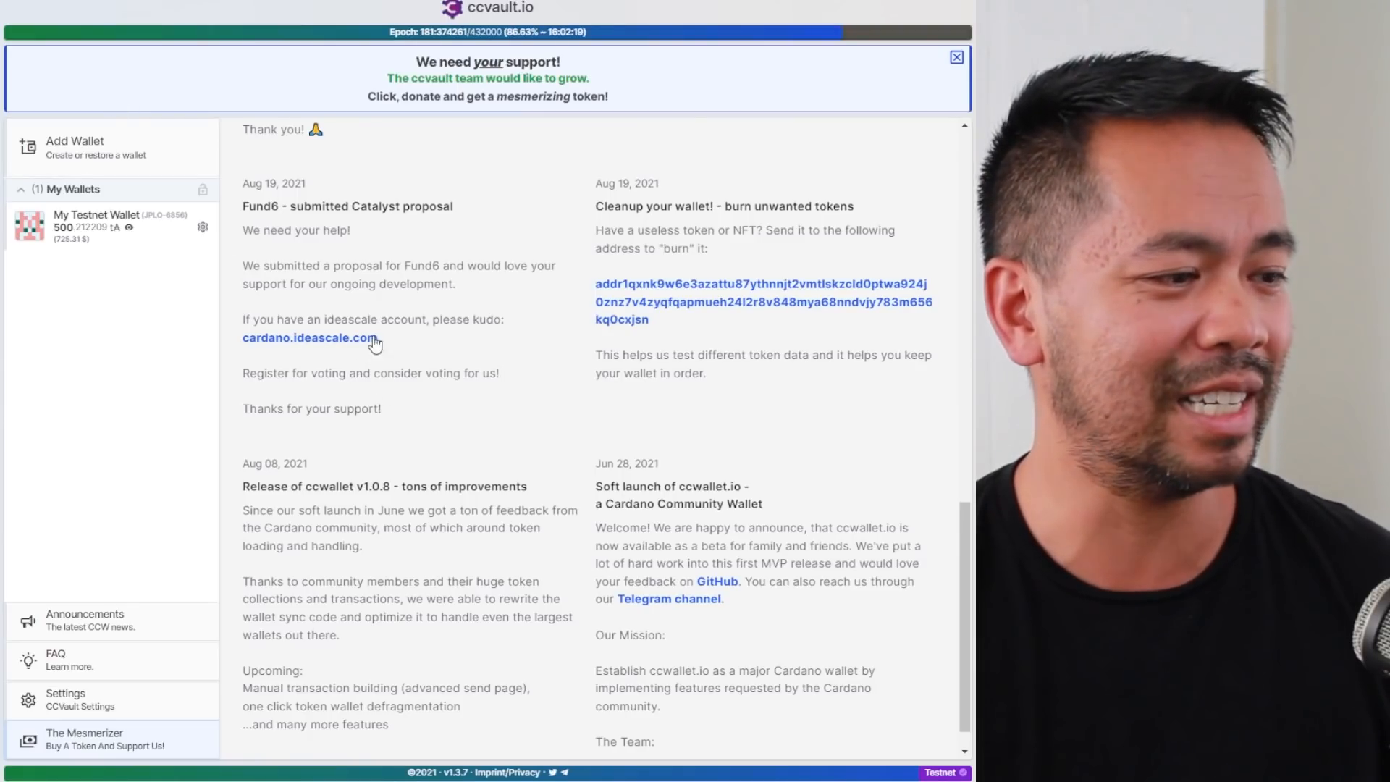
pyautogui.moveTo(441, 370)
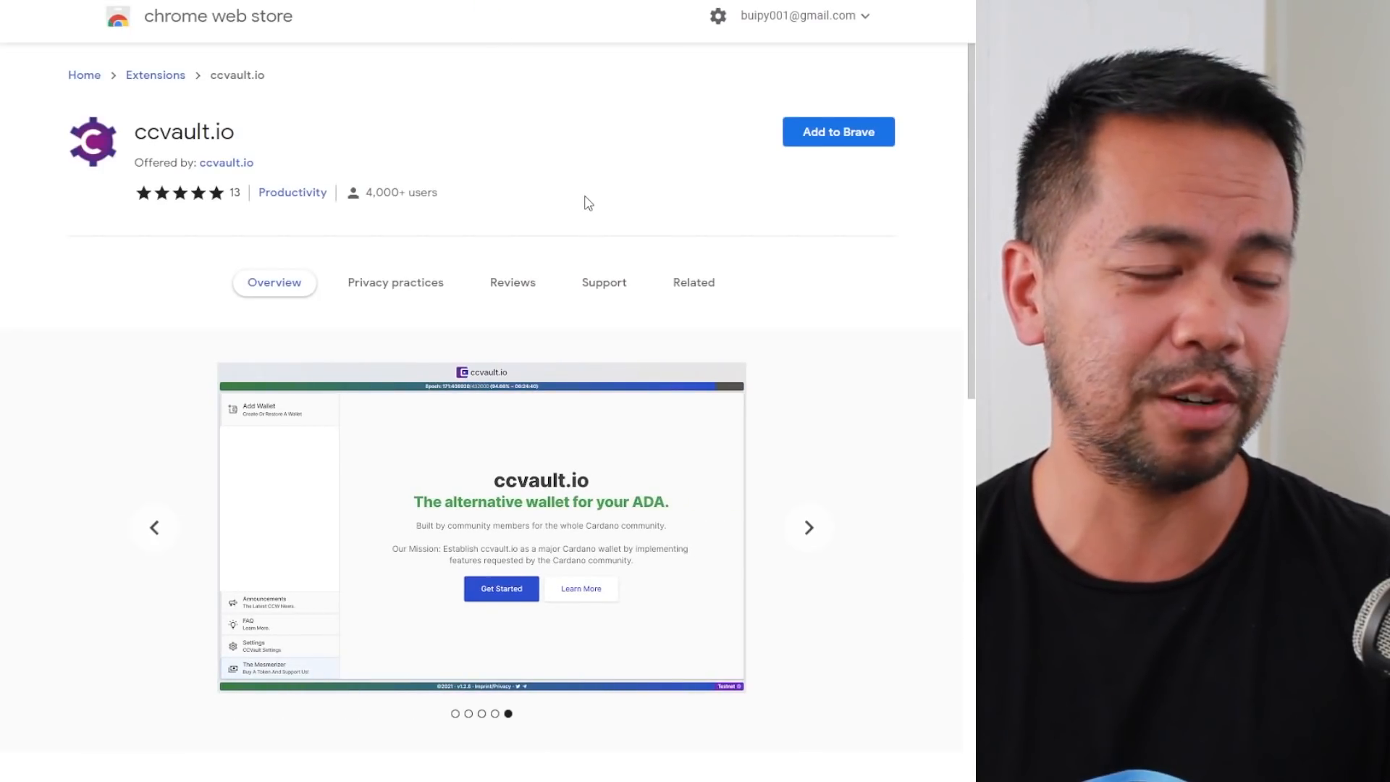
pyautogui.moveTo(877, 198)
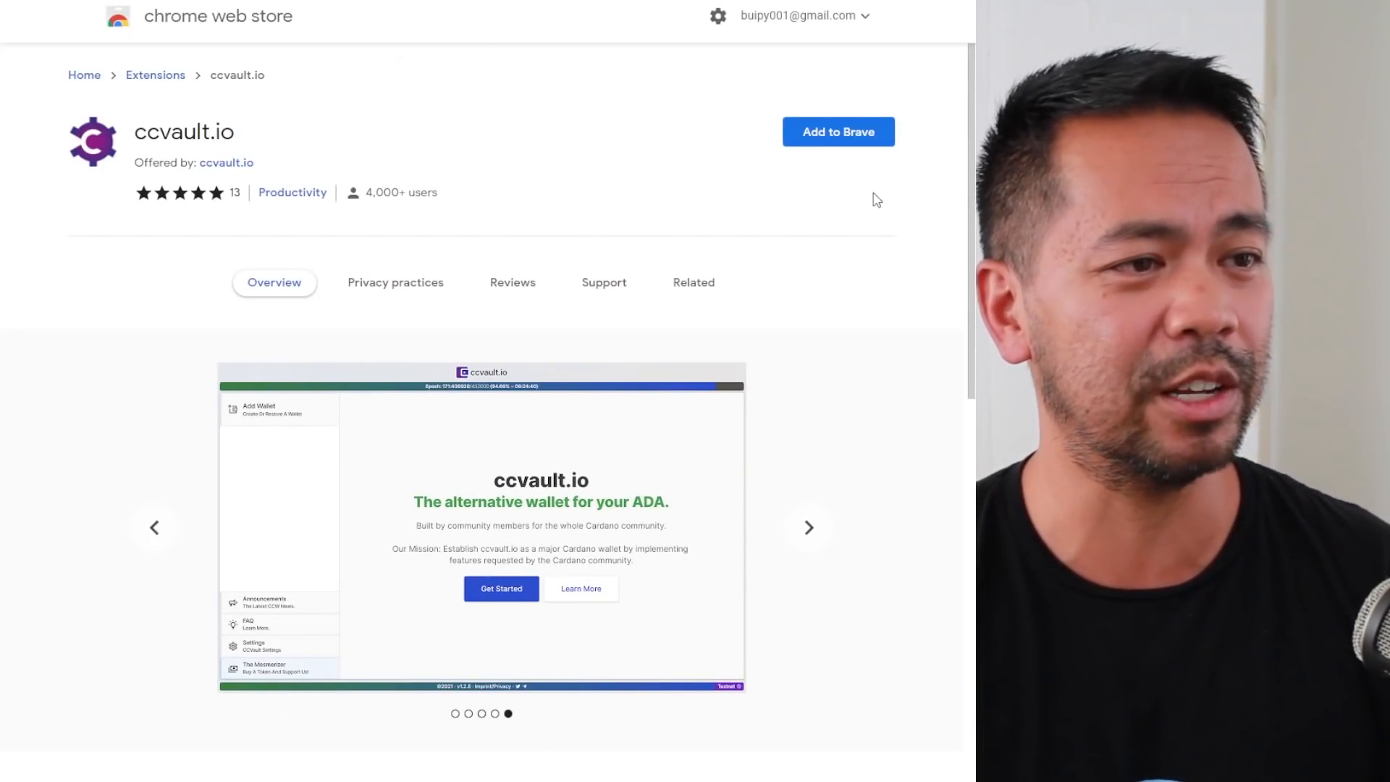
pyautogui.click(837, 131)
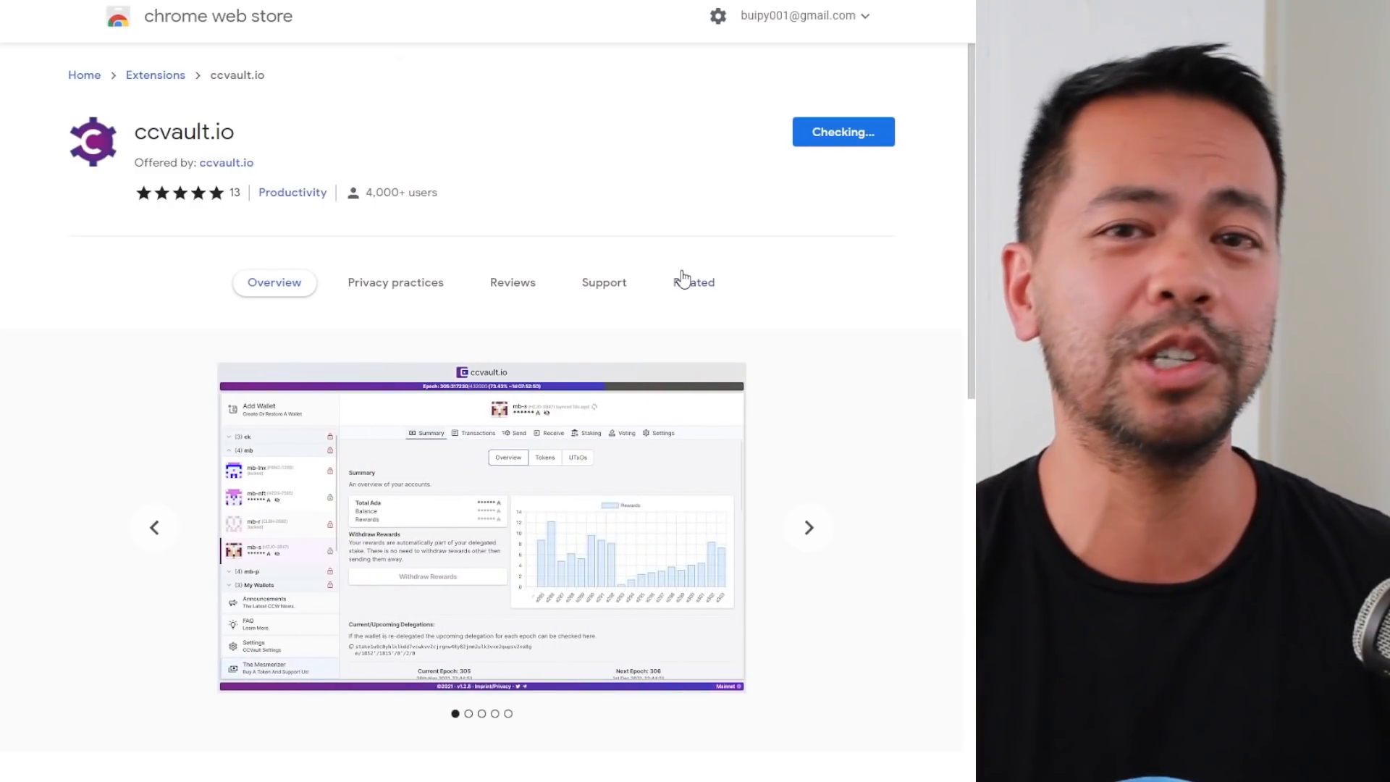
pyautogui.click(695, 281)
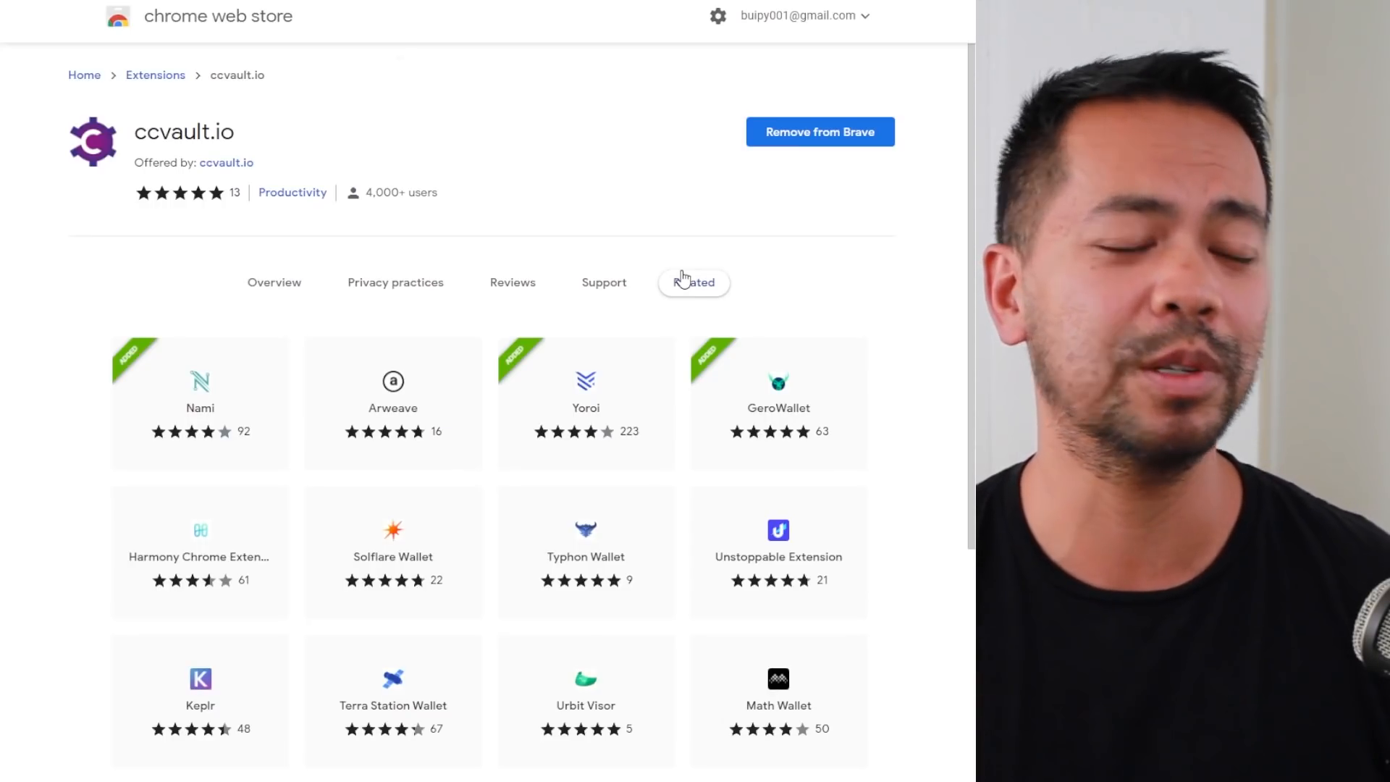
pyautogui.click(694, 282)
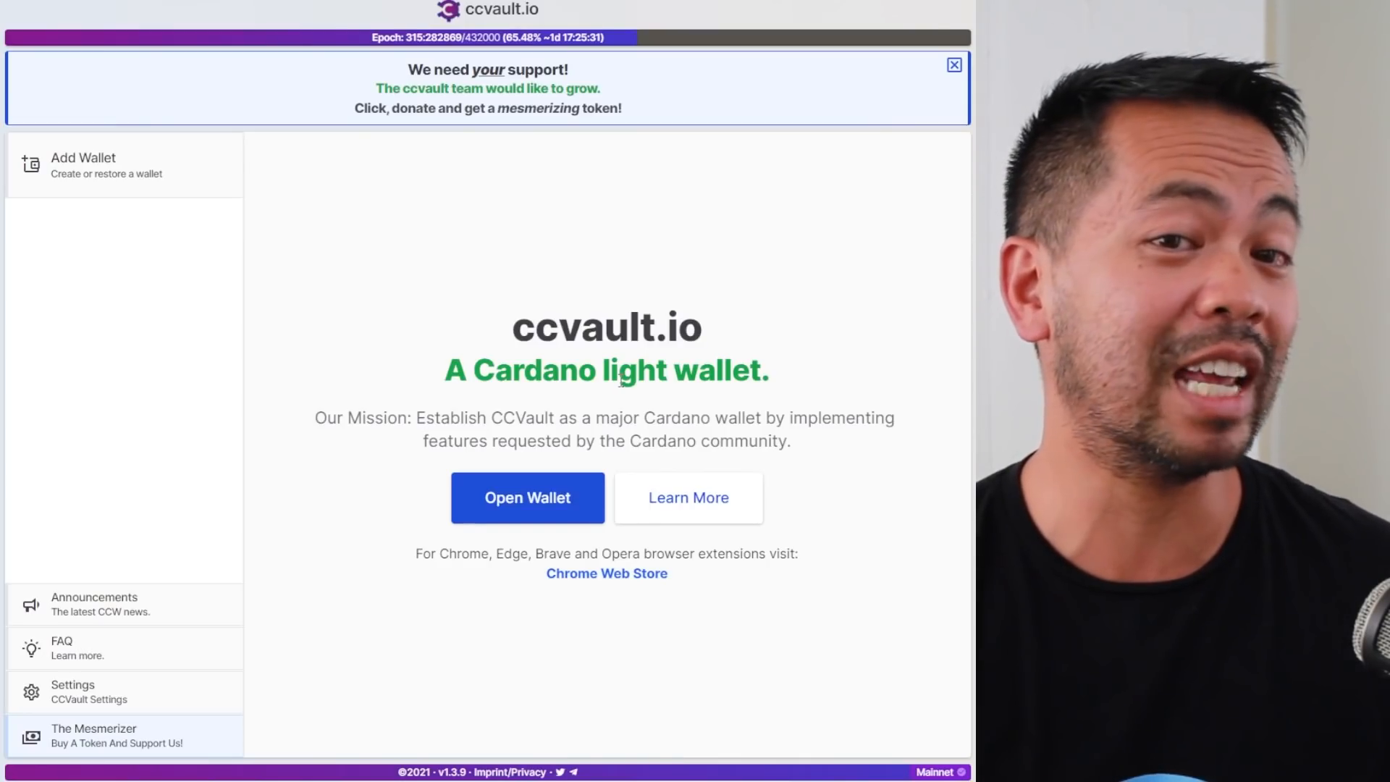
# Open ccvault.io and choose to restore an existing wallet from its recovery phrase.
pyautogui.click(526, 497)
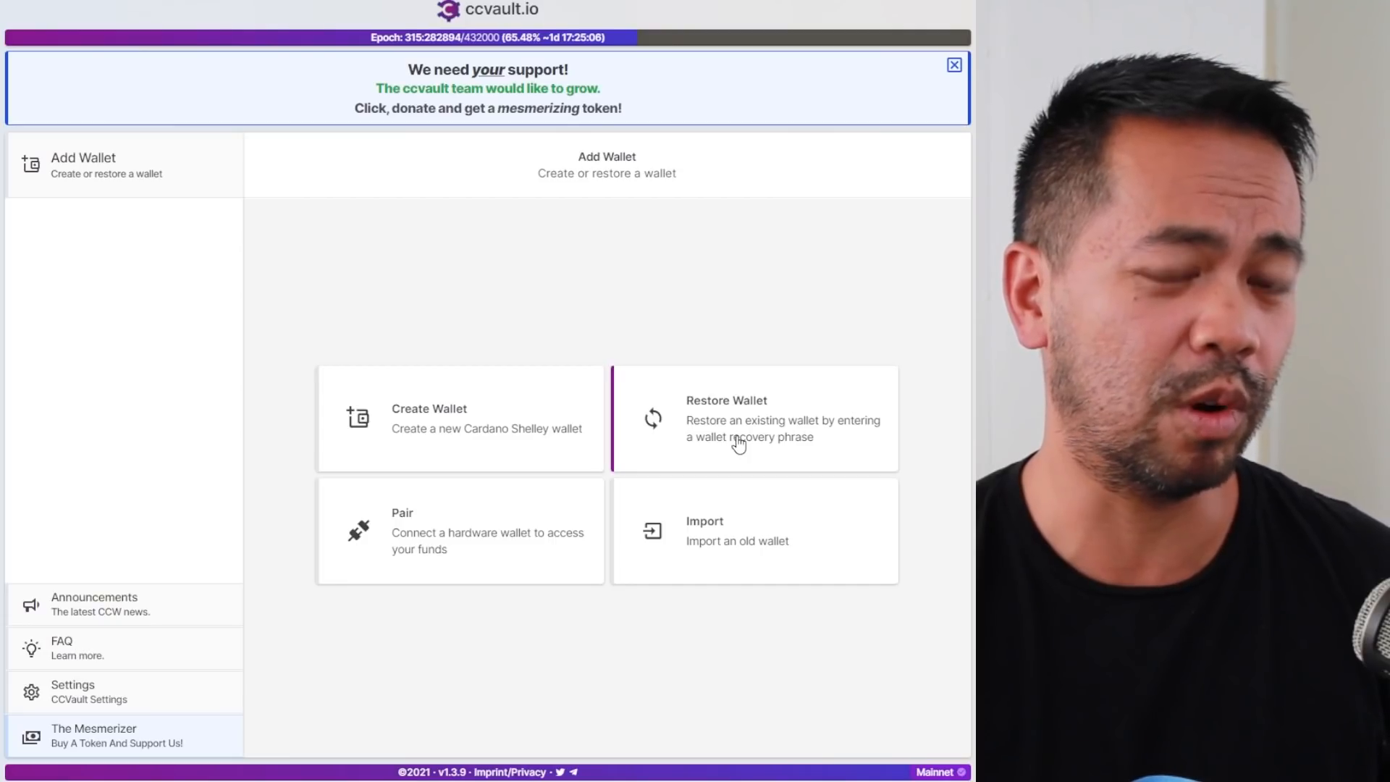
pyautogui.moveTo(386, 564)
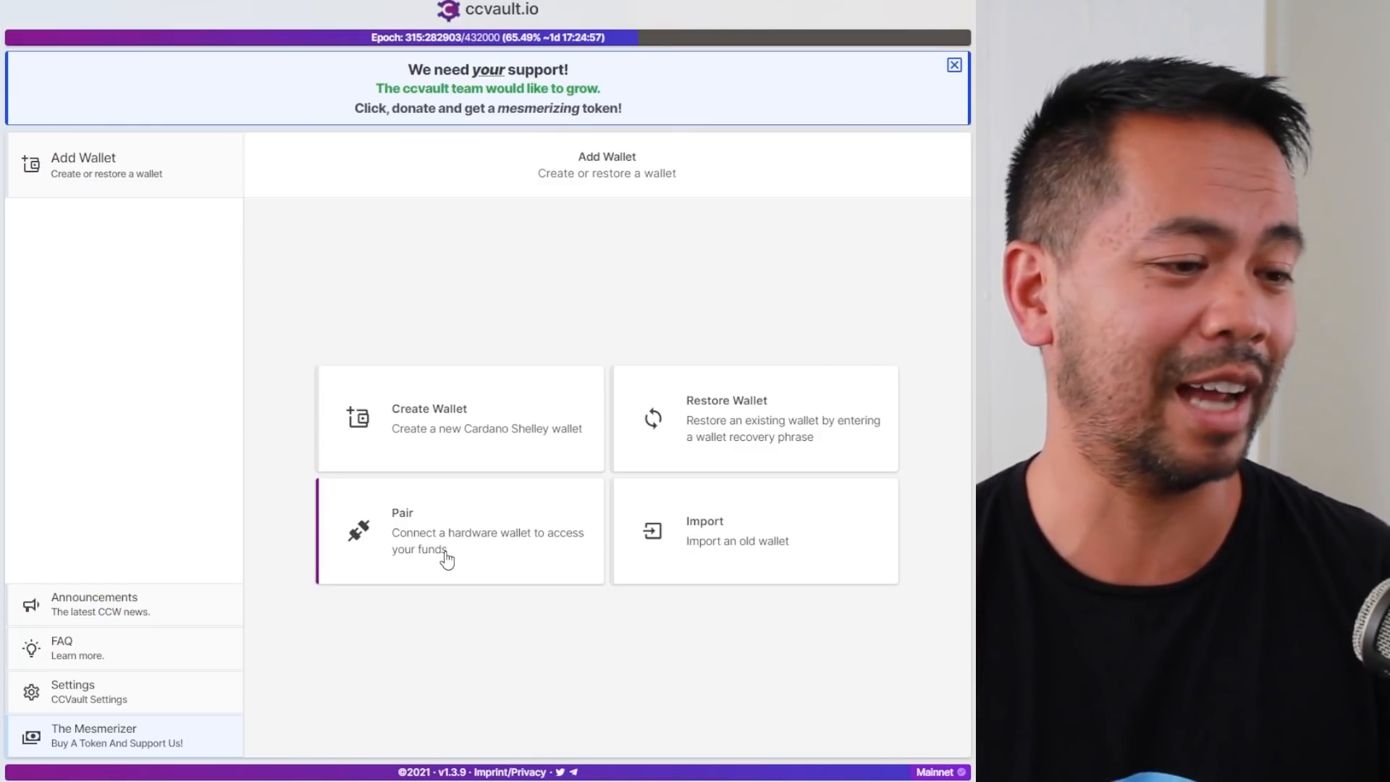
pyautogui.click(754, 418)
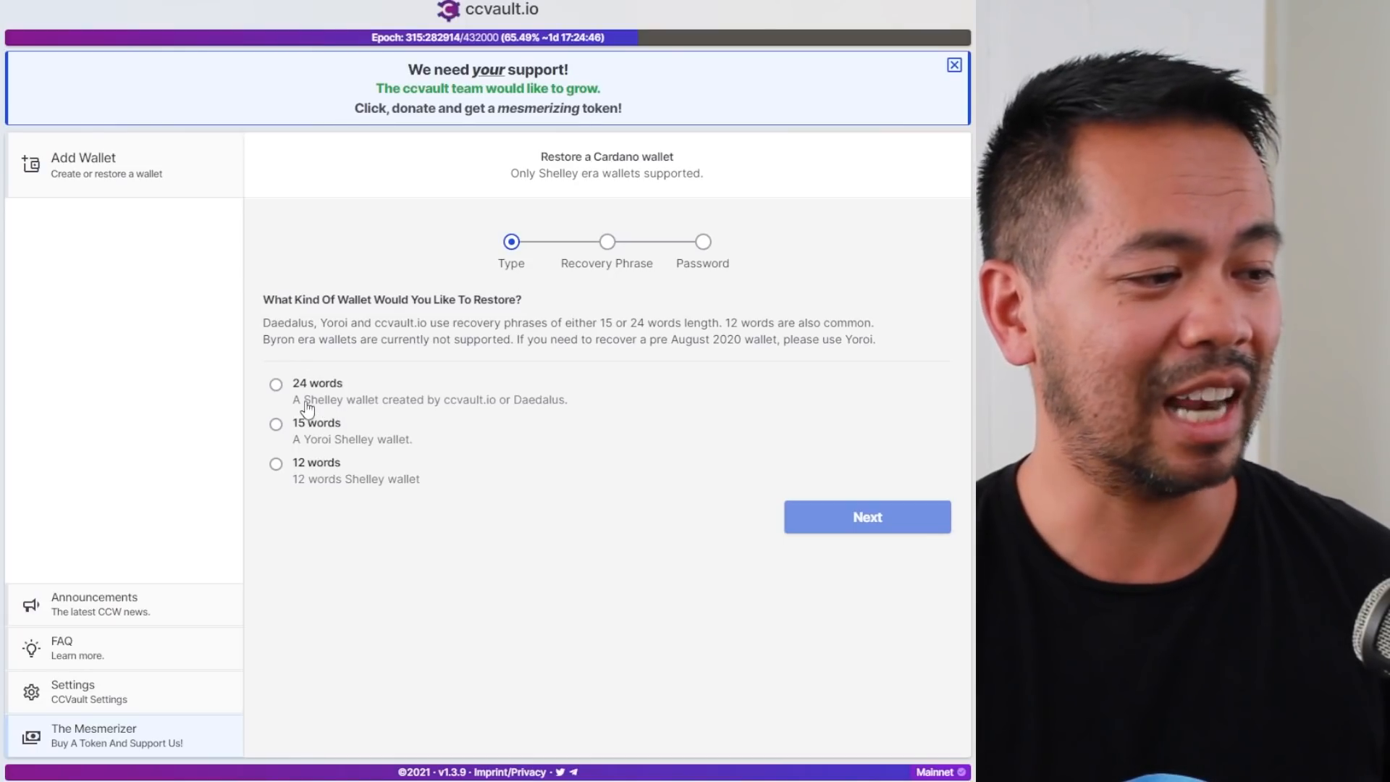
# Restore a 24-word recovery phrase wallet named F2LB with a spending password, and save it.
pyautogui.click(276, 383)
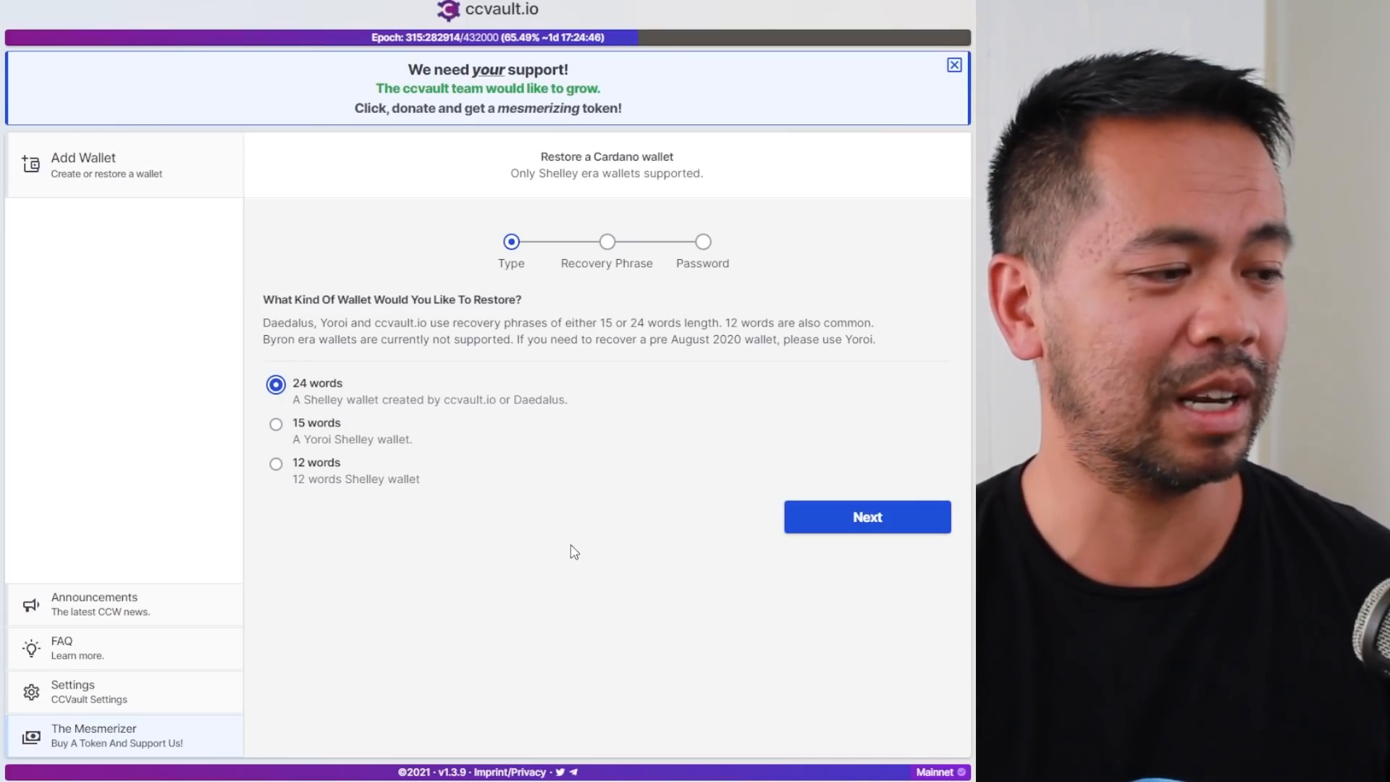
pyautogui.click(866, 517)
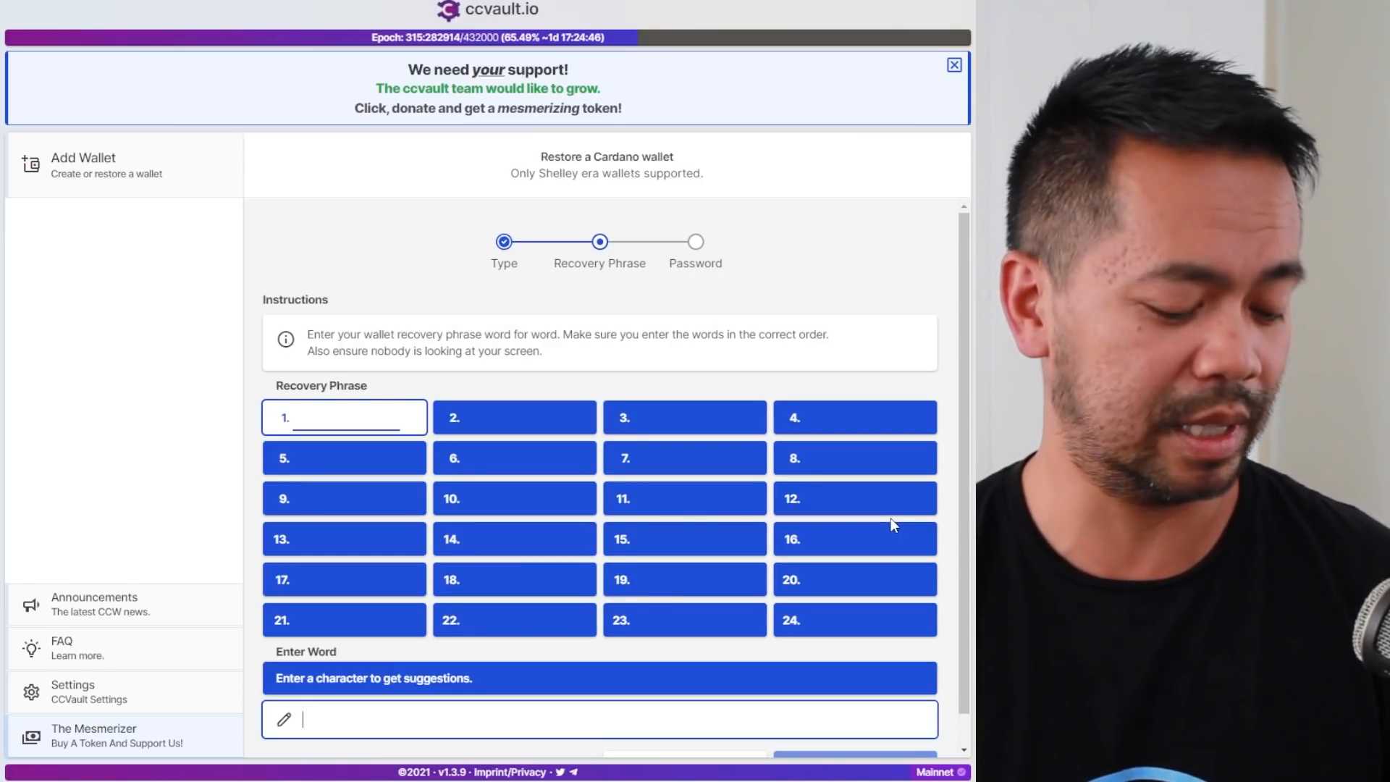
pyautogui.write('isjsjs')
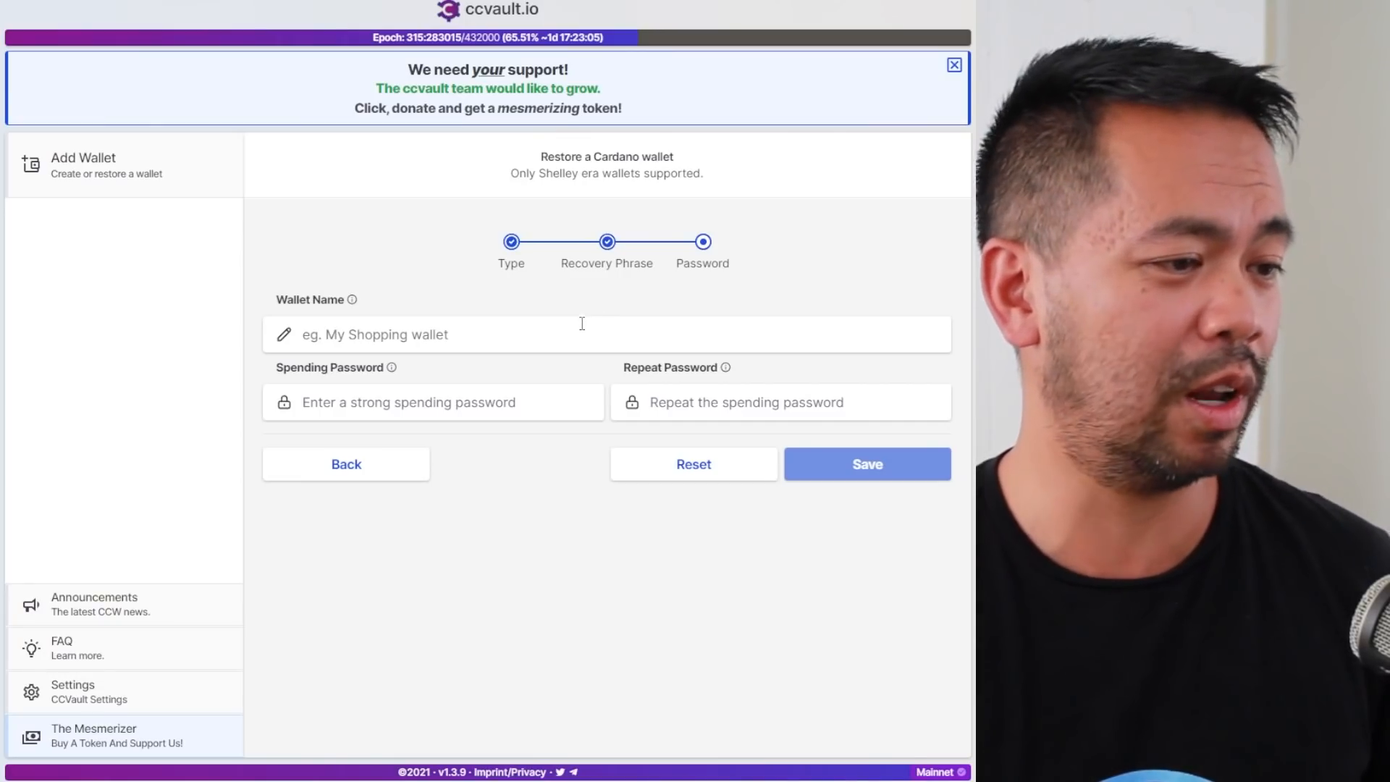
pyautogui.write('F@')
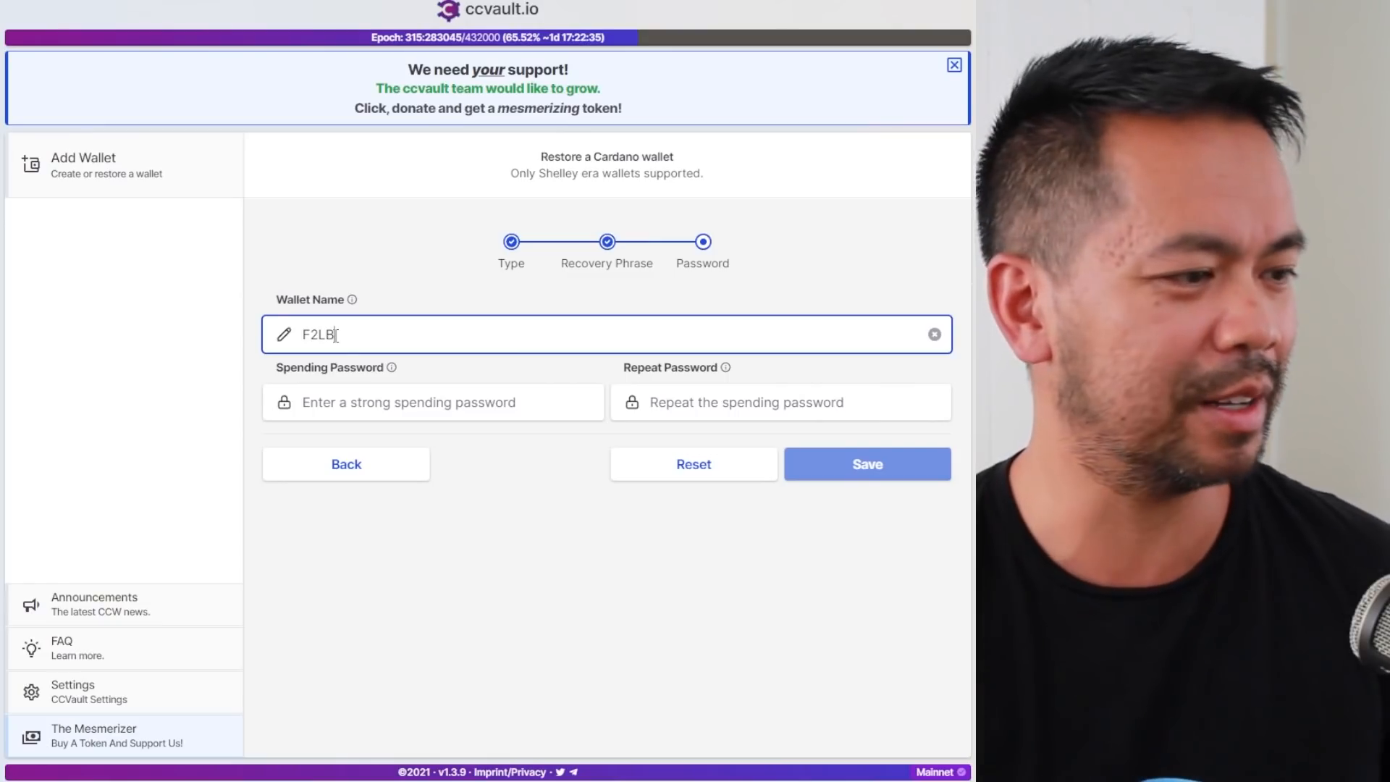
pyautogui.click(433, 401)
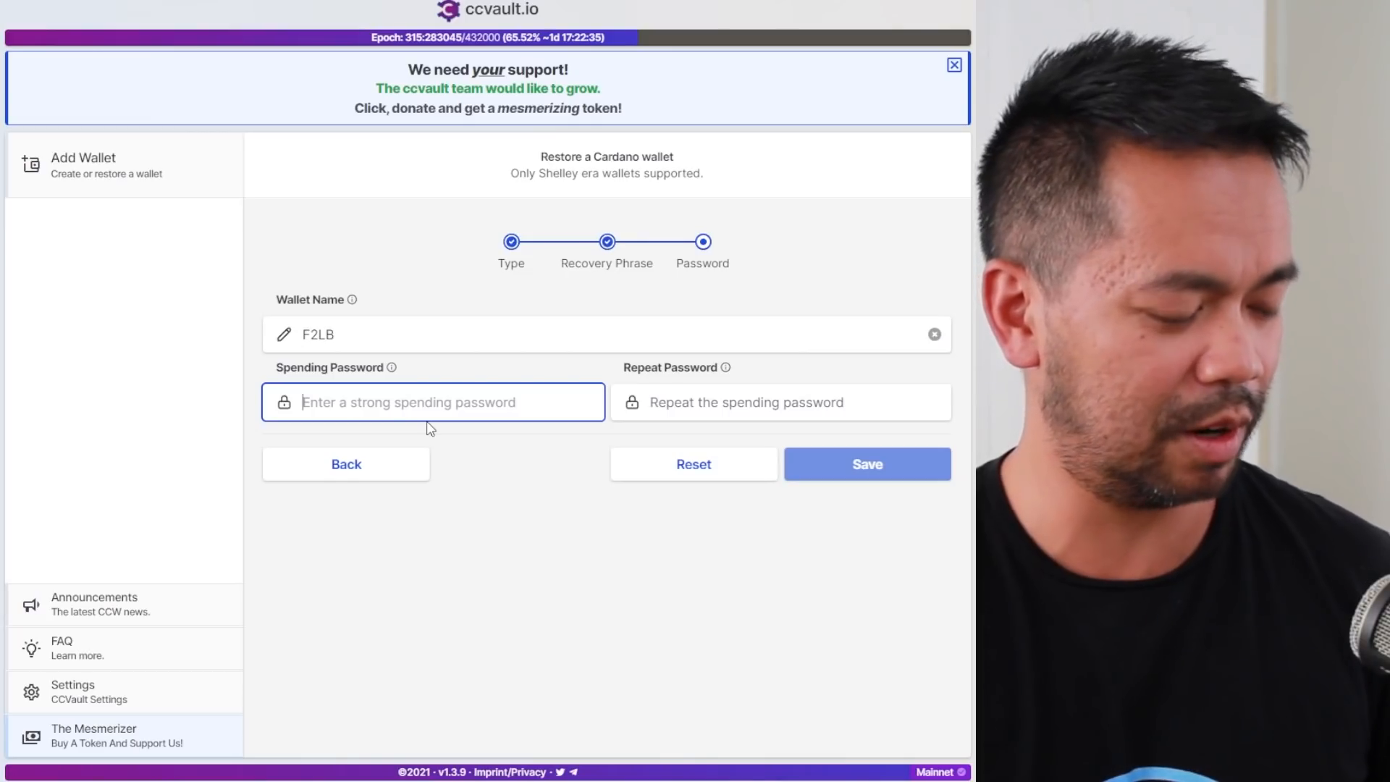
pyautogui.write('•')
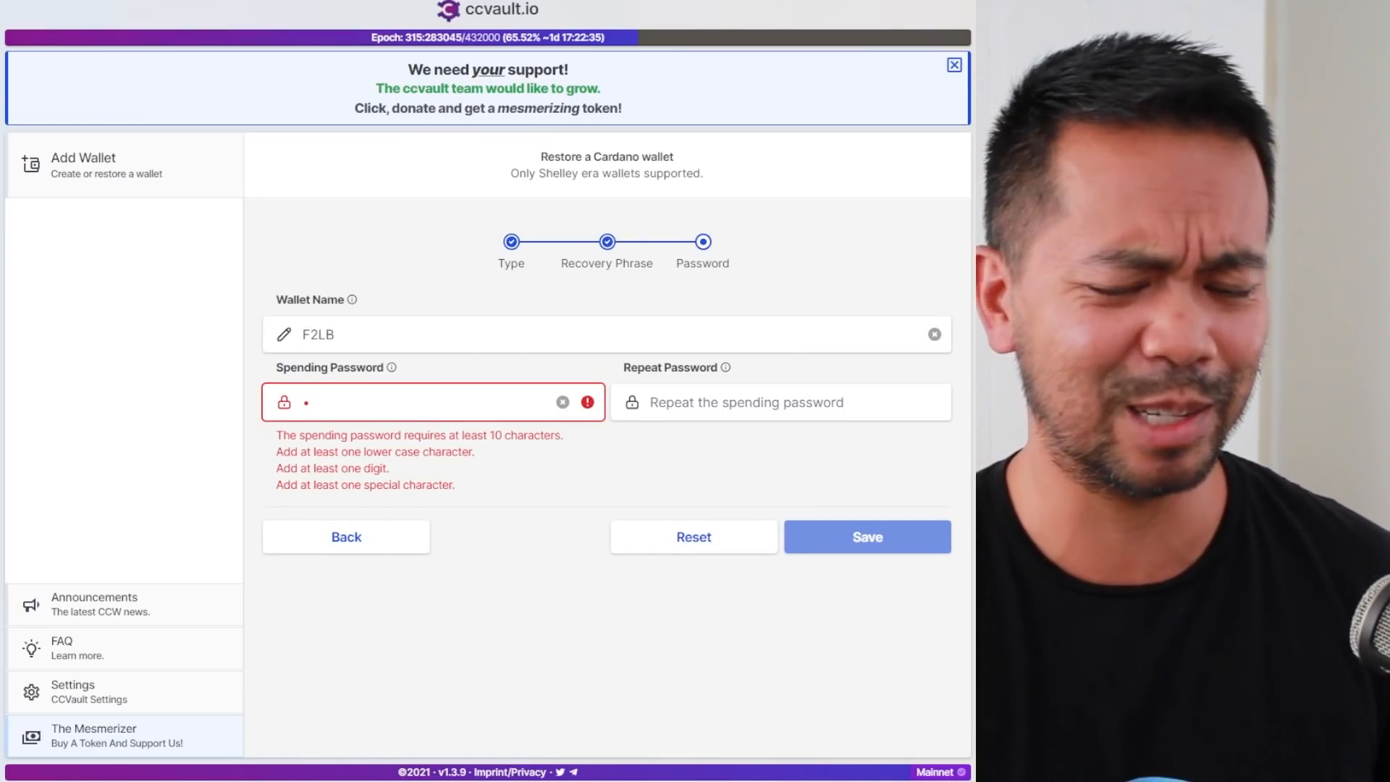
pyautogui.click(866, 537)
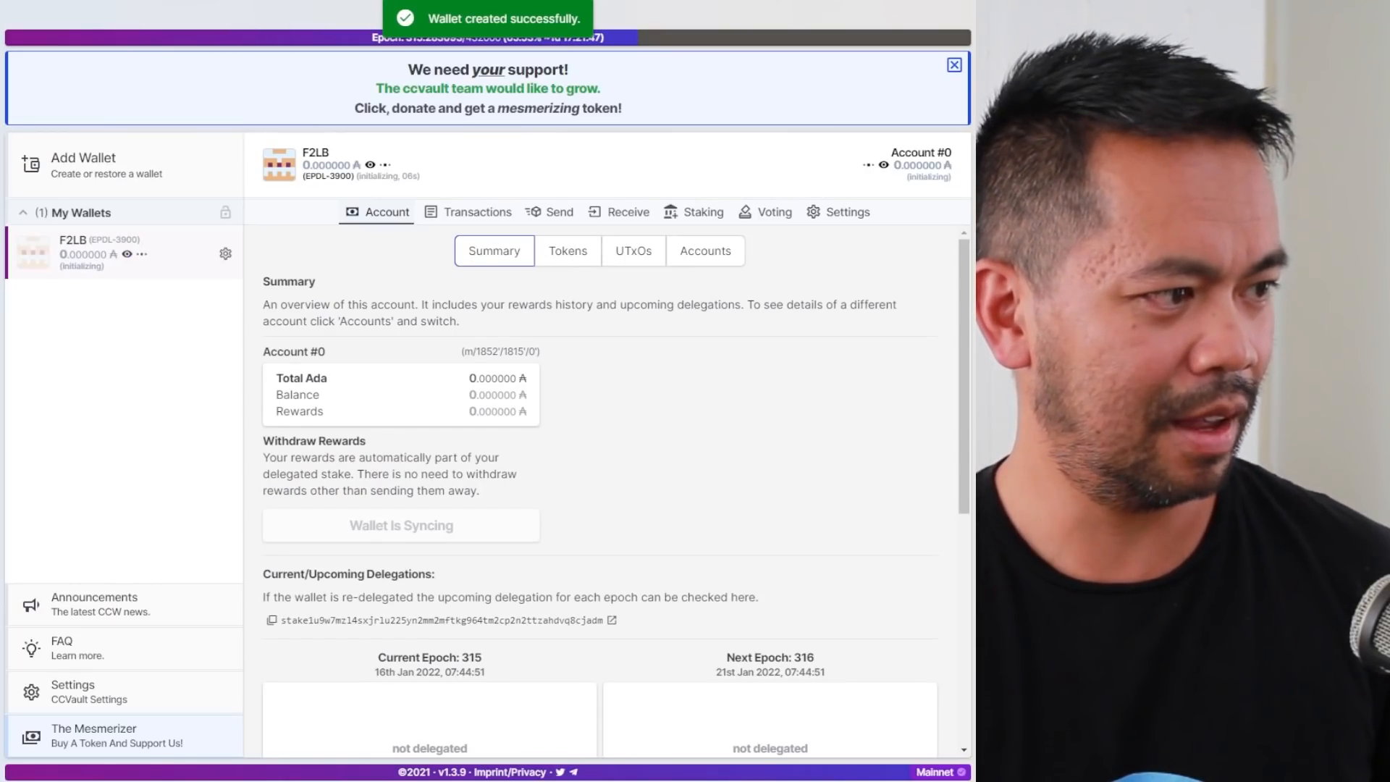
# Hide the F2LB balances and review its current, upcoming and historical delegations.
pyautogui.click(126, 254)
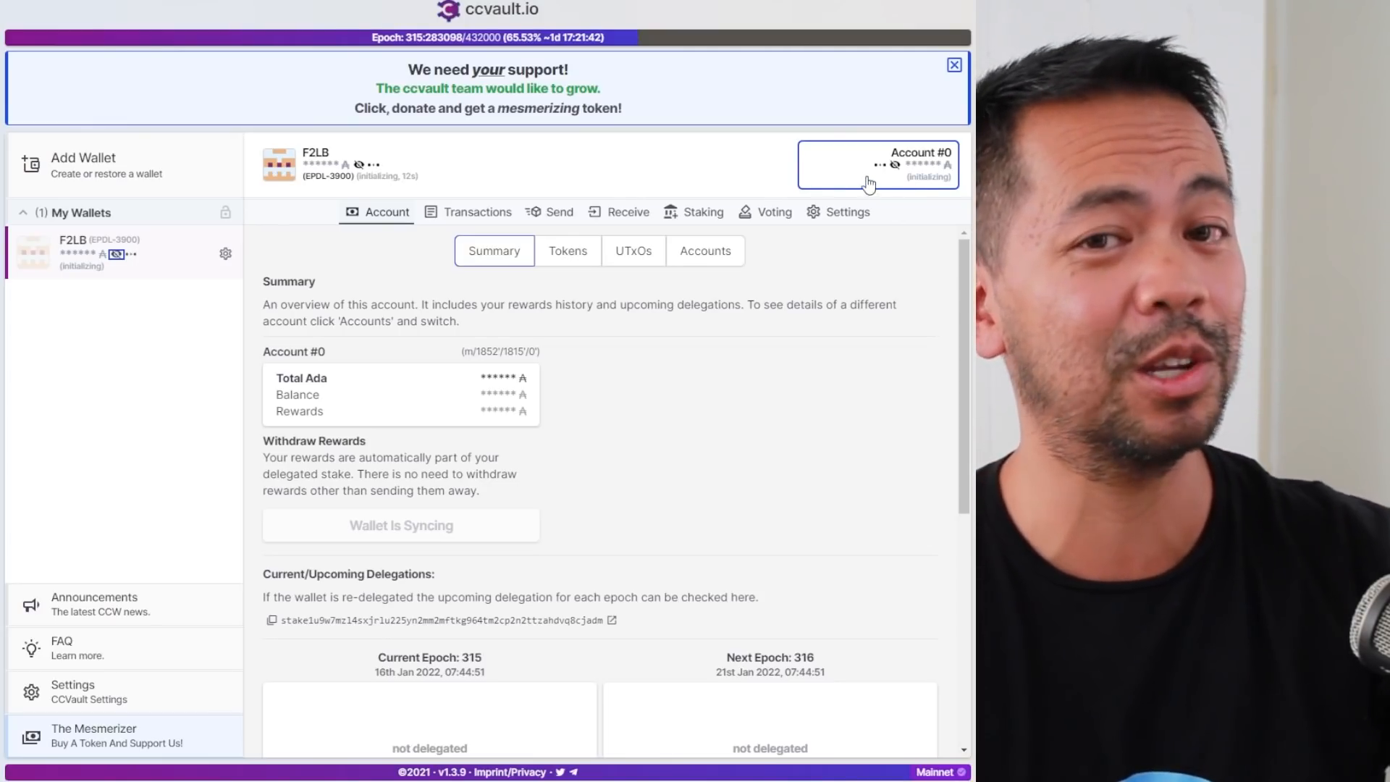
pyautogui.moveTo(825, 208)
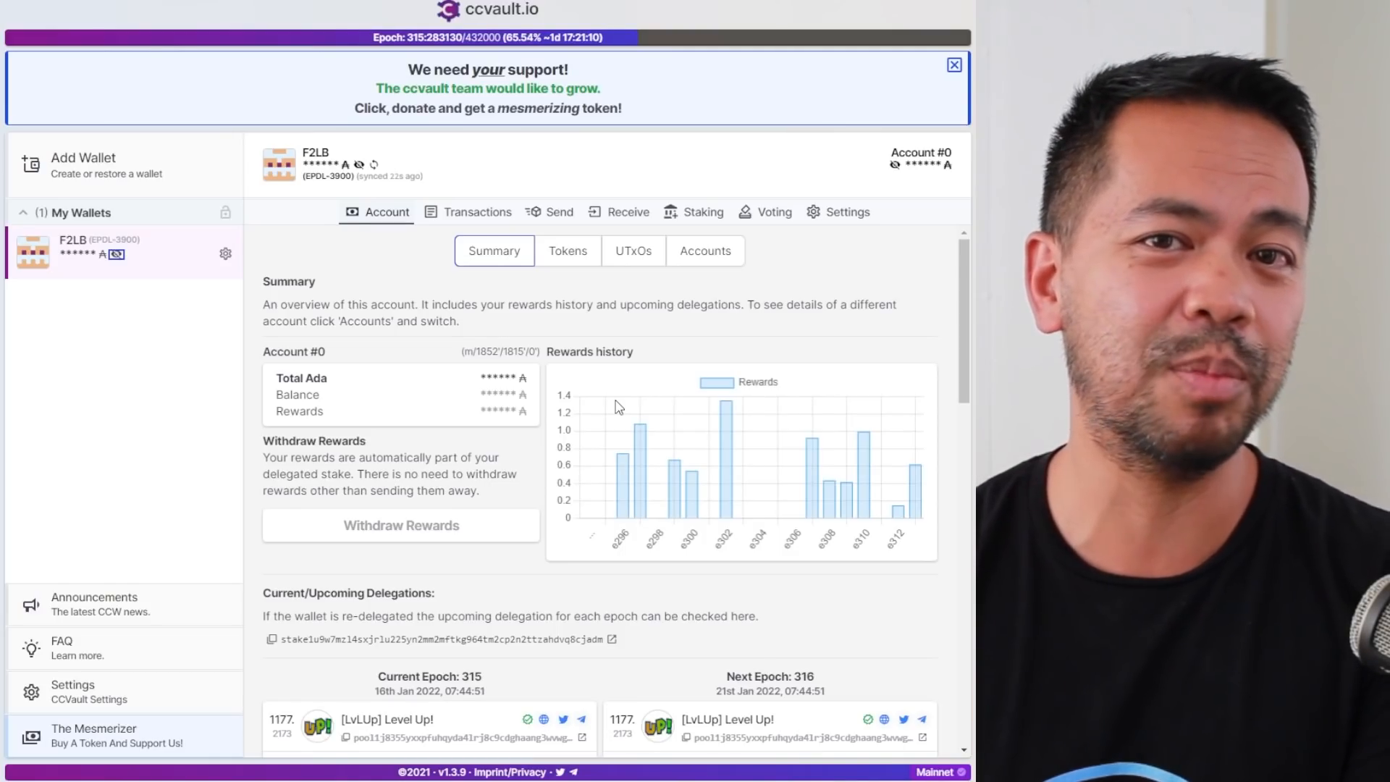
pyautogui.scroll(-3)
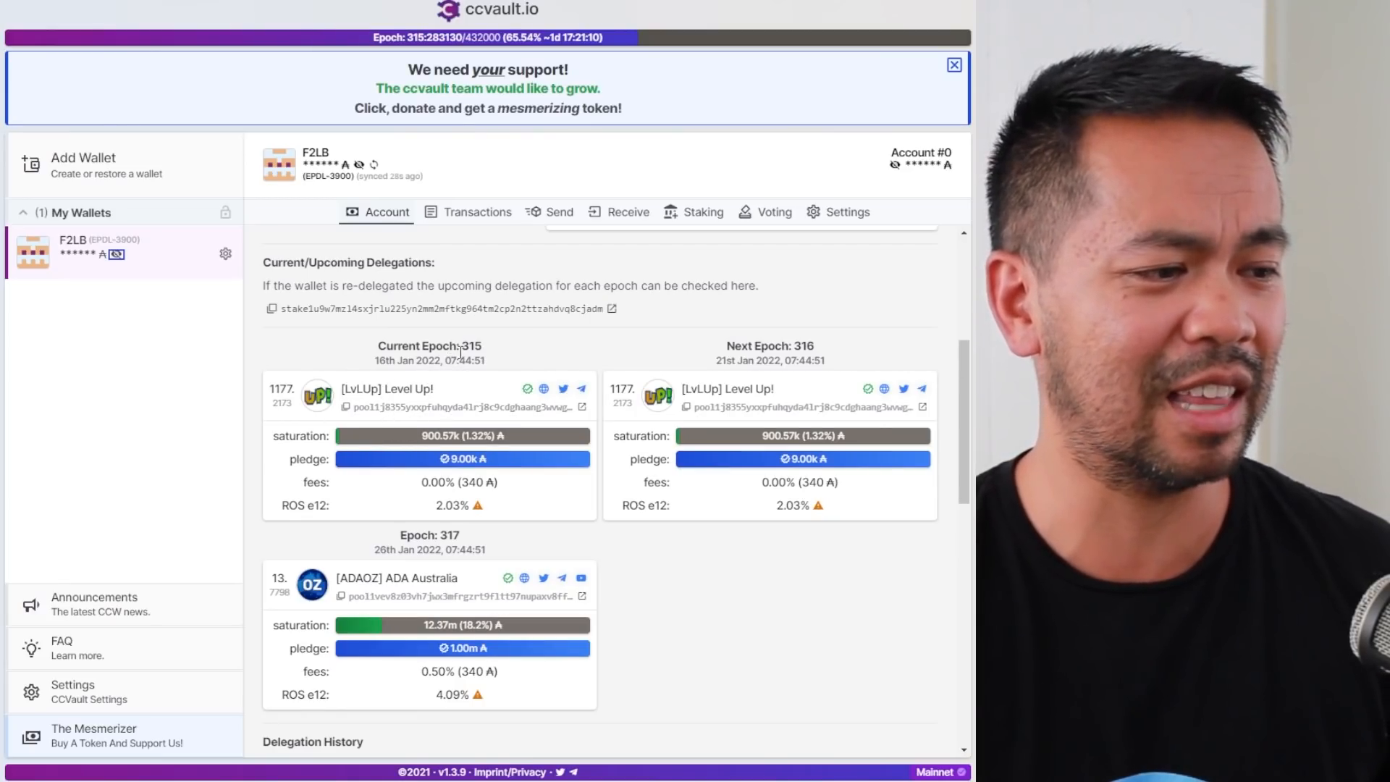
pyautogui.scroll(-3)
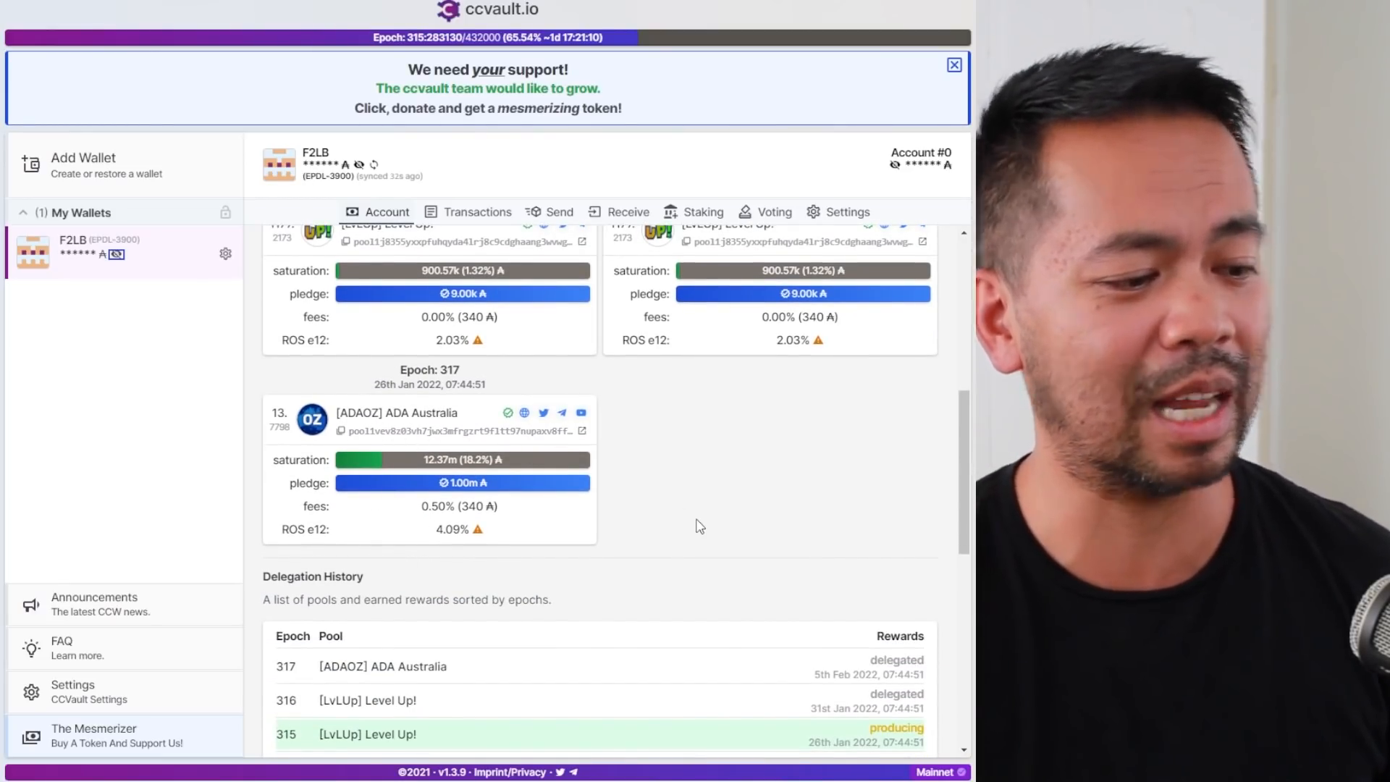
pyautogui.scroll(-3)
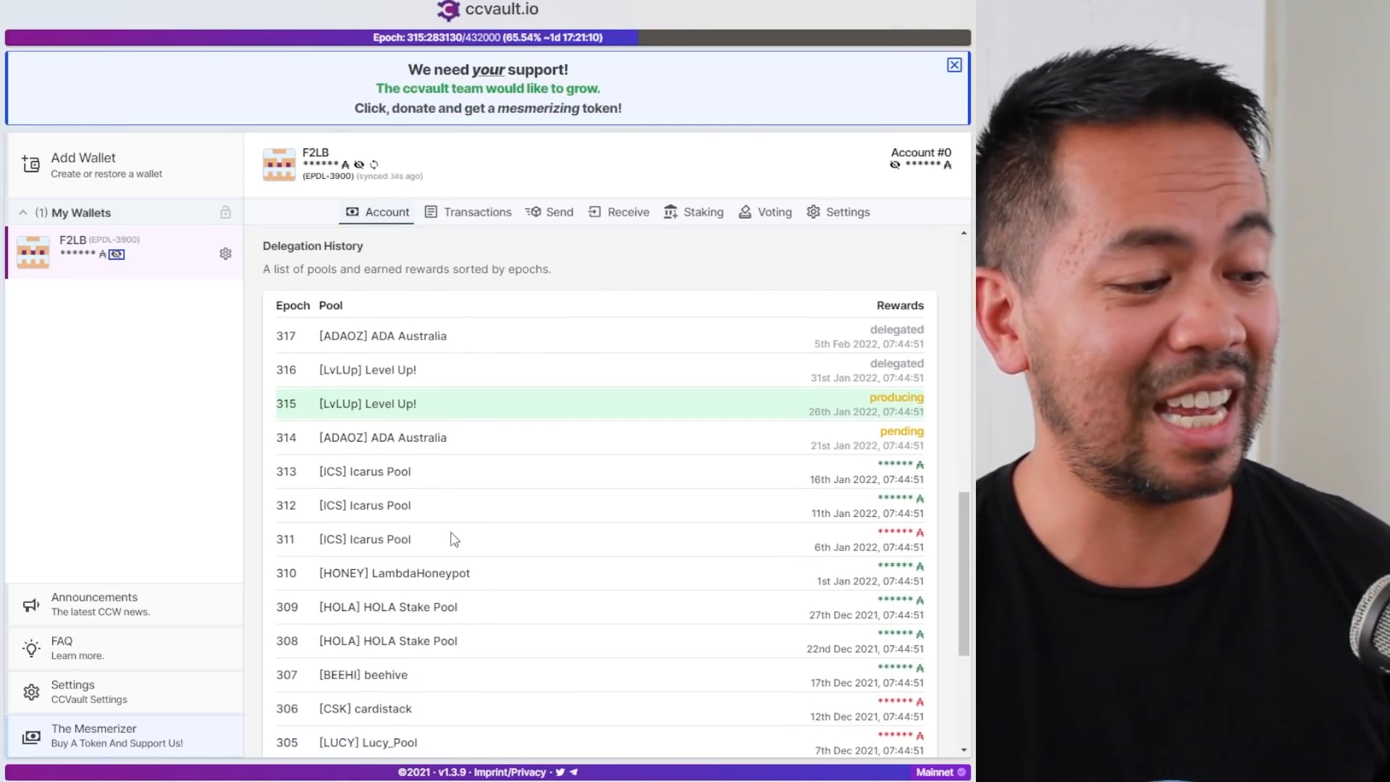
pyautogui.click(384, 211)
pyautogui.write('pp')
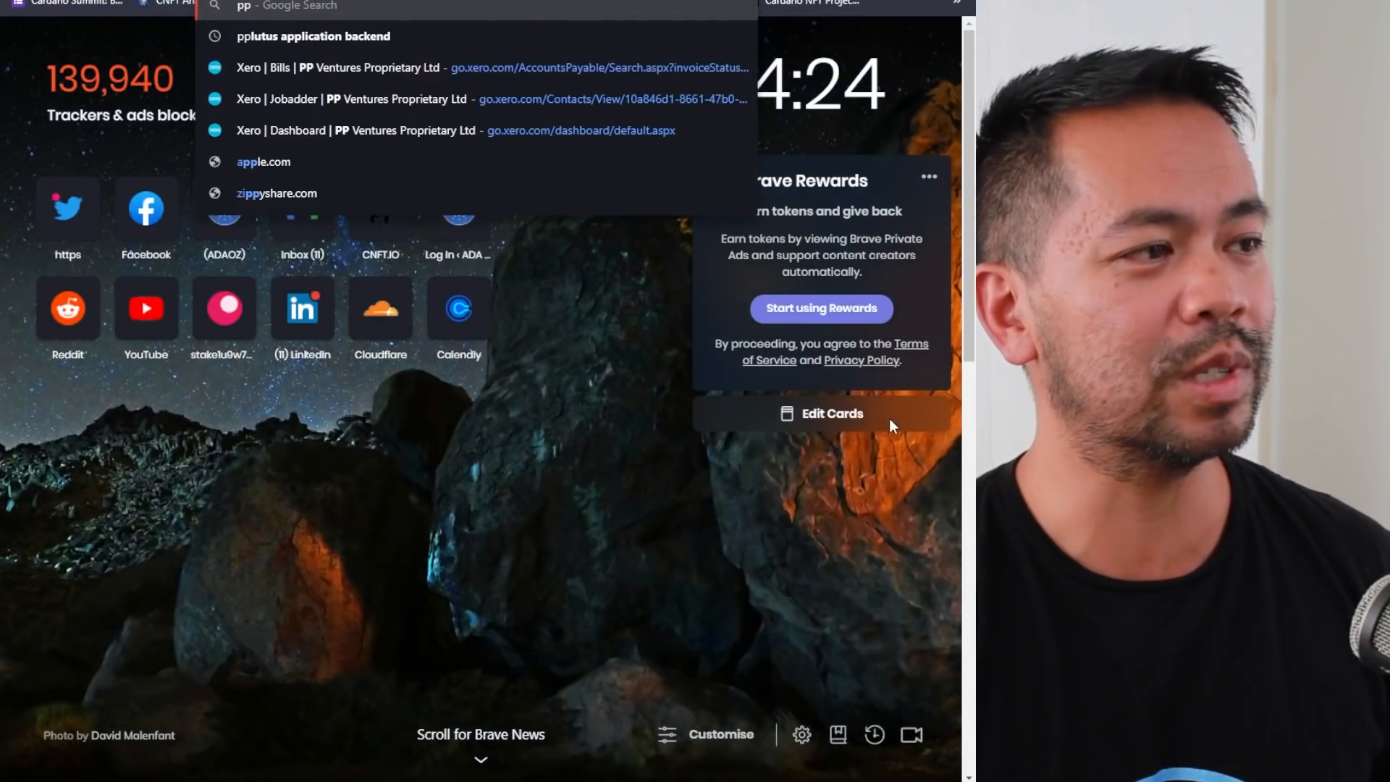
# Open PoolPeek's SundaeSwap offering page and highlight the AAA pool's live stake figure.
pyautogui.write('oolpeek')
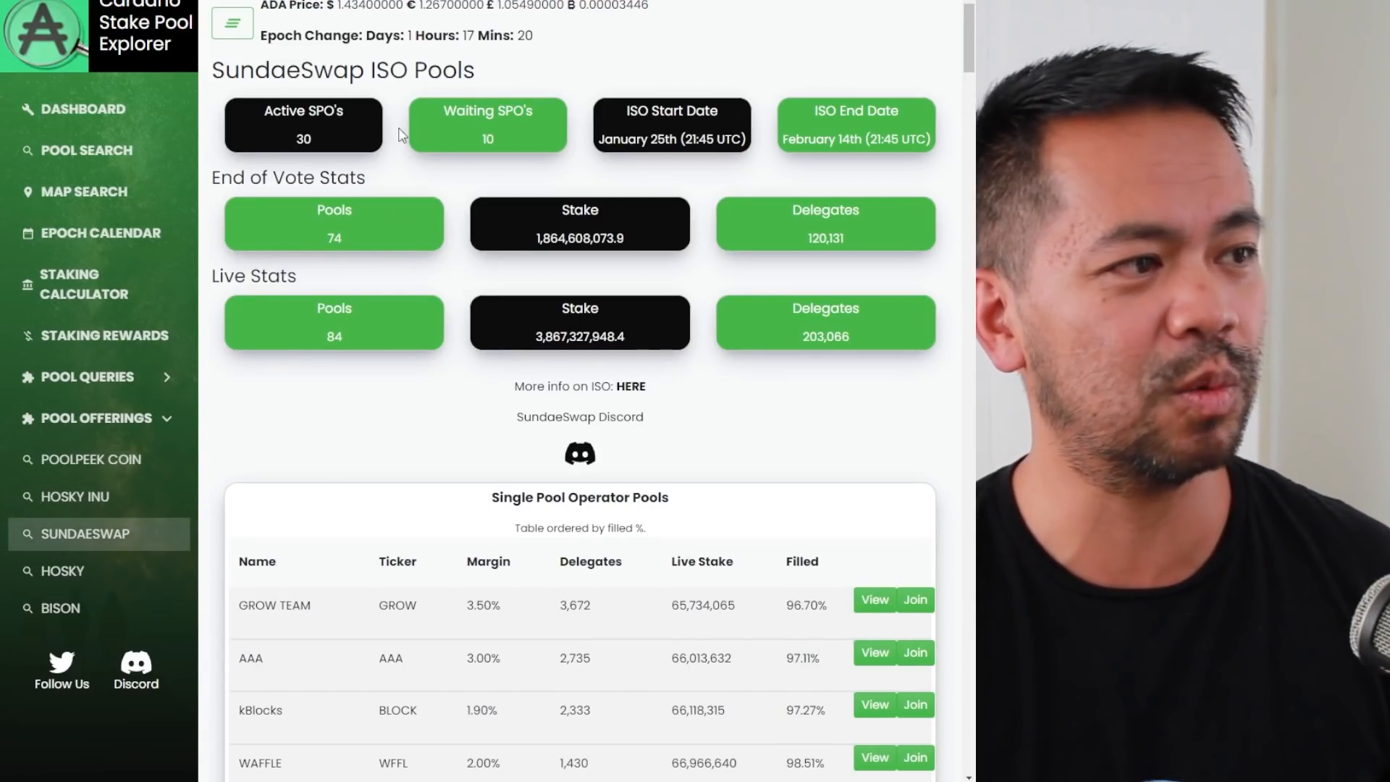
pyautogui.scroll(-3)
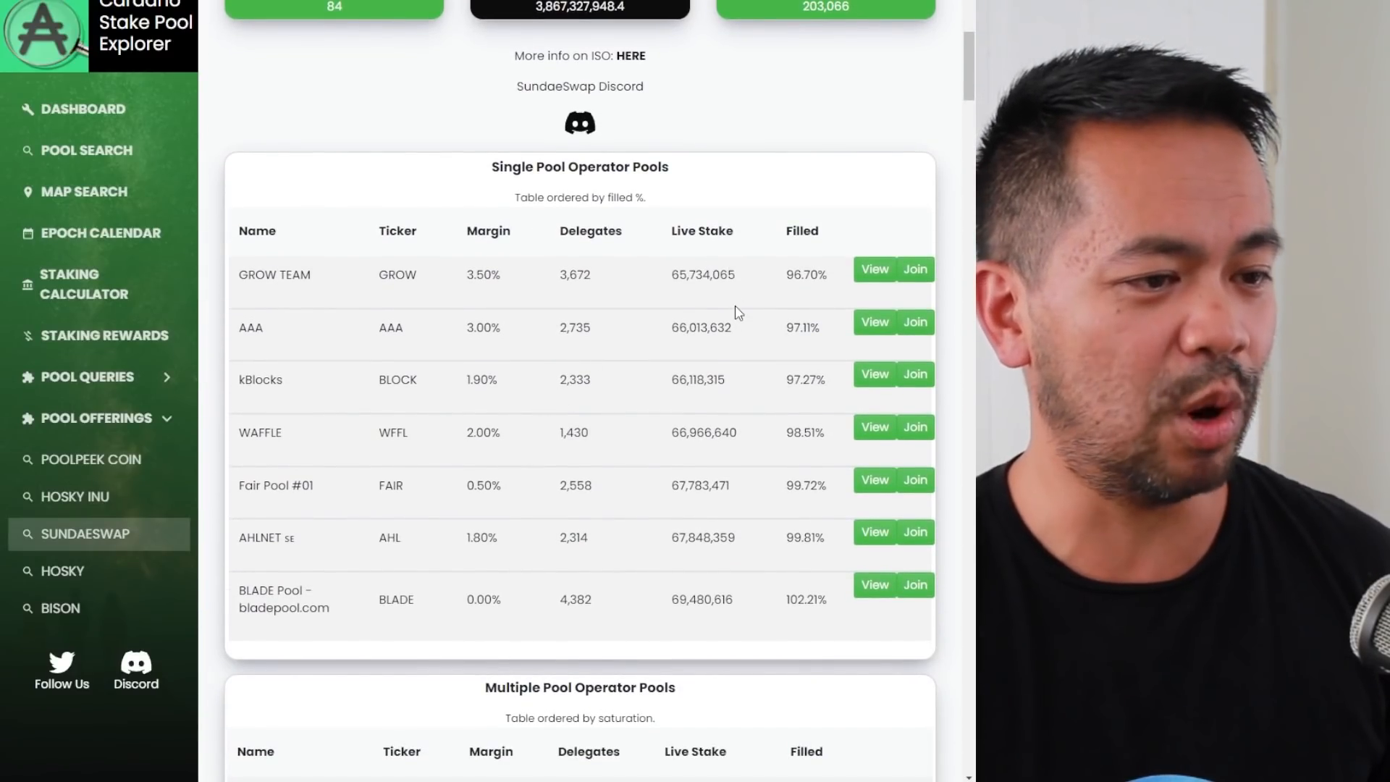
pyautogui.moveTo(743, 292)
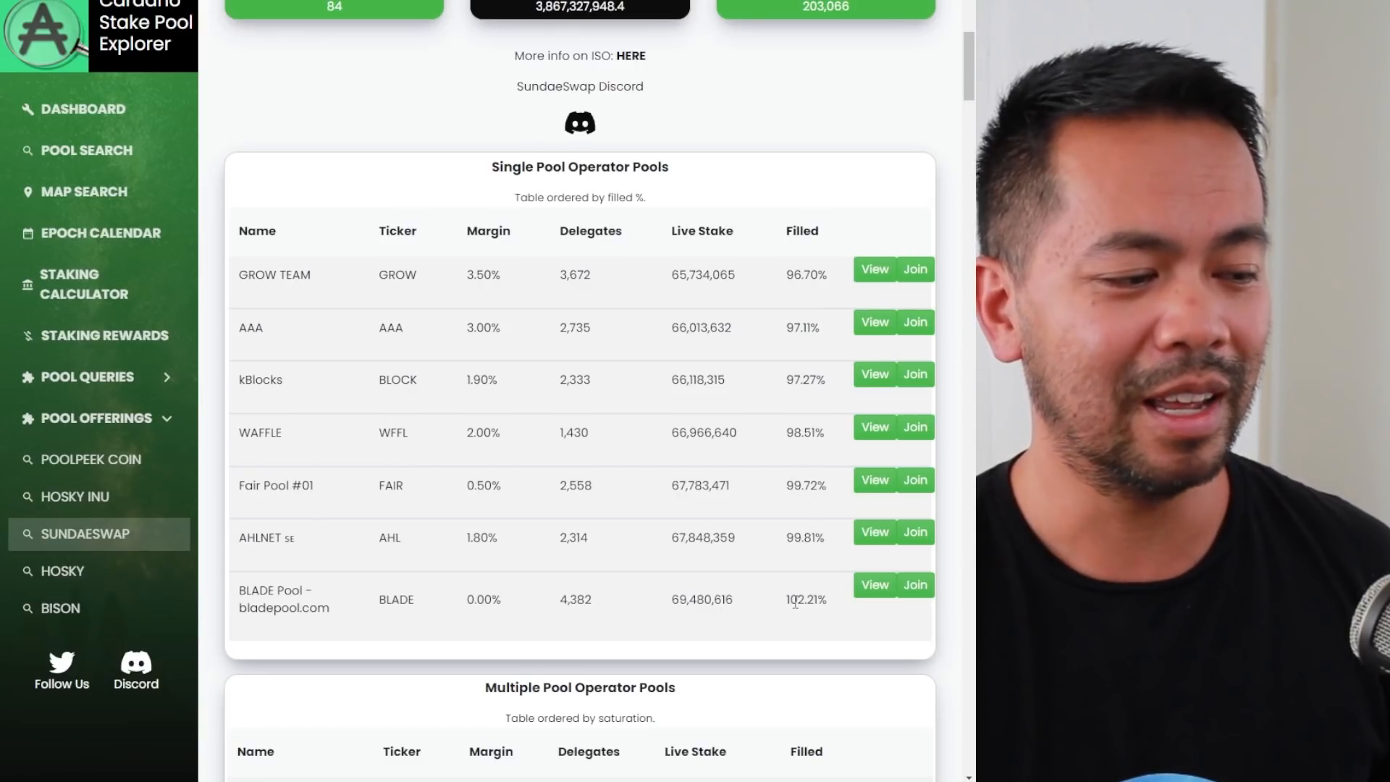
pyautogui.doubleClick(795, 599)
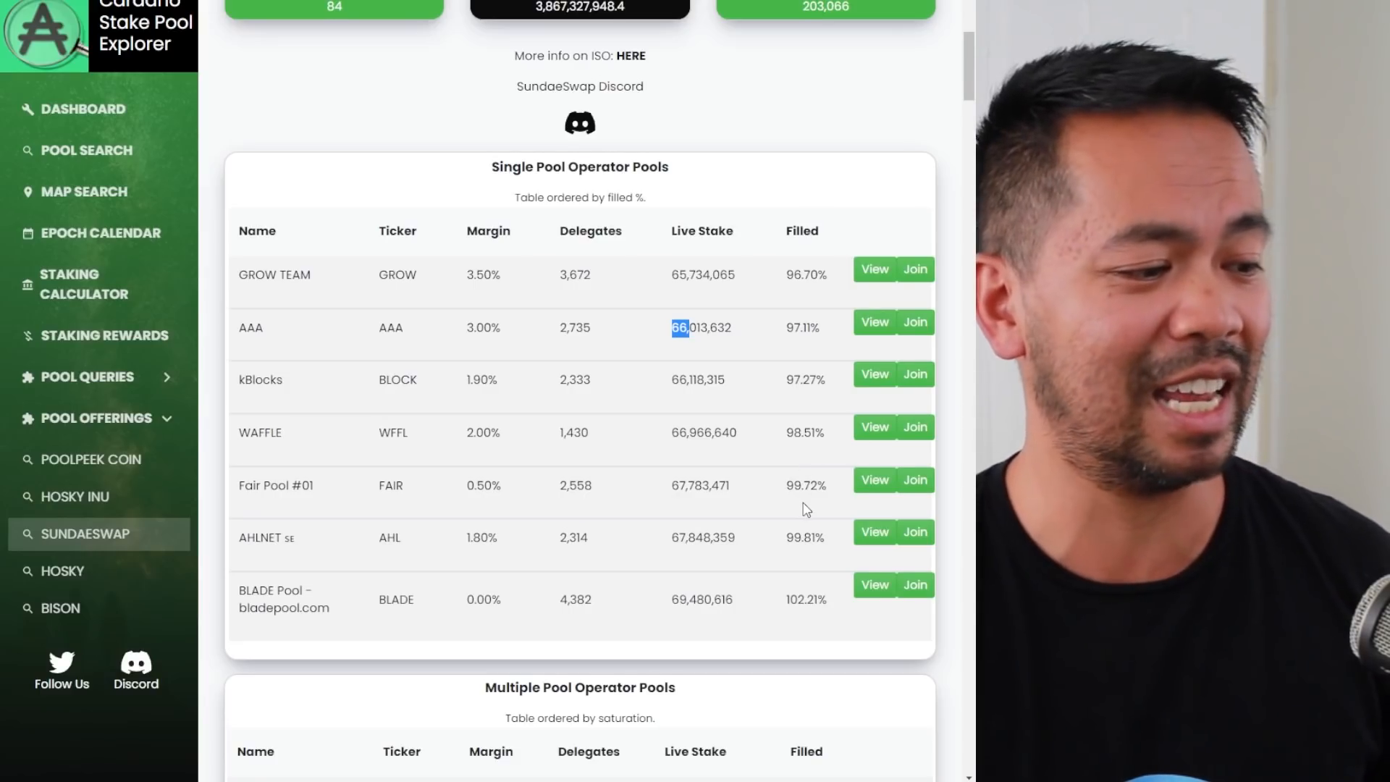
# Scroll to the Multiple Pool Operator Pools table and highlight ADAwolf's WOLF ticker.
pyautogui.scroll(-3)
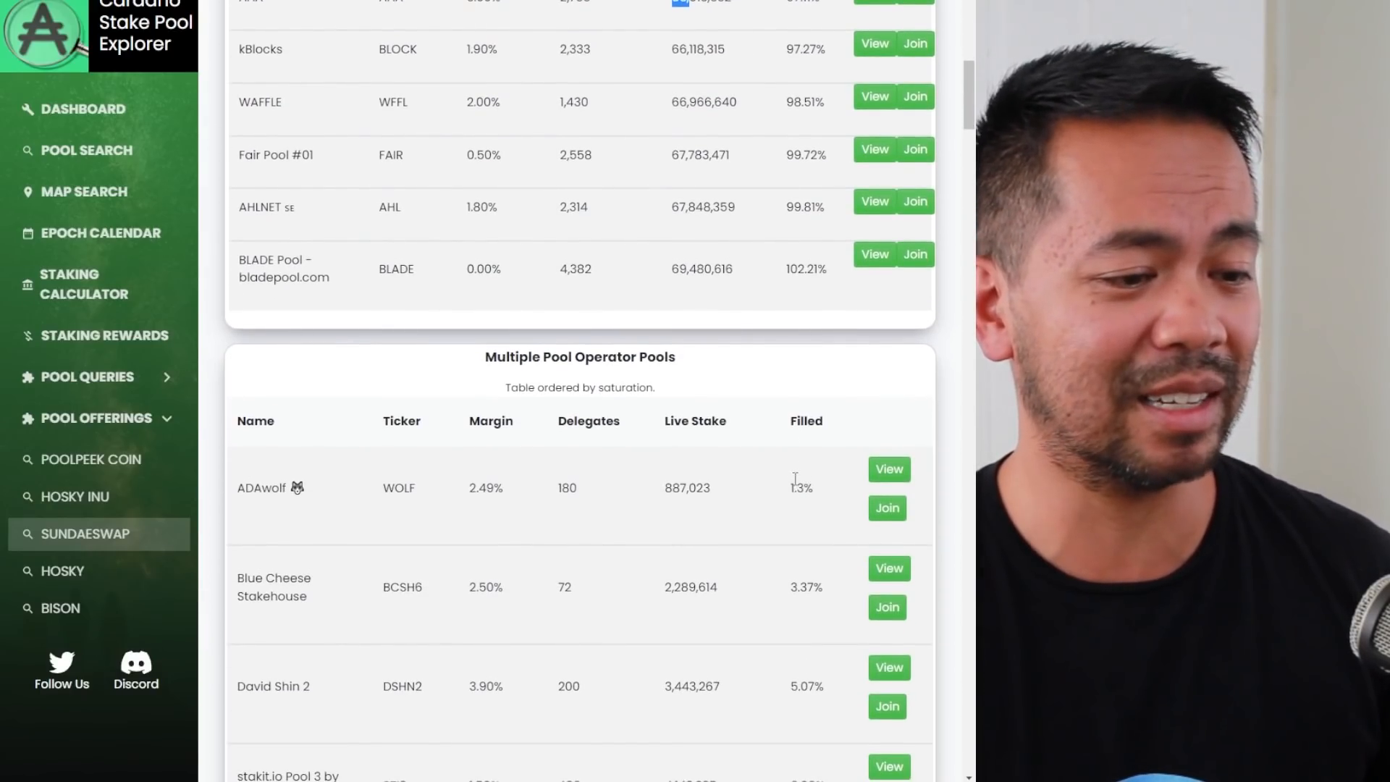
pyautogui.scroll(-3)
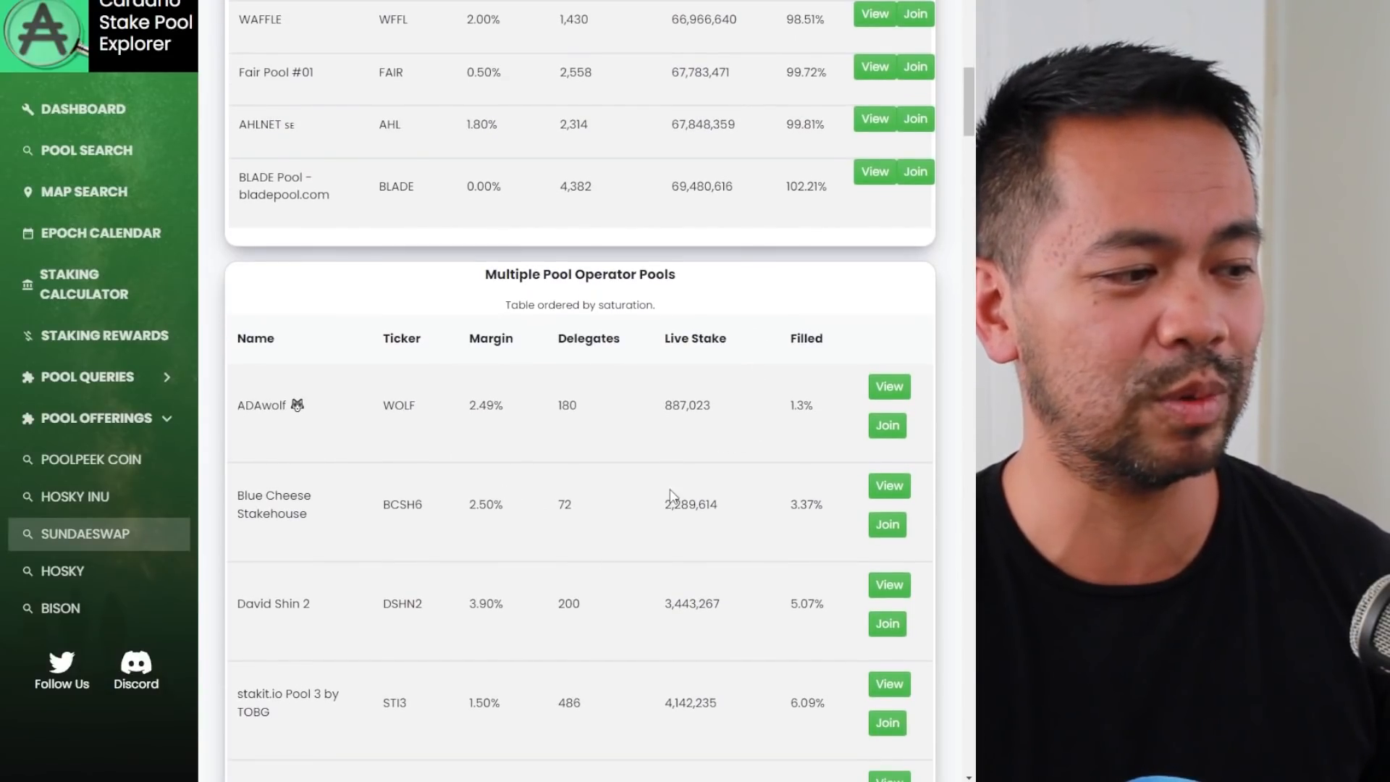
pyautogui.scroll(-3)
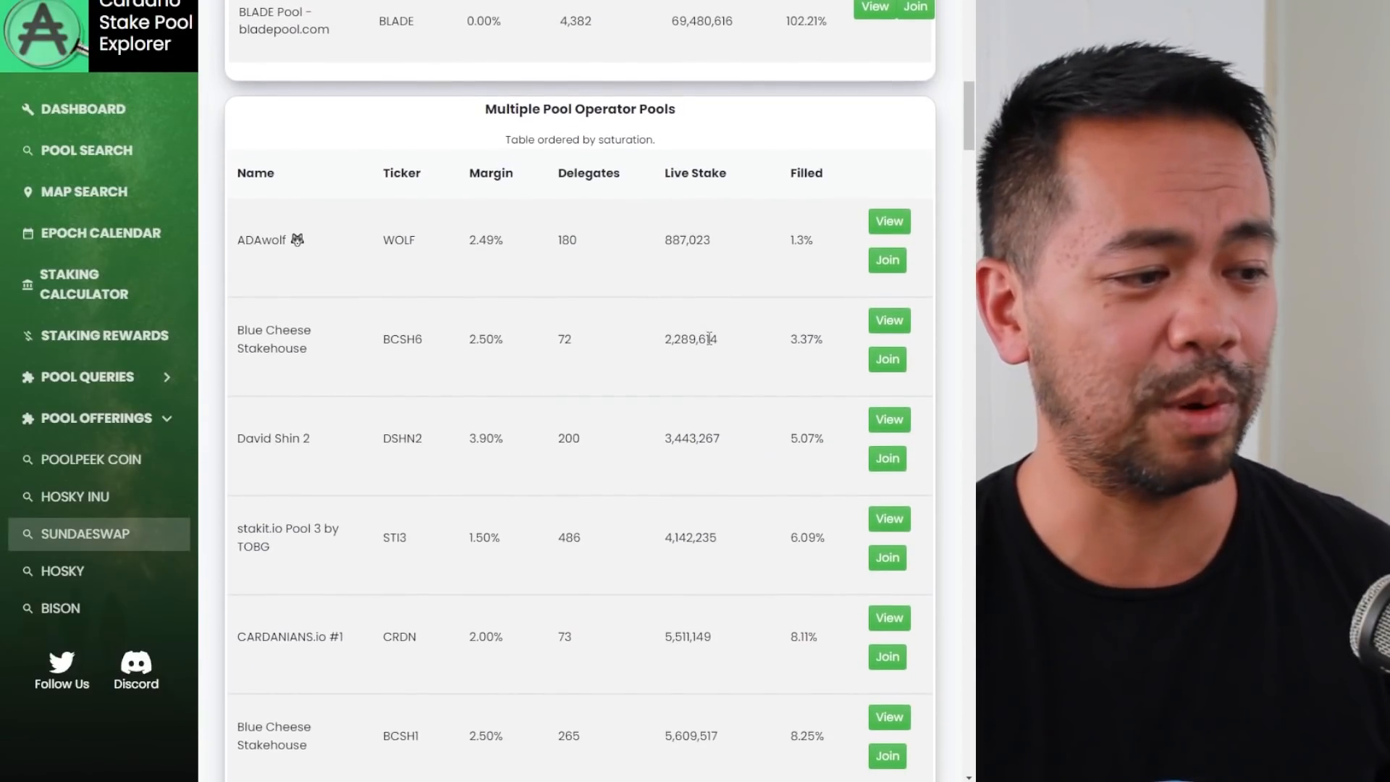
pyautogui.scroll(-3)
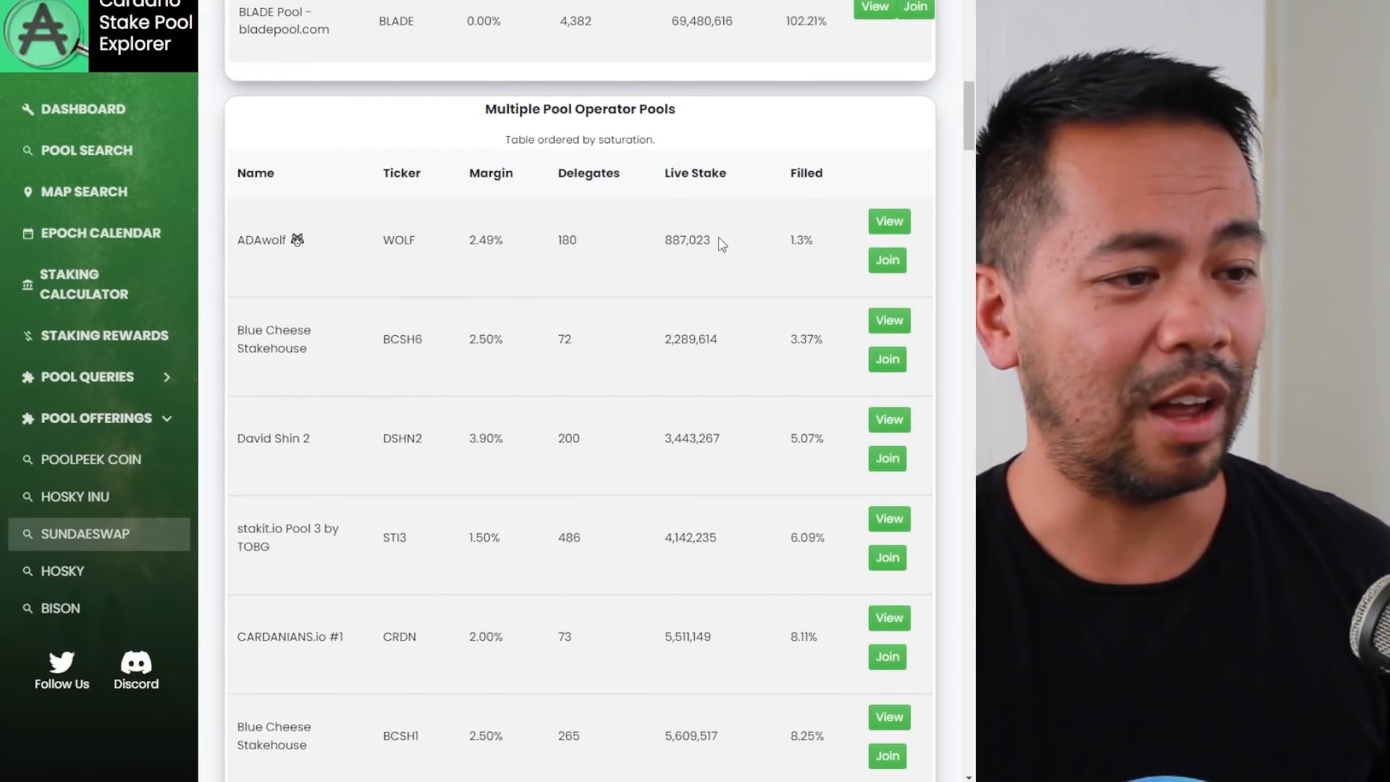
pyautogui.moveTo(648, 251)
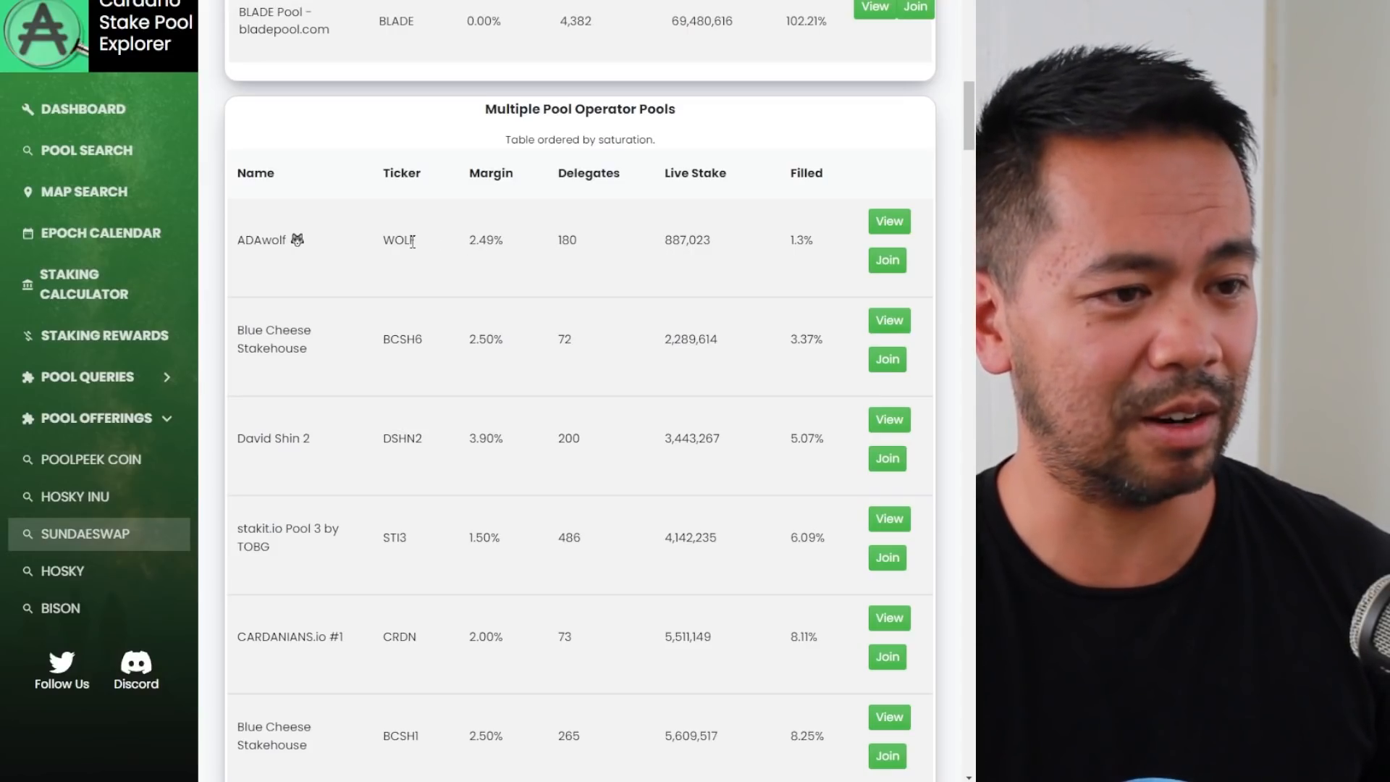
pyautogui.doubleClick(398, 240)
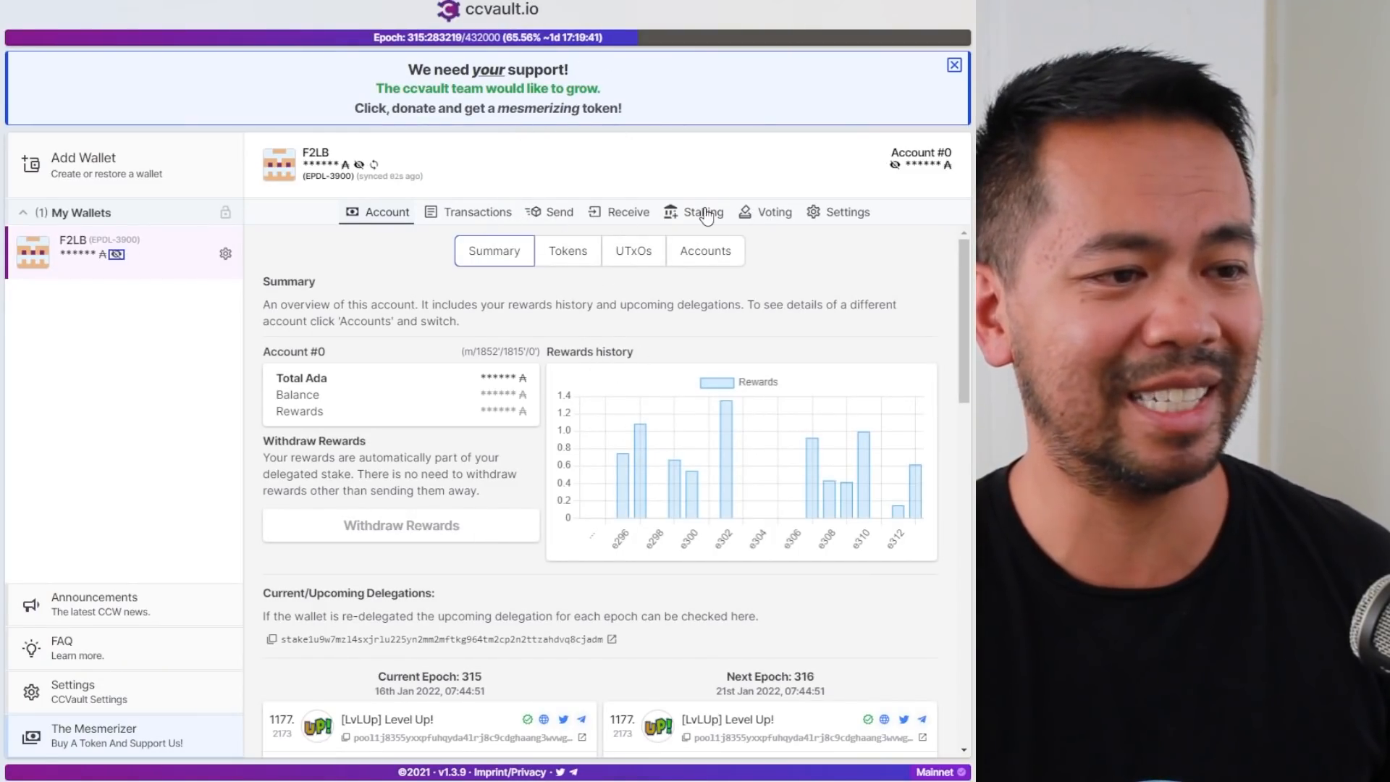
# Open Account #0's staking pool list and filter it by WOLF.
pyautogui.click(702, 211)
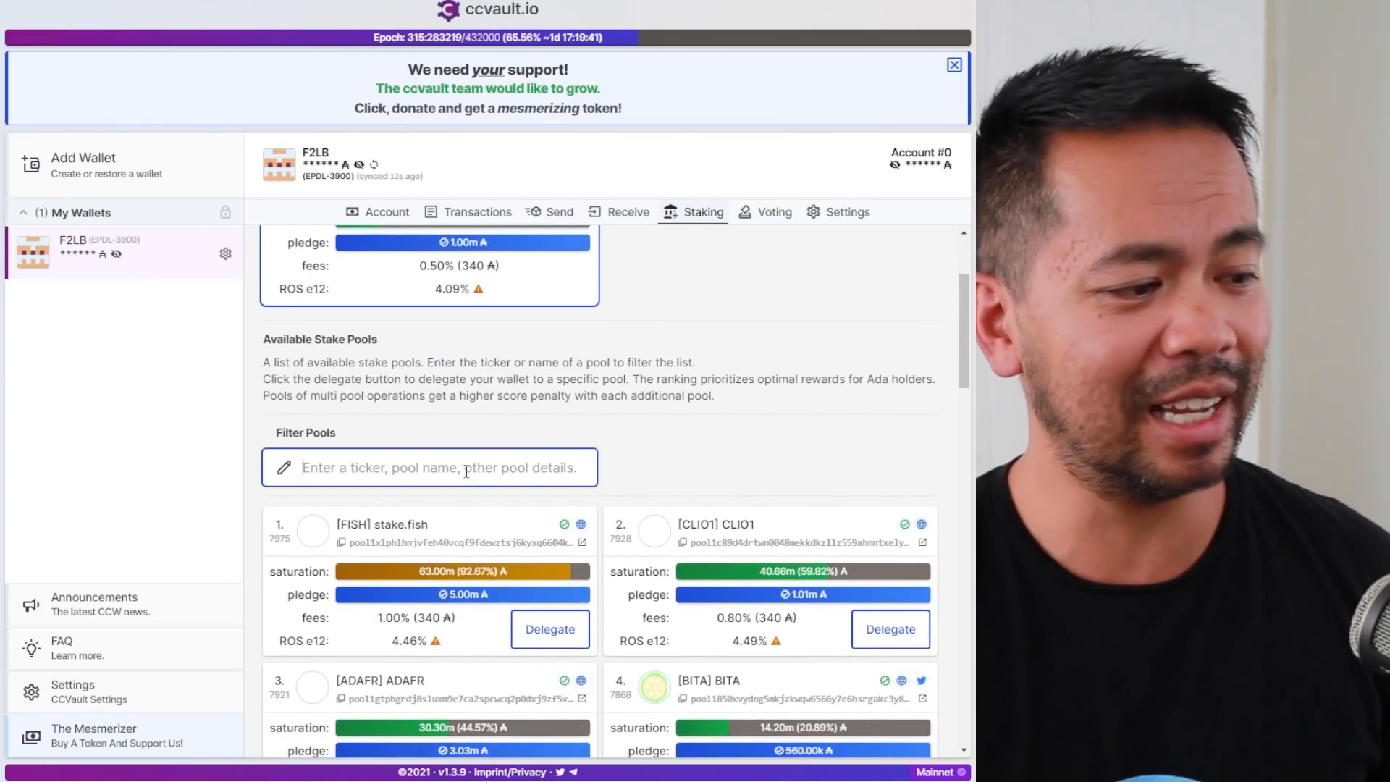
pyautogui.moveTo(312, 445)
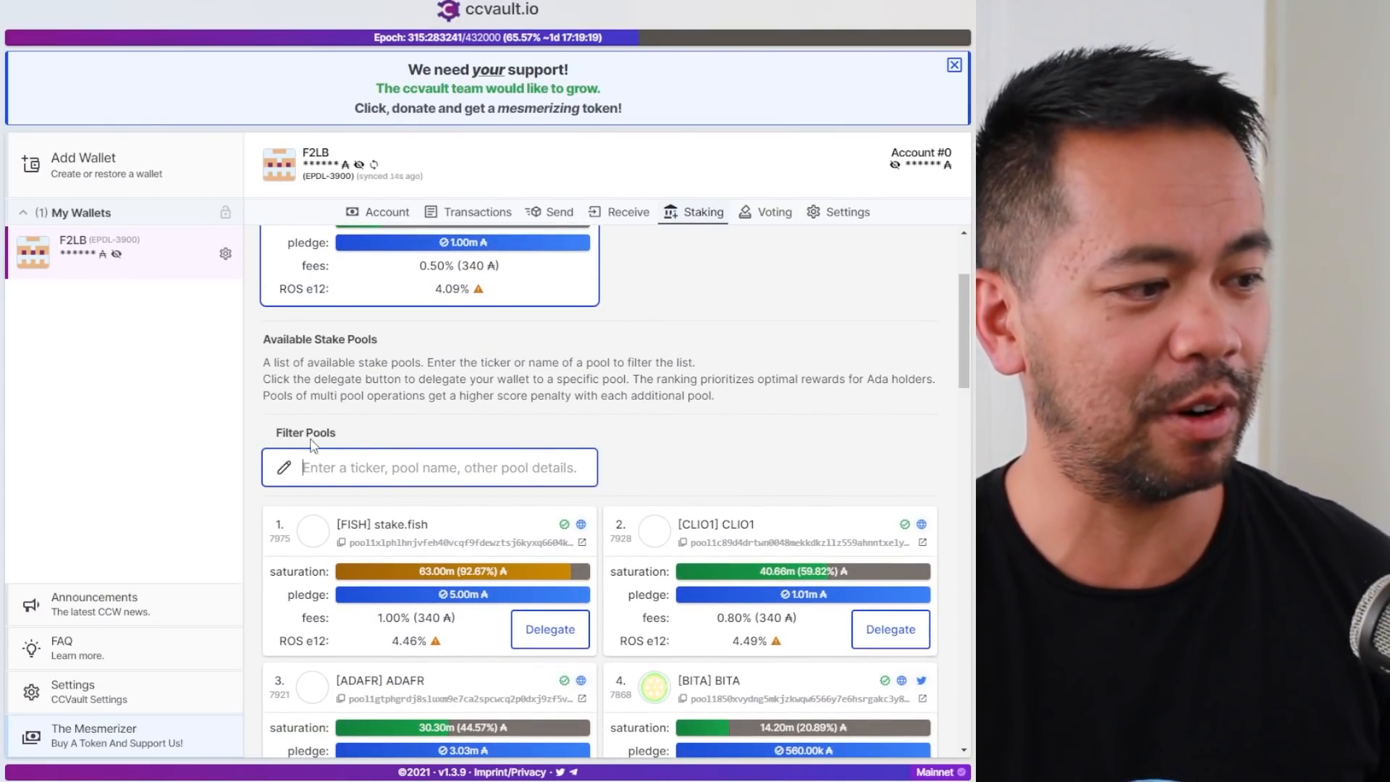
pyautogui.write('WOLF')
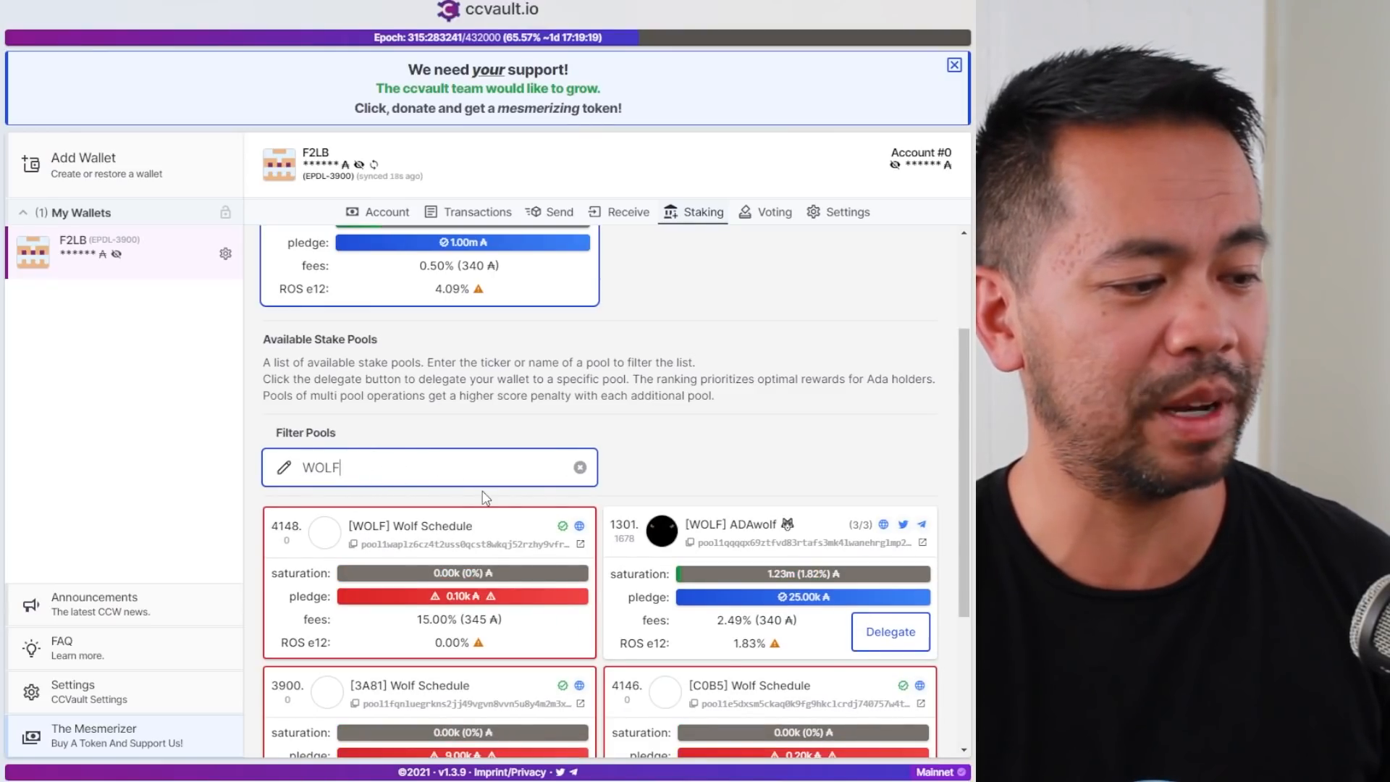
pyautogui.scroll(-3)
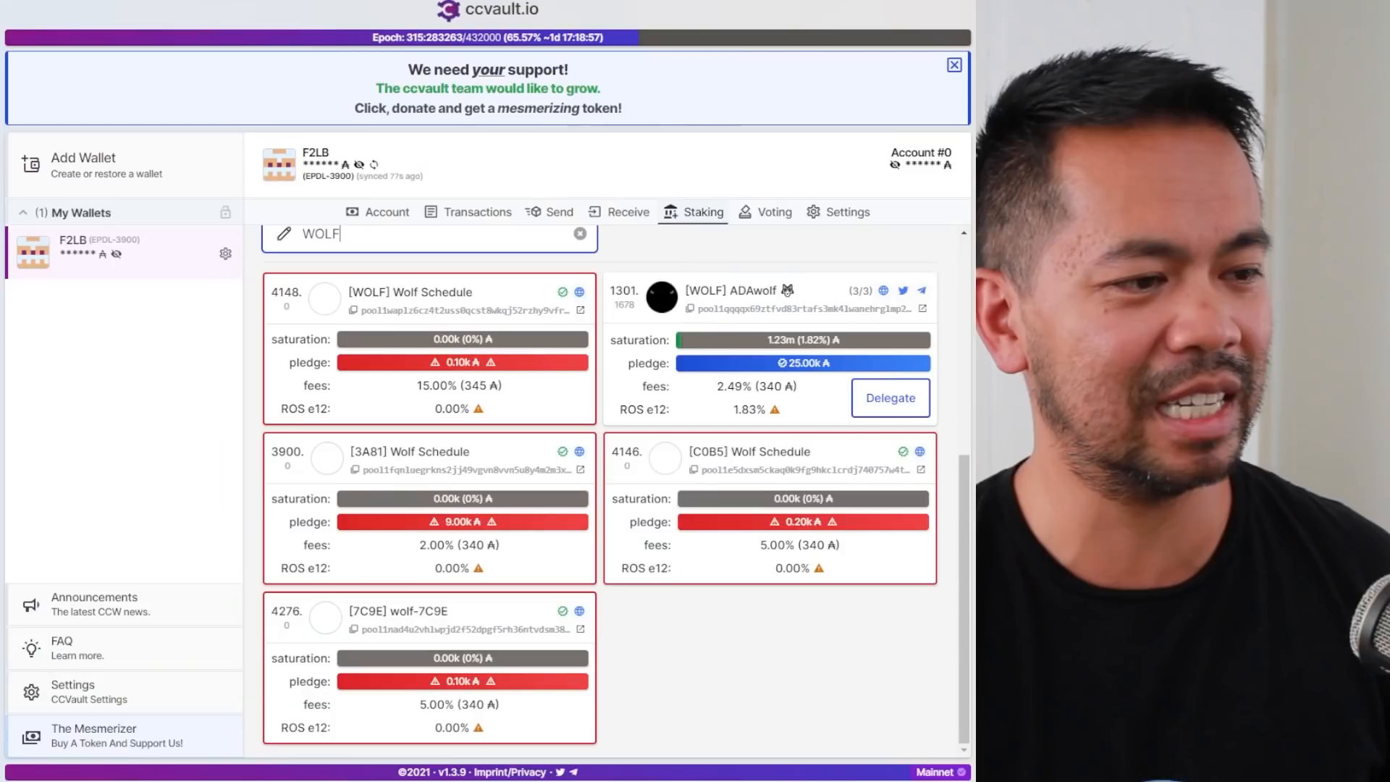
pyautogui.moveTo(698, 319)
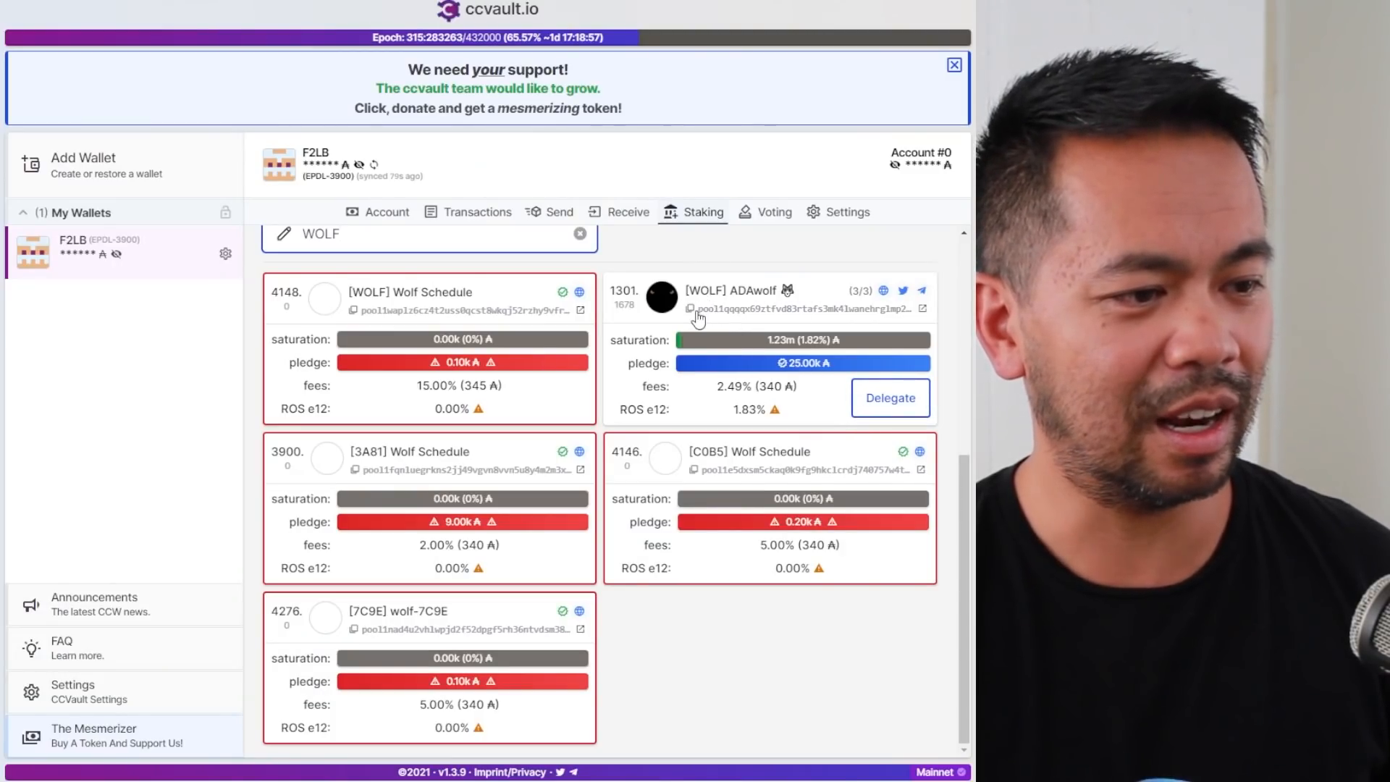
pyautogui.moveTo(749, 320)
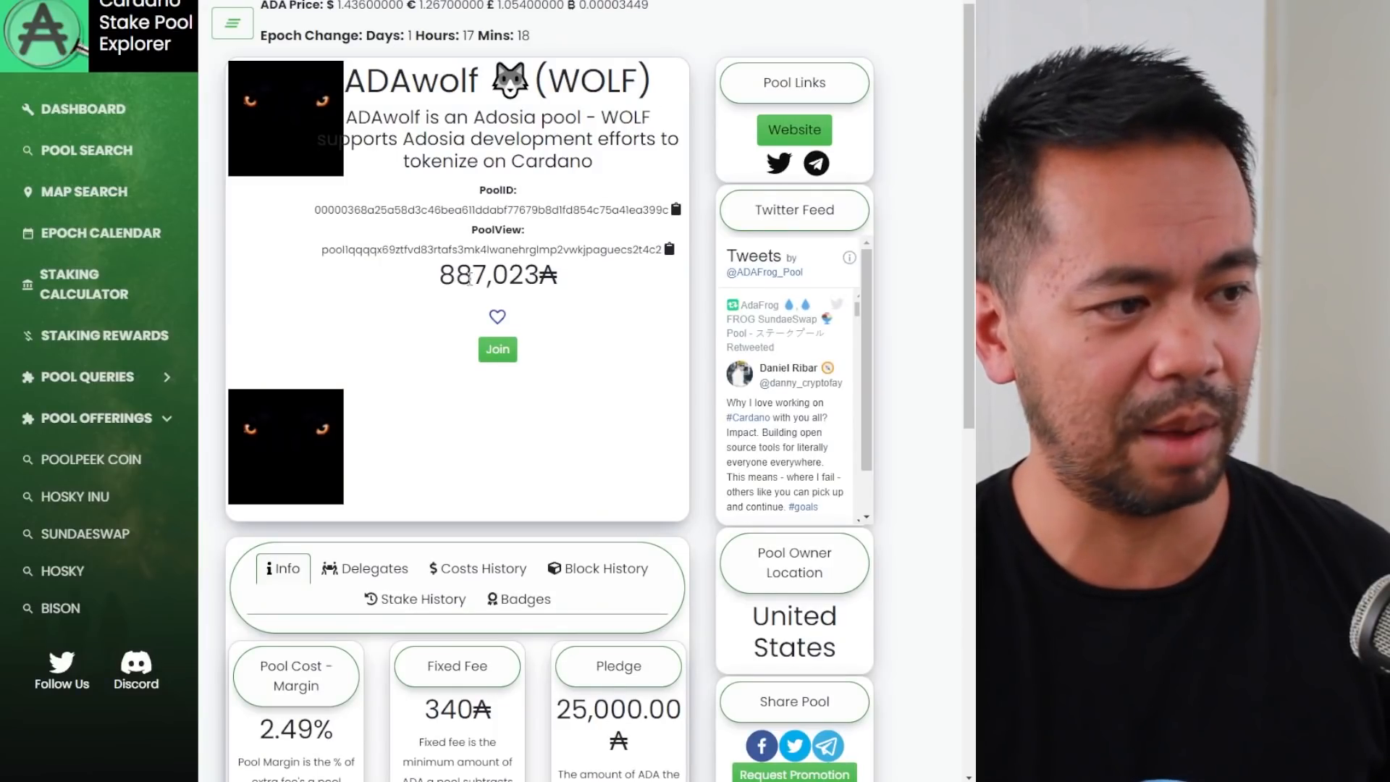
pyautogui.doubleClick(497, 276)
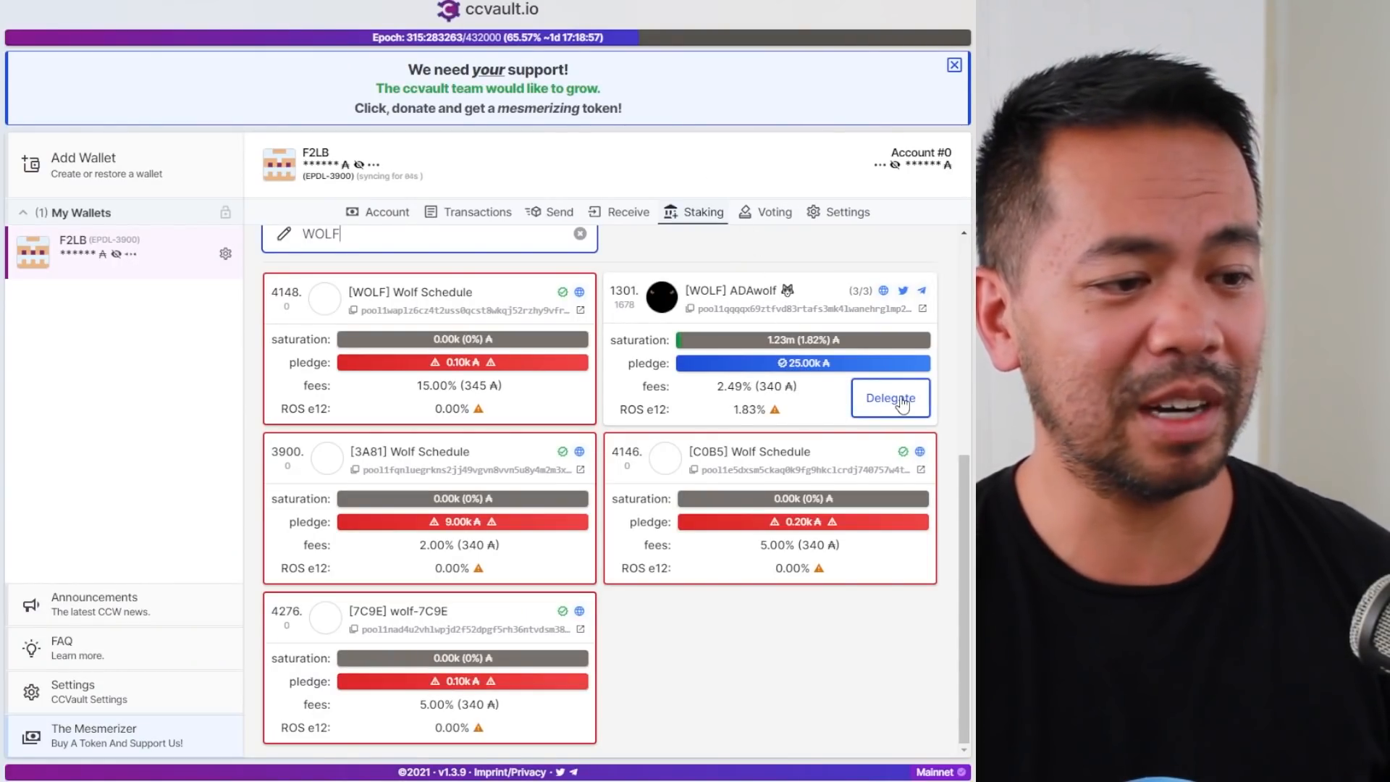
# Delegate Account #0 to ADAwolf, signing and submitting the delegation transaction.
pyautogui.click(890, 397)
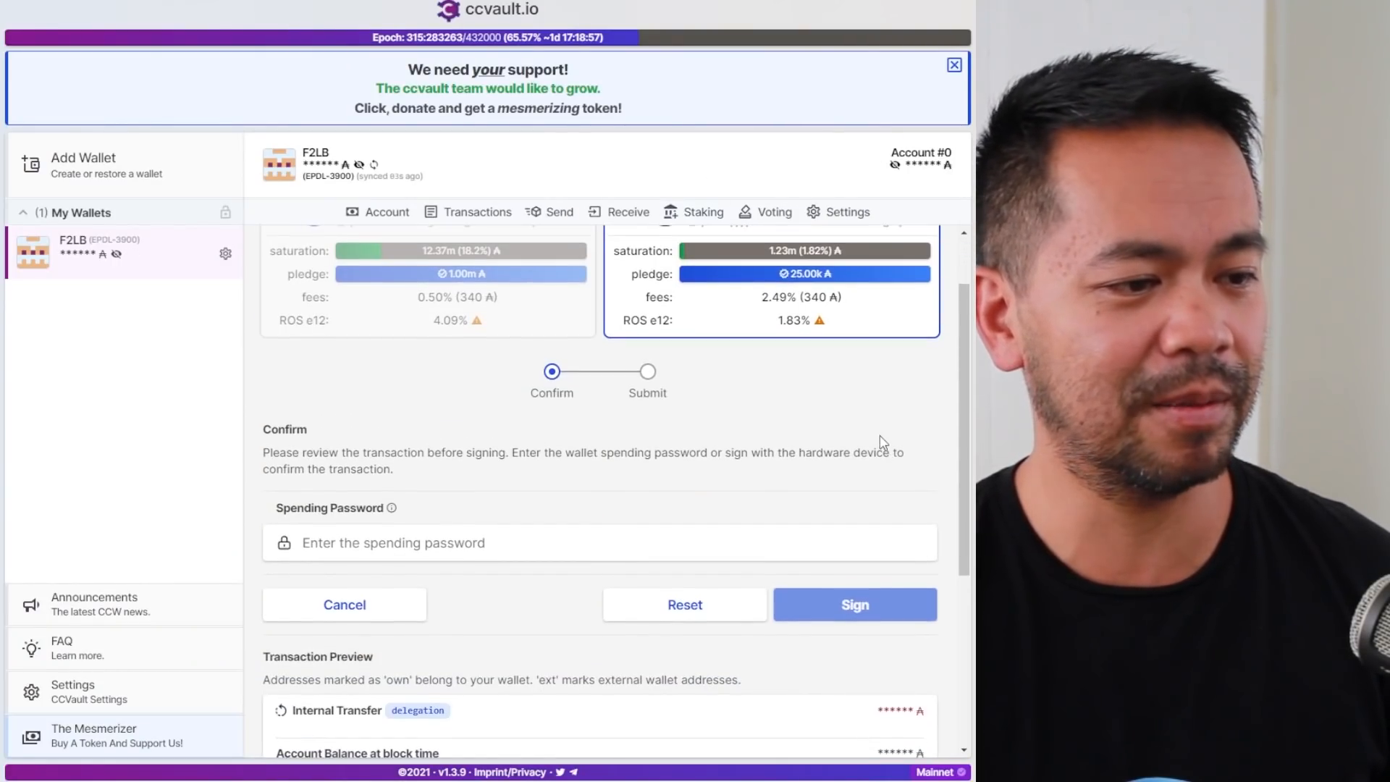
pyautogui.scroll(3)
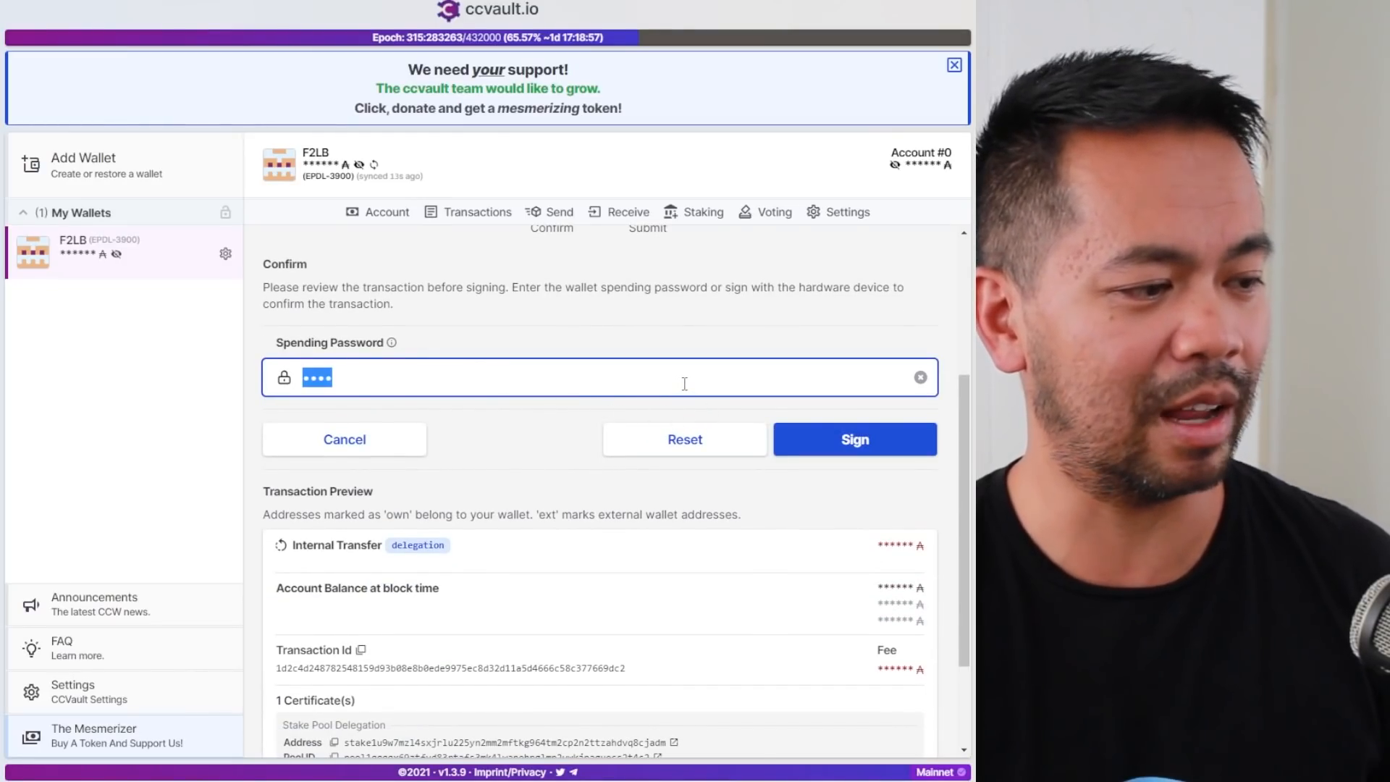
pyautogui.click(853, 439)
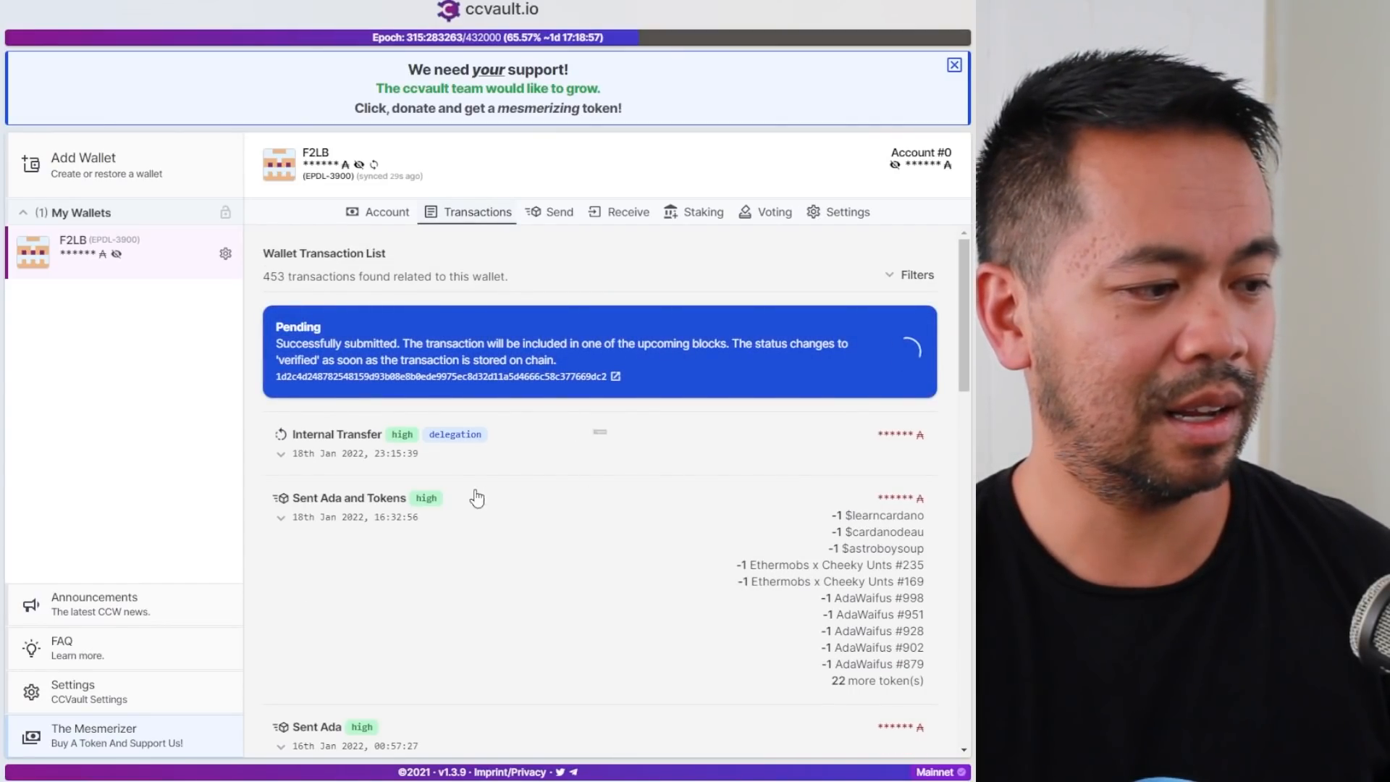
pyautogui.moveTo(754, 471)
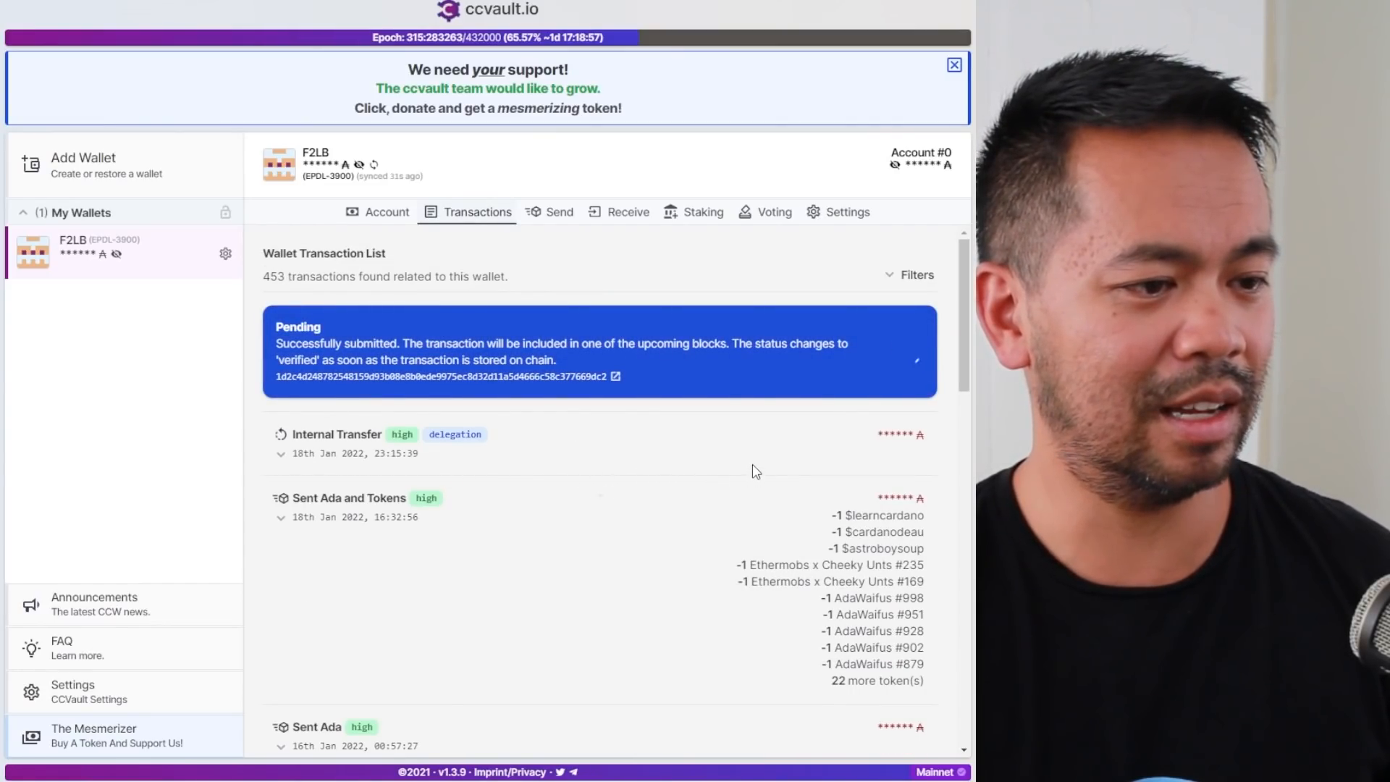
pyautogui.moveTo(742, 425)
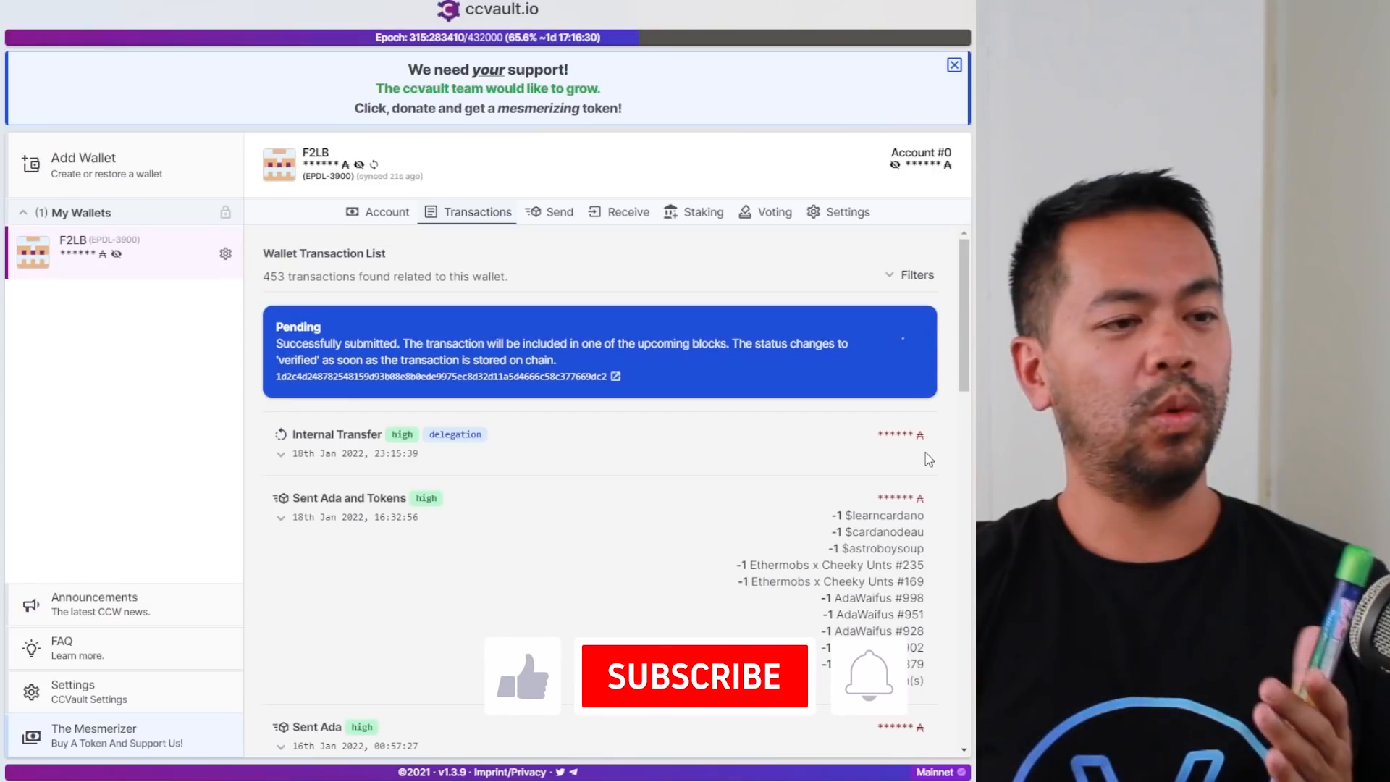
pyautogui.click(695, 675)
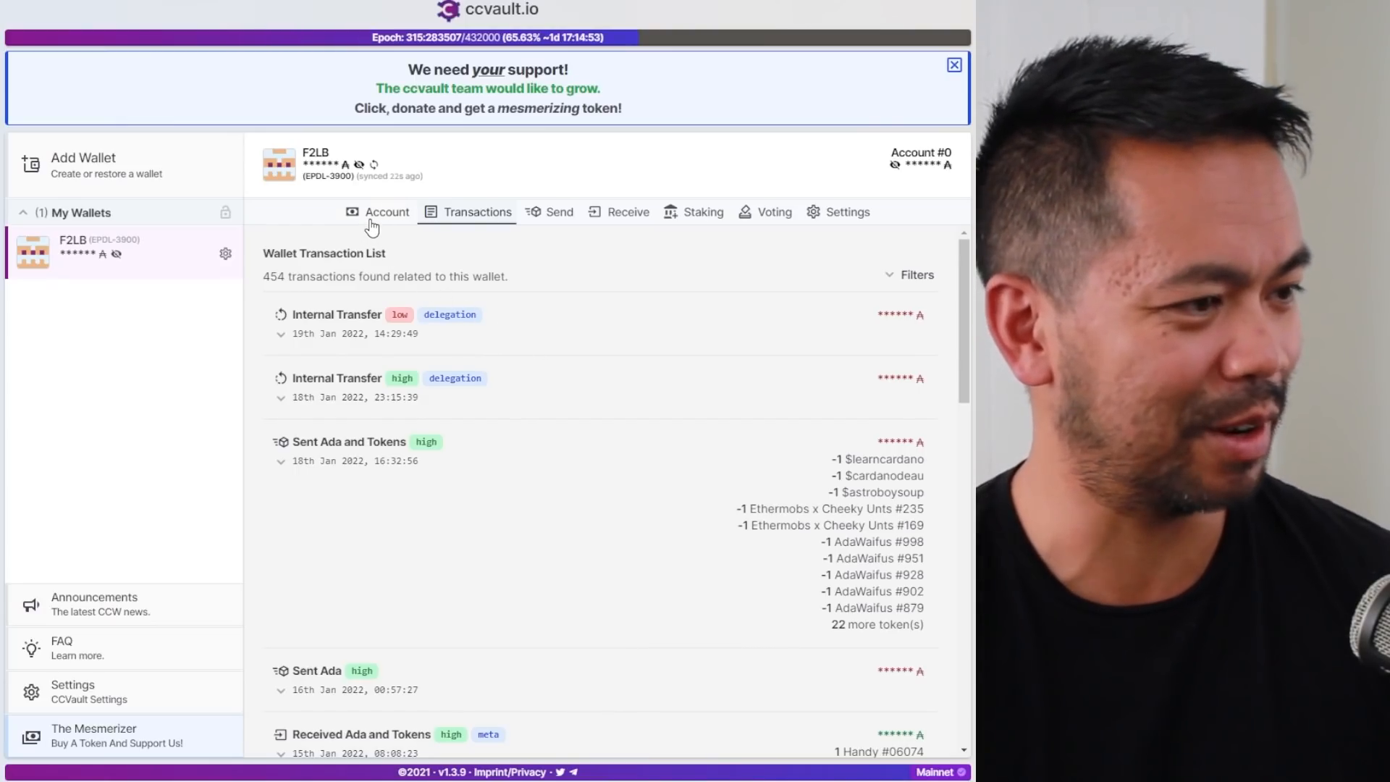
# Check Account #0's upcoming delegations, showing ADAwolf from epoch 317.
pyautogui.click(386, 212)
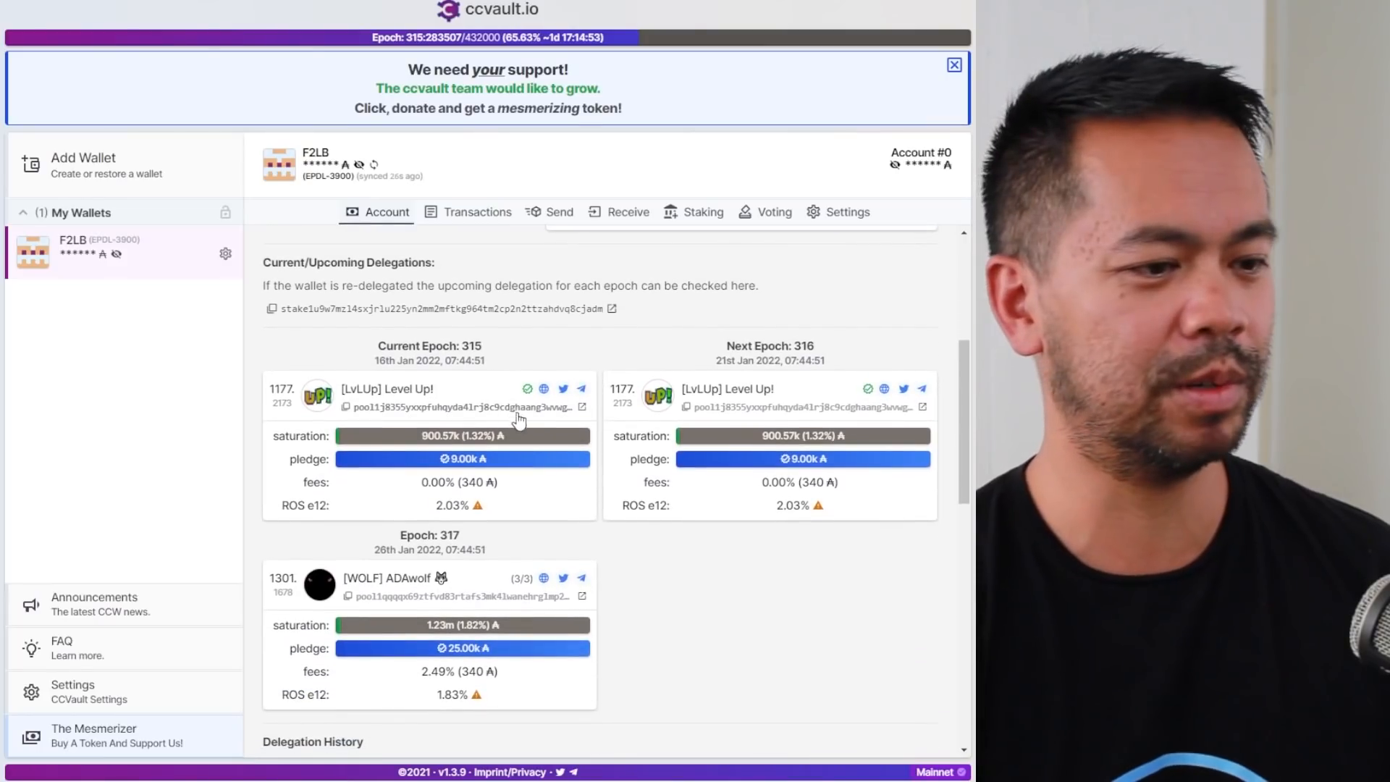
pyautogui.scroll(-3)
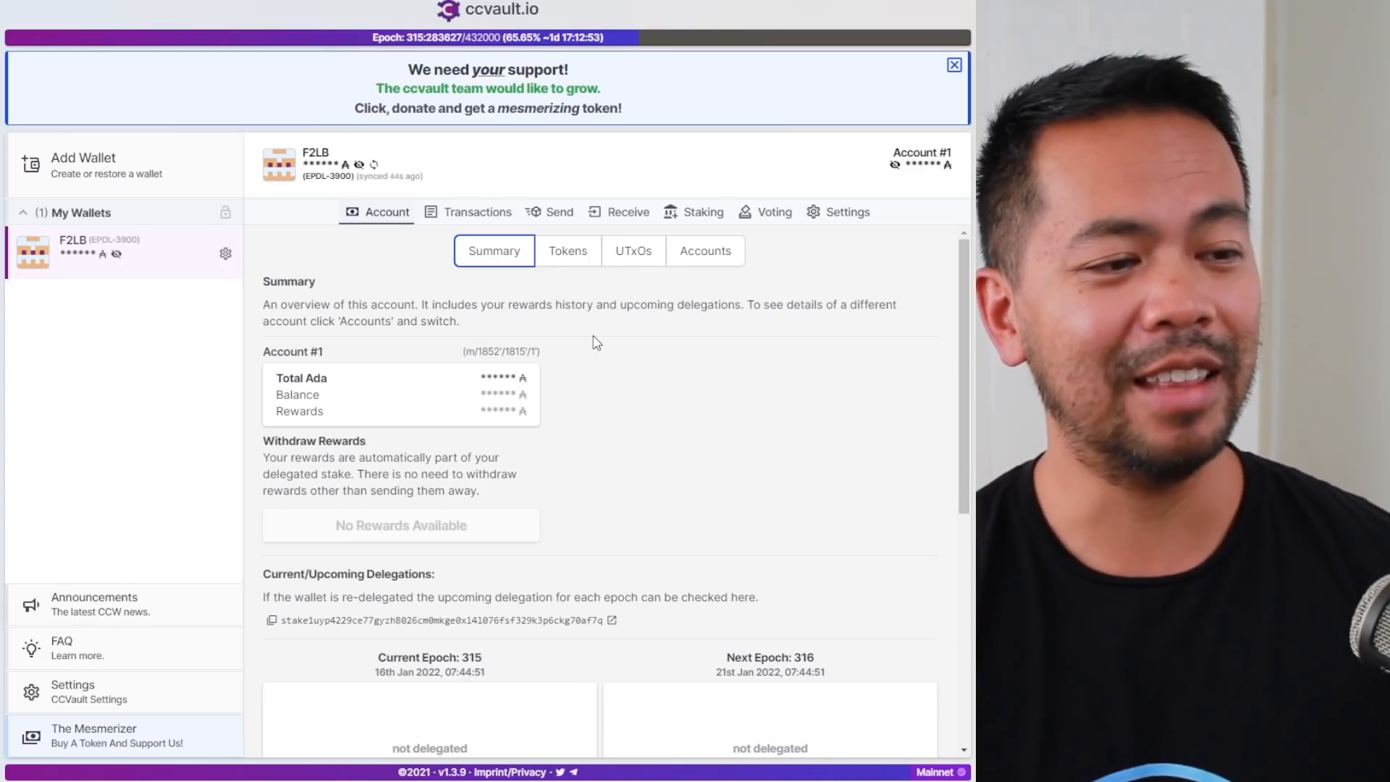
pyautogui.moveTo(705, 257)
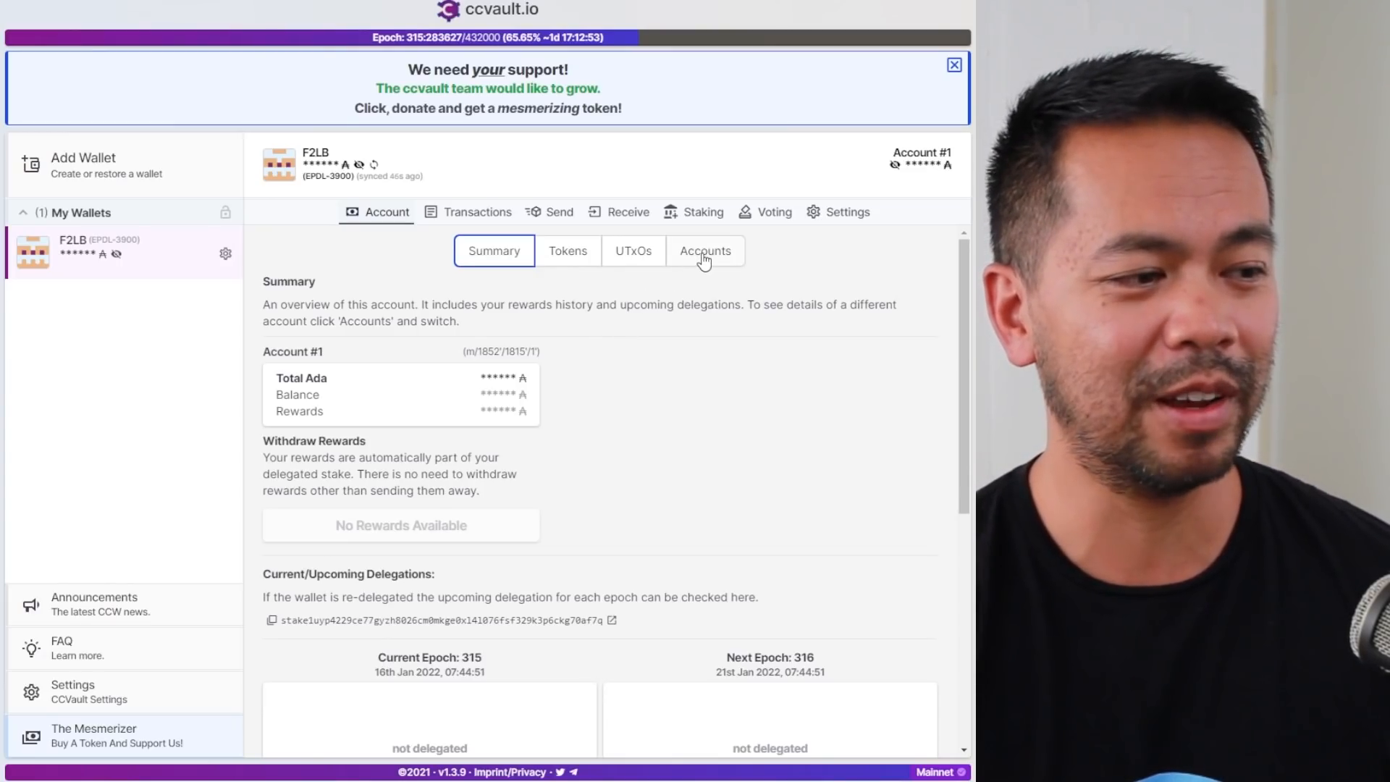
# Activate Account #1, copy its receive address, and return to the accounts list.
pyautogui.click(704, 250)
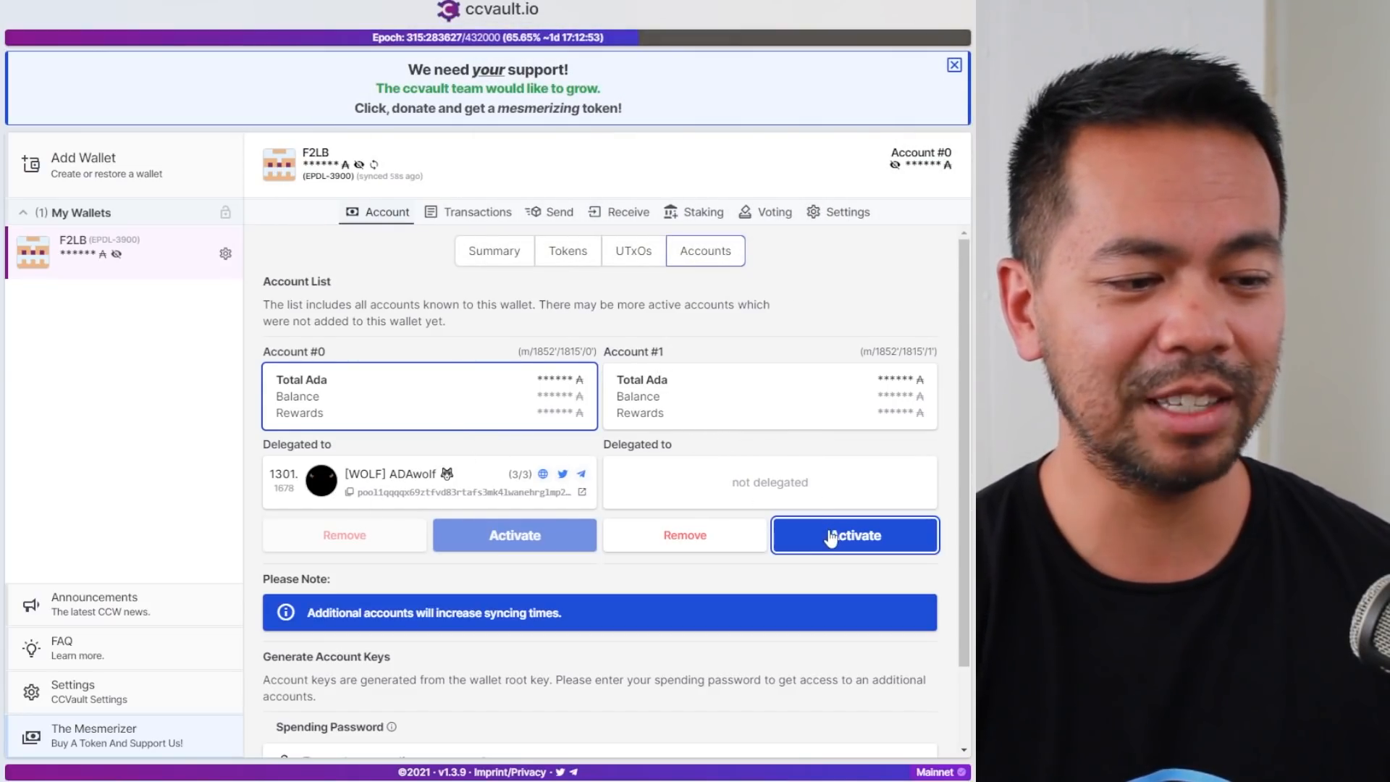
pyautogui.click(853, 534)
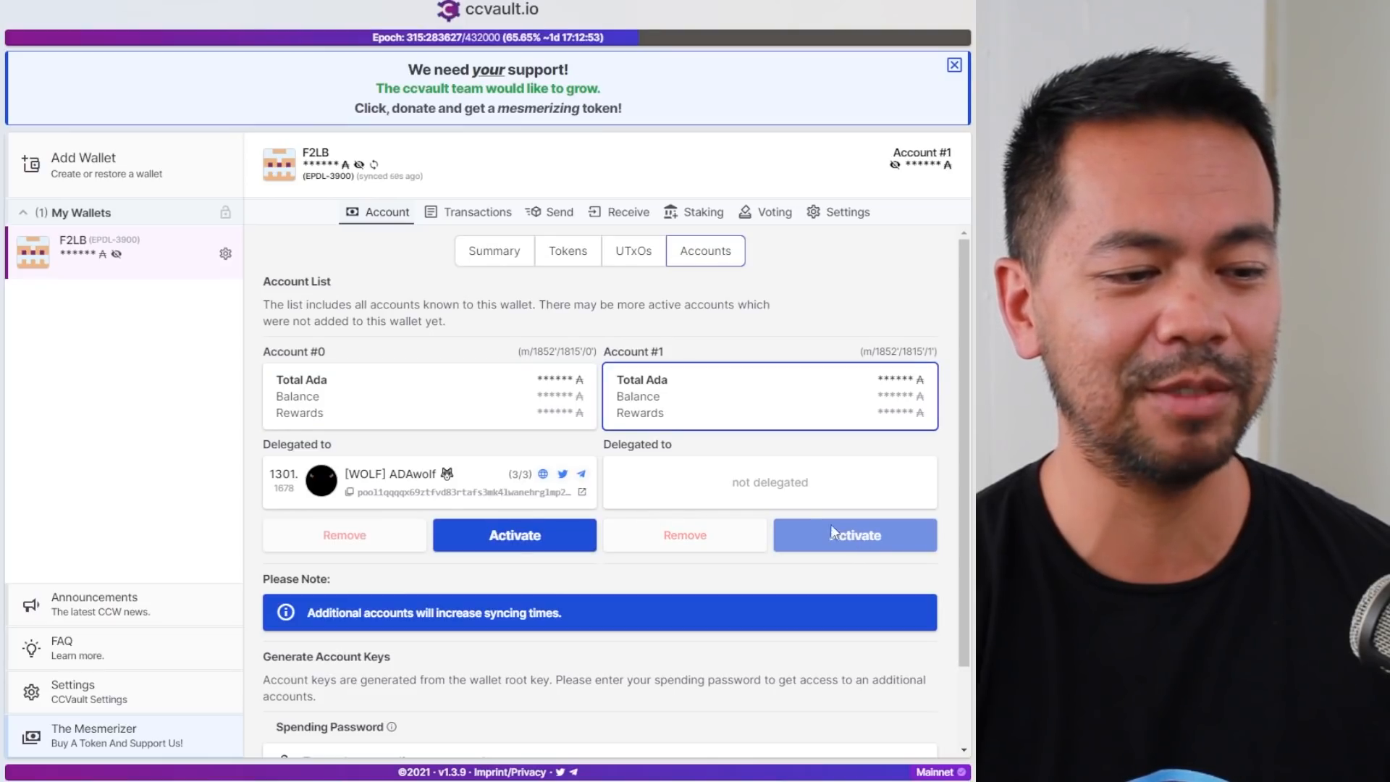
pyautogui.click(493, 249)
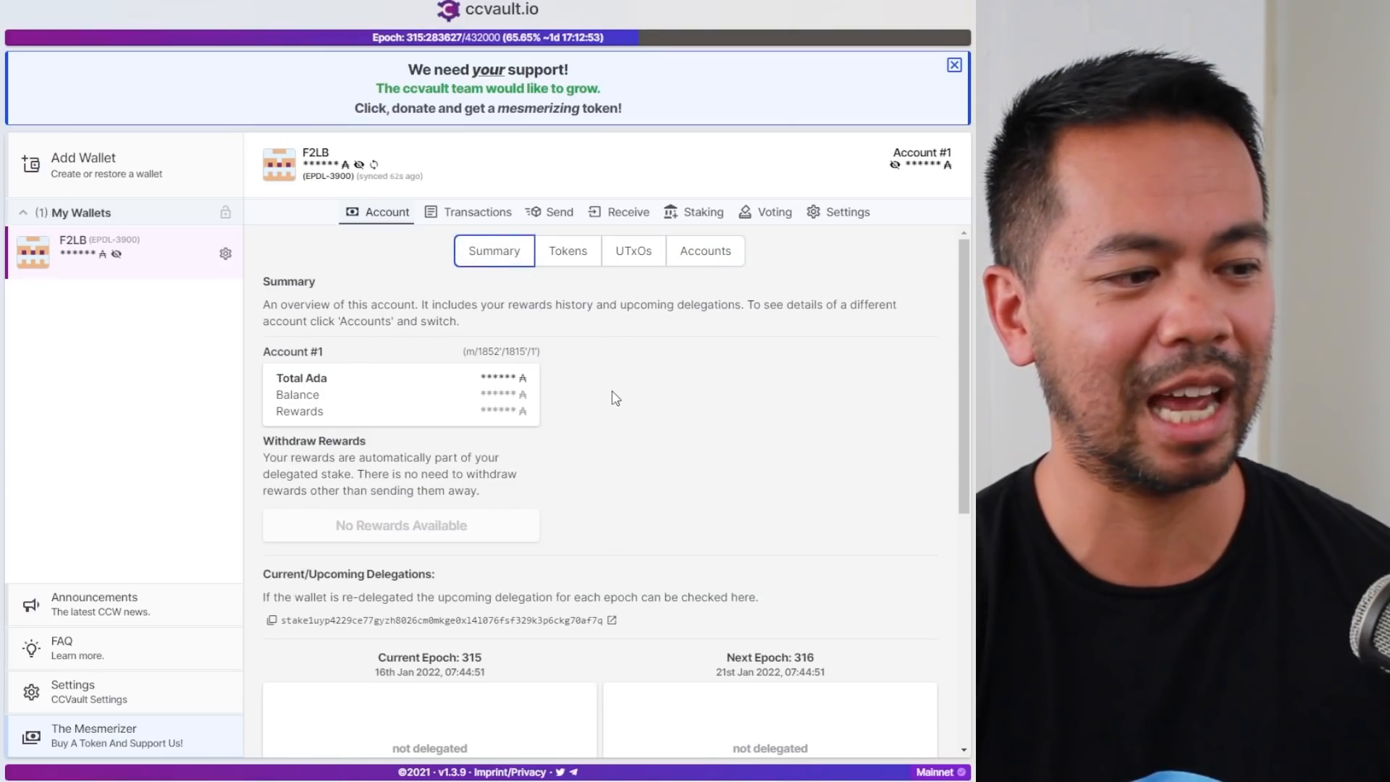
pyautogui.scroll(-3)
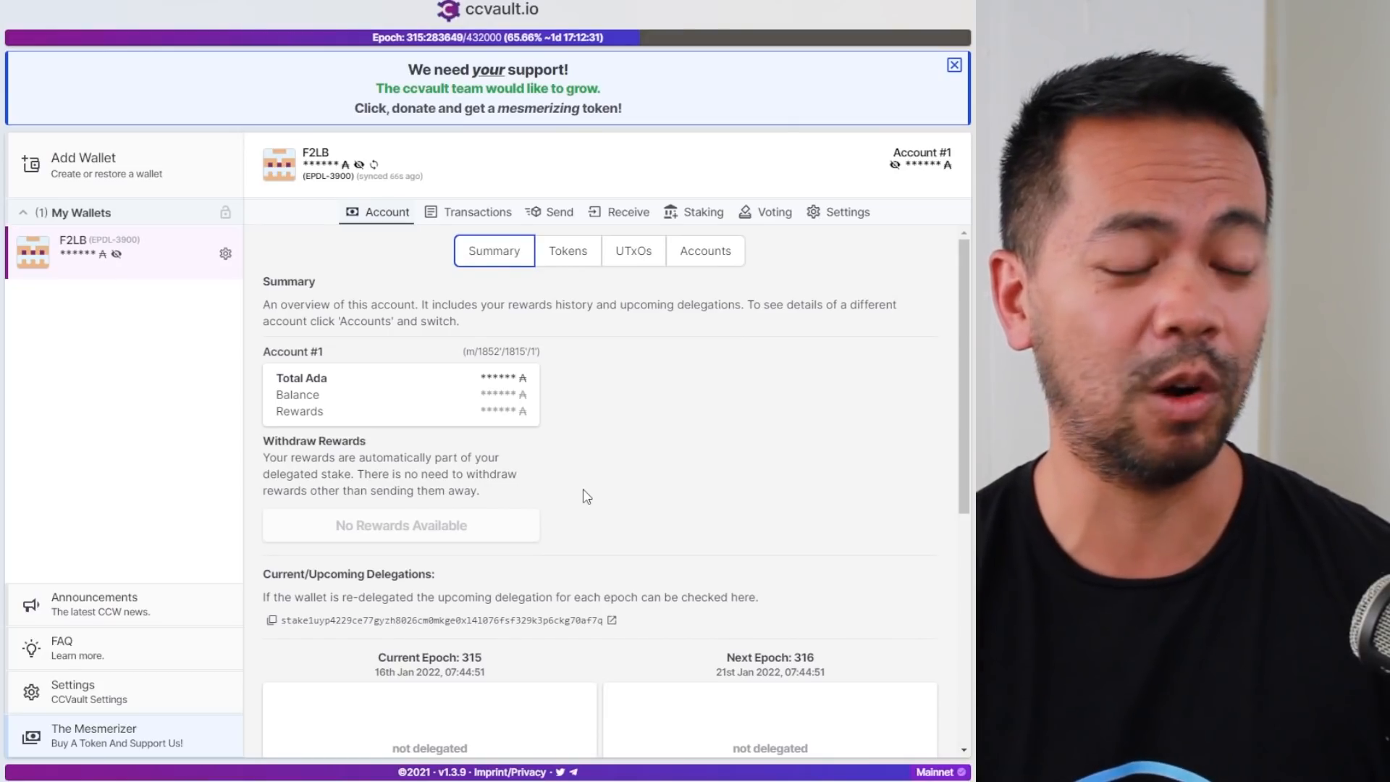
pyautogui.moveTo(628, 210)
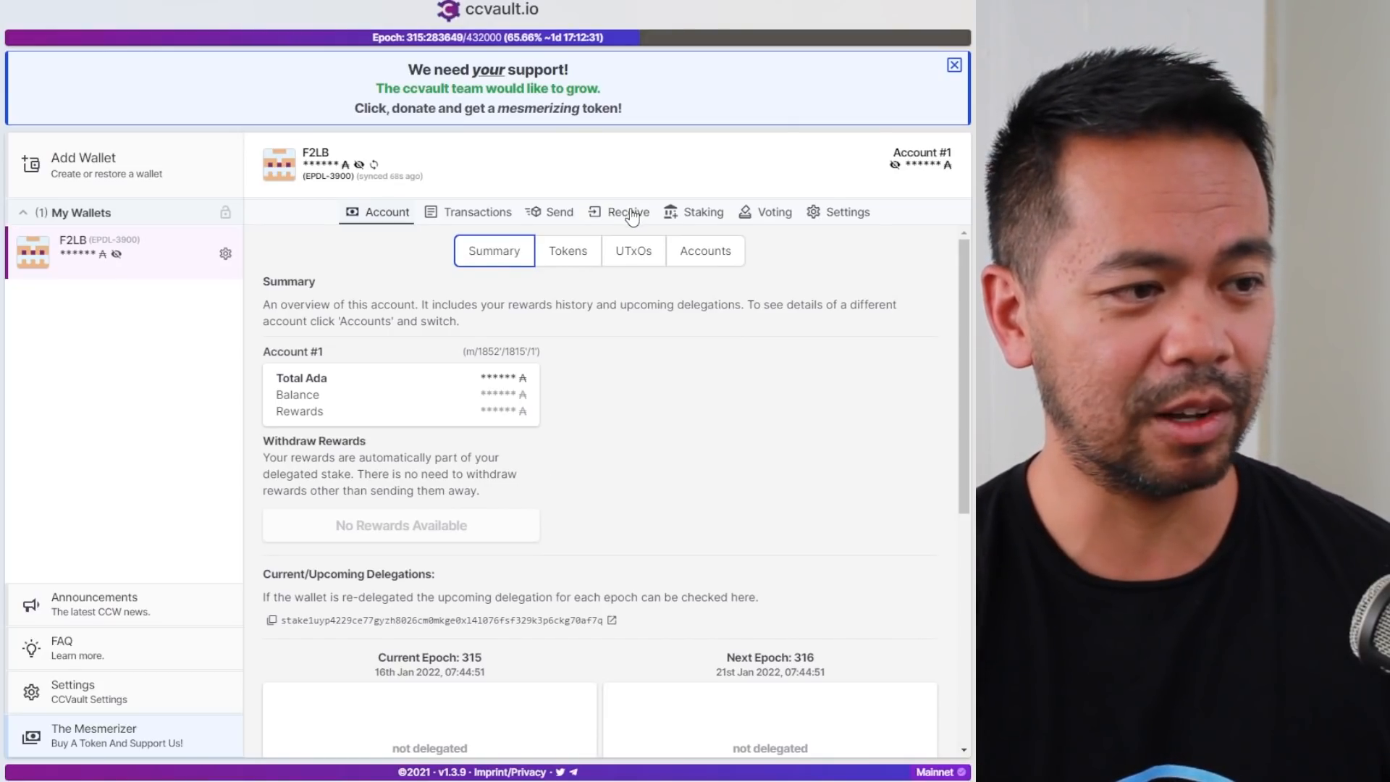
pyautogui.click(628, 211)
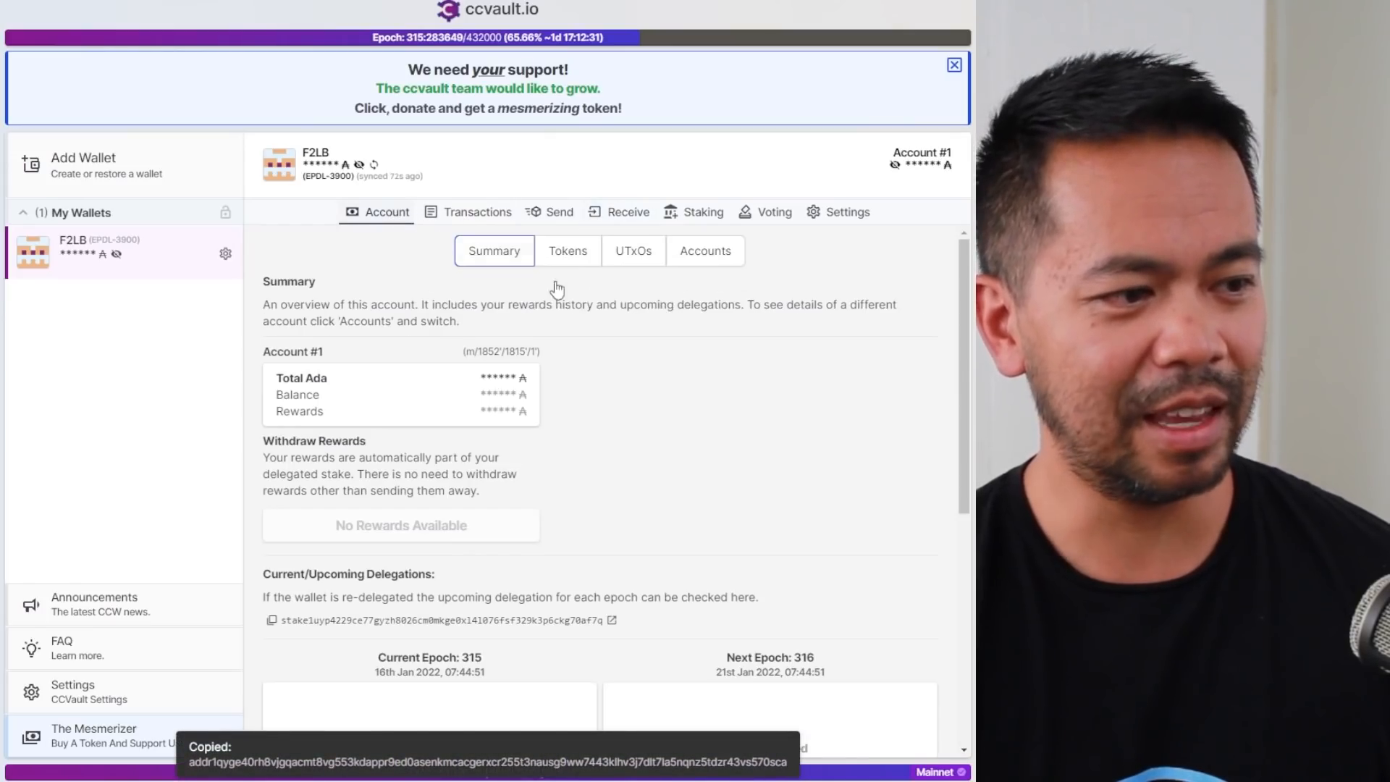
pyautogui.click(705, 250)
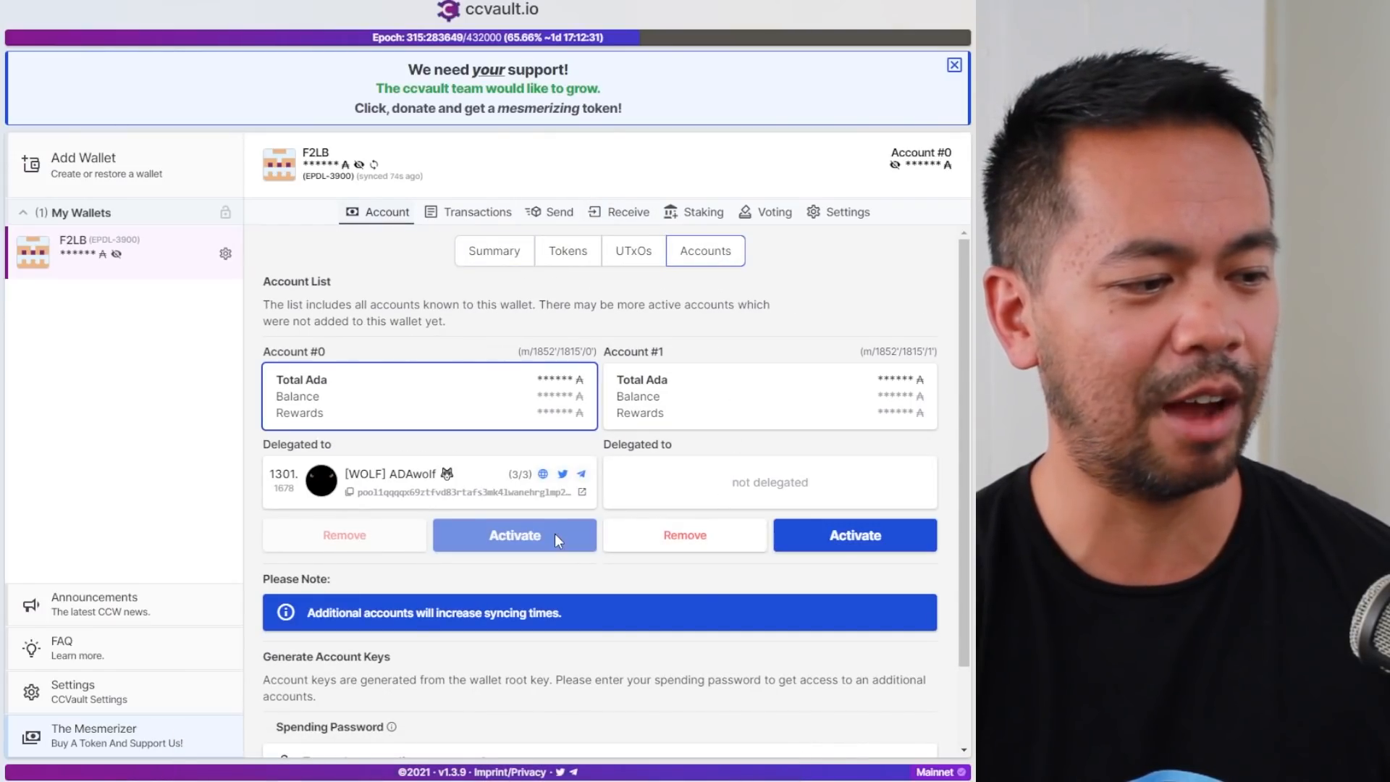
# Send 10 ADA from Account #0 to Account #1's address and sign with the spending password.
pyautogui.click(550, 212)
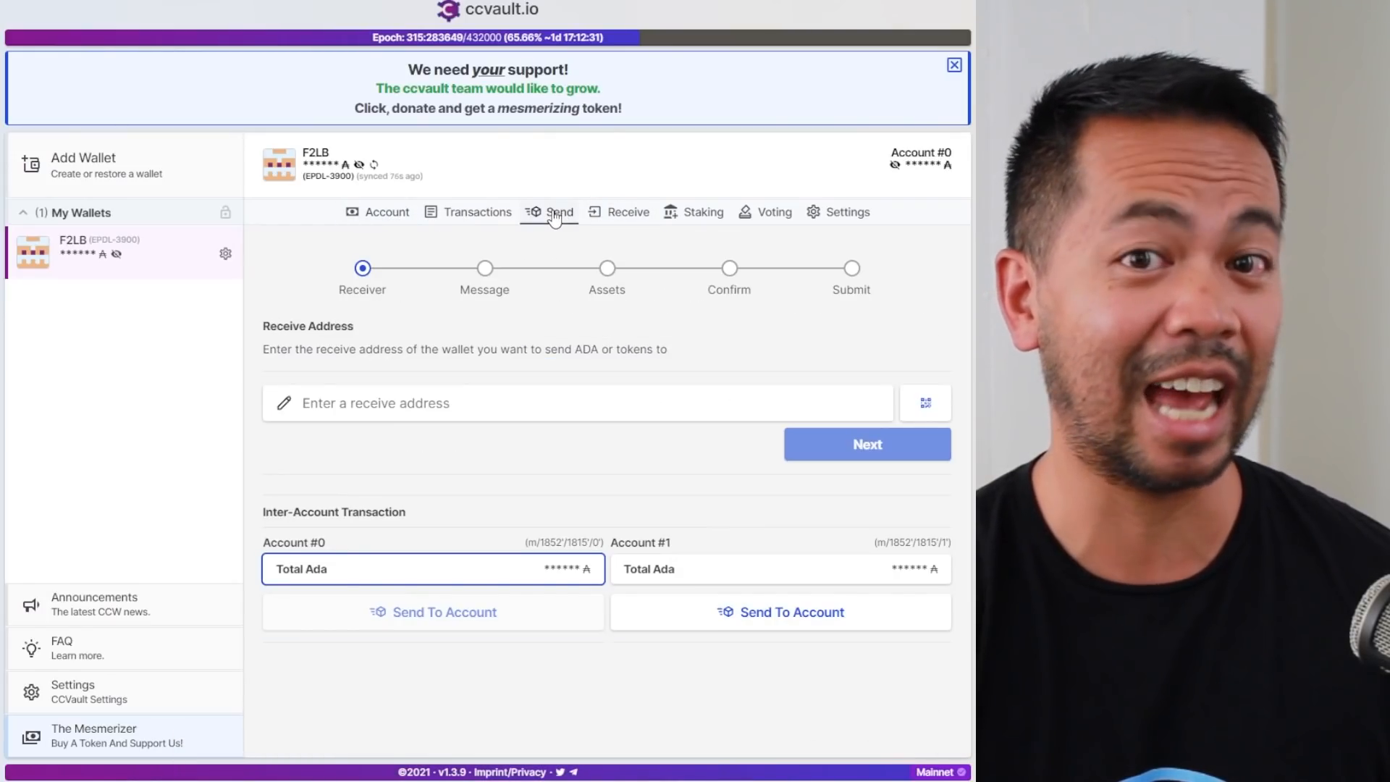
pyautogui.click(866, 444)
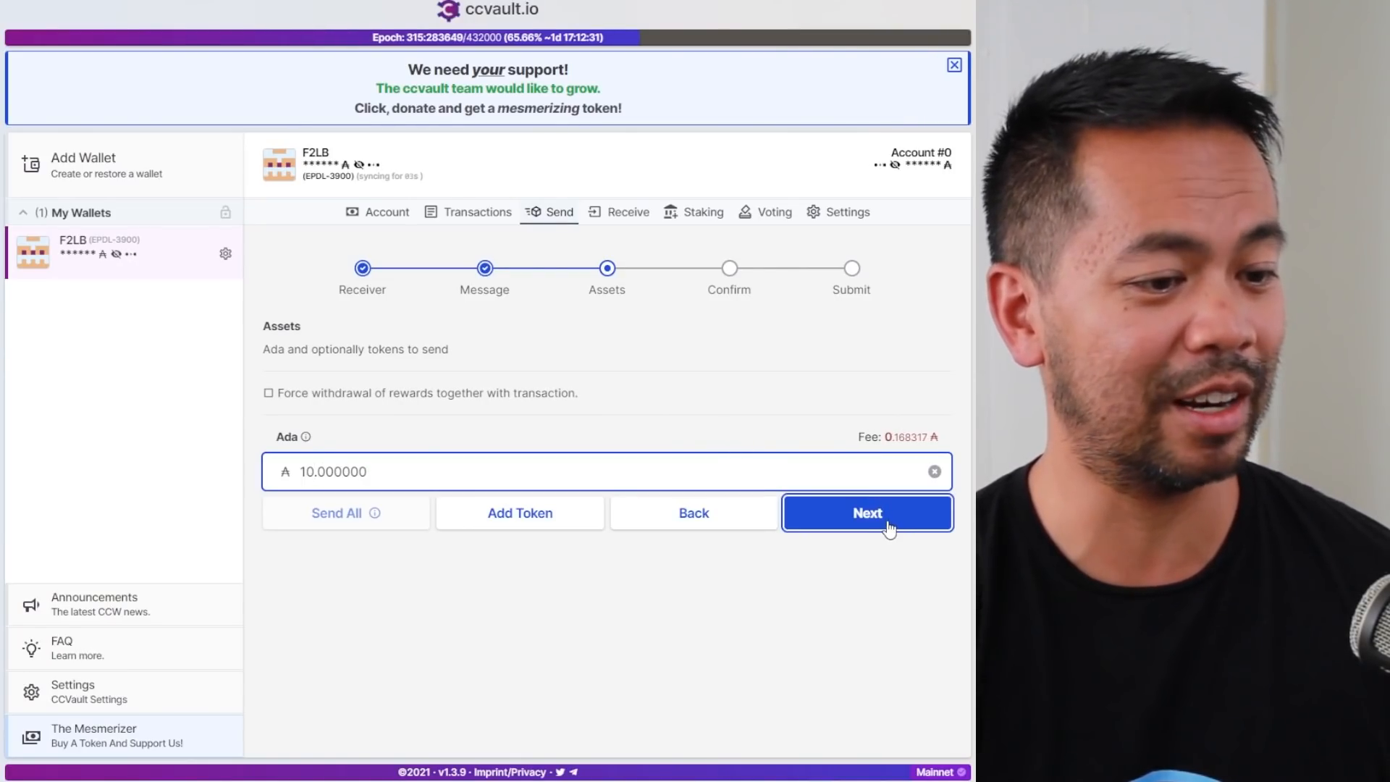
pyautogui.click(868, 513)
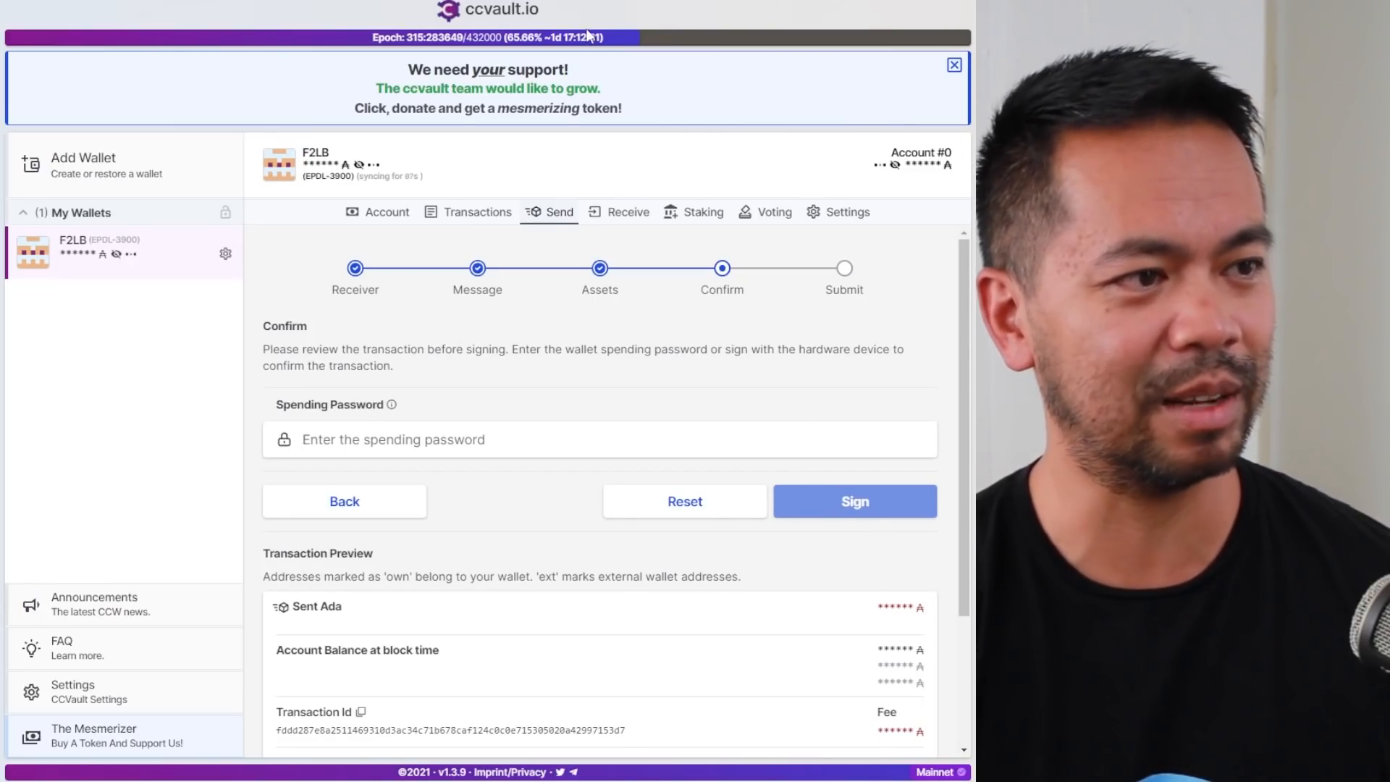
pyautogui.click(853, 501)
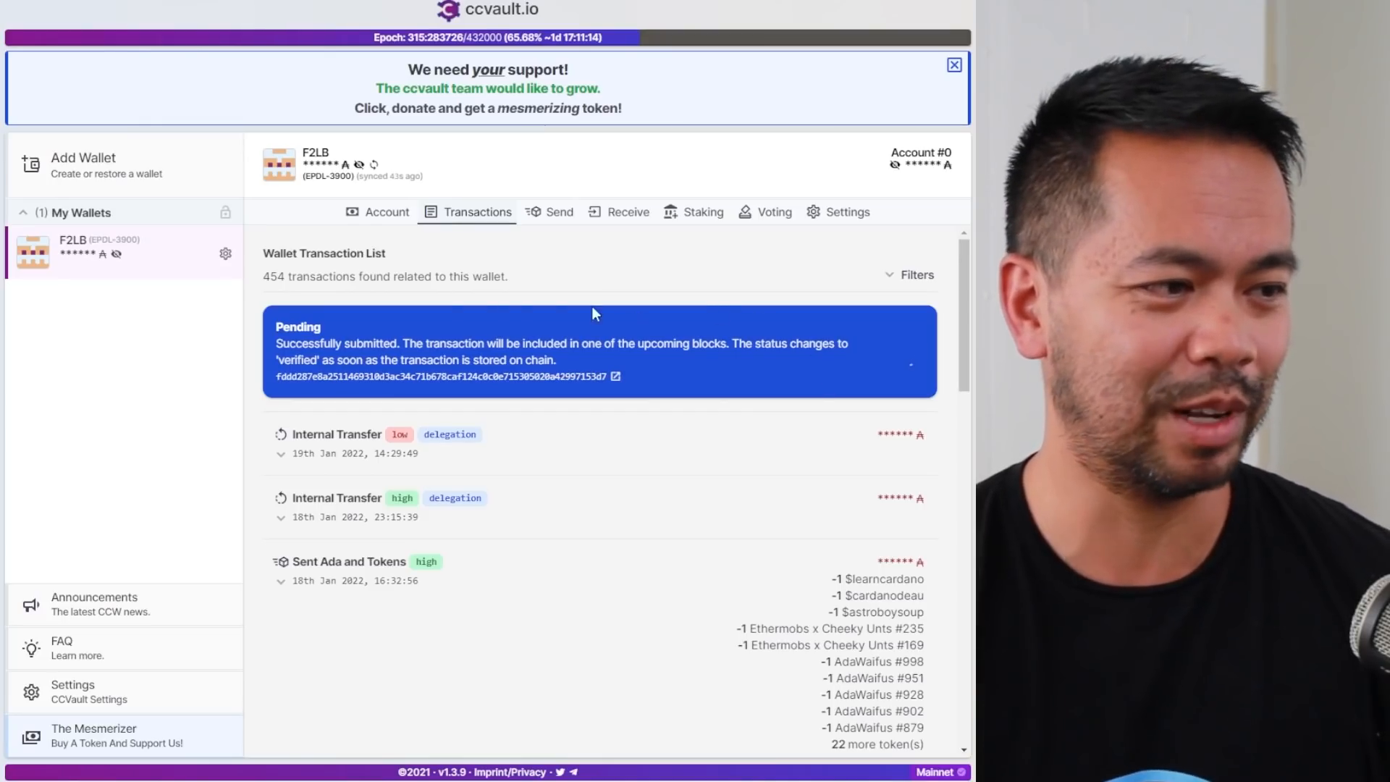
# Make Account #1 active and browse the available stake pools.
pyautogui.click(377, 211)
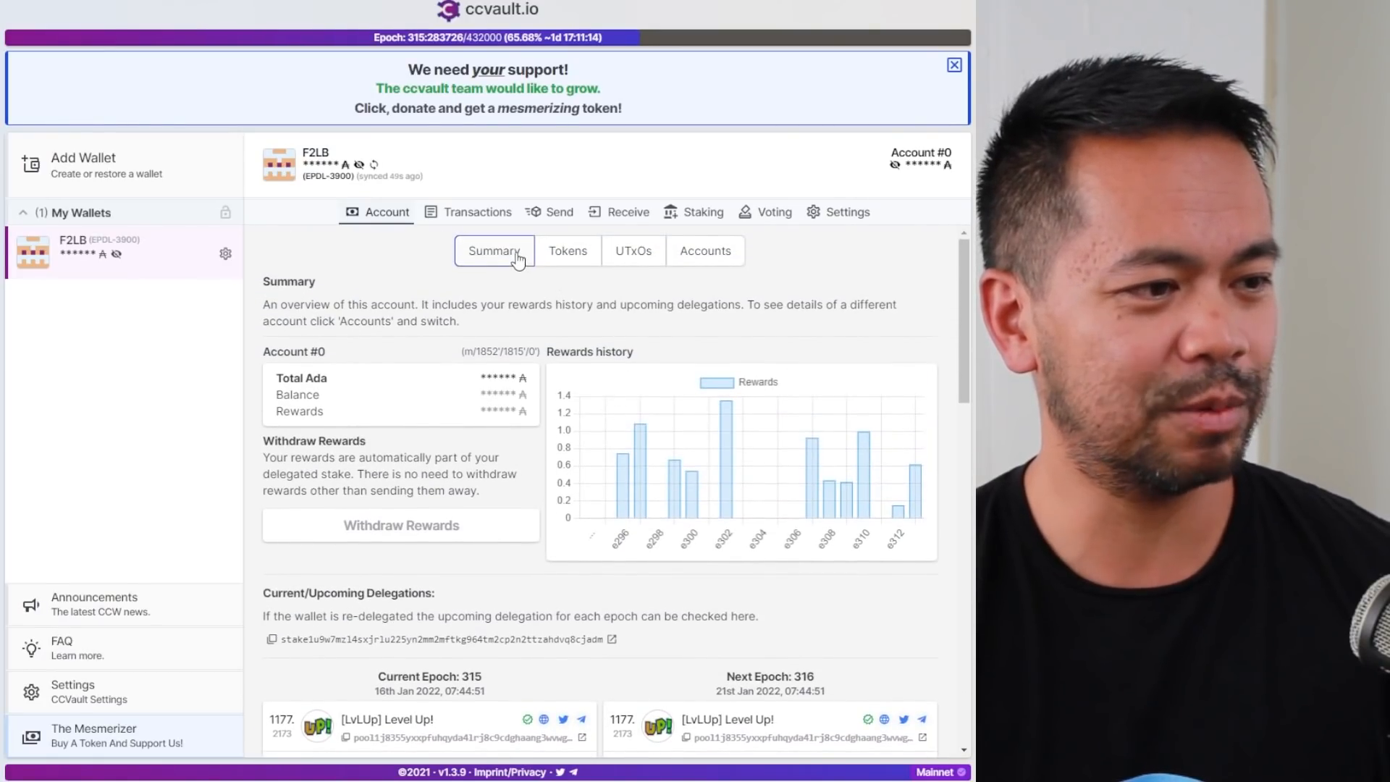
pyautogui.click(705, 250)
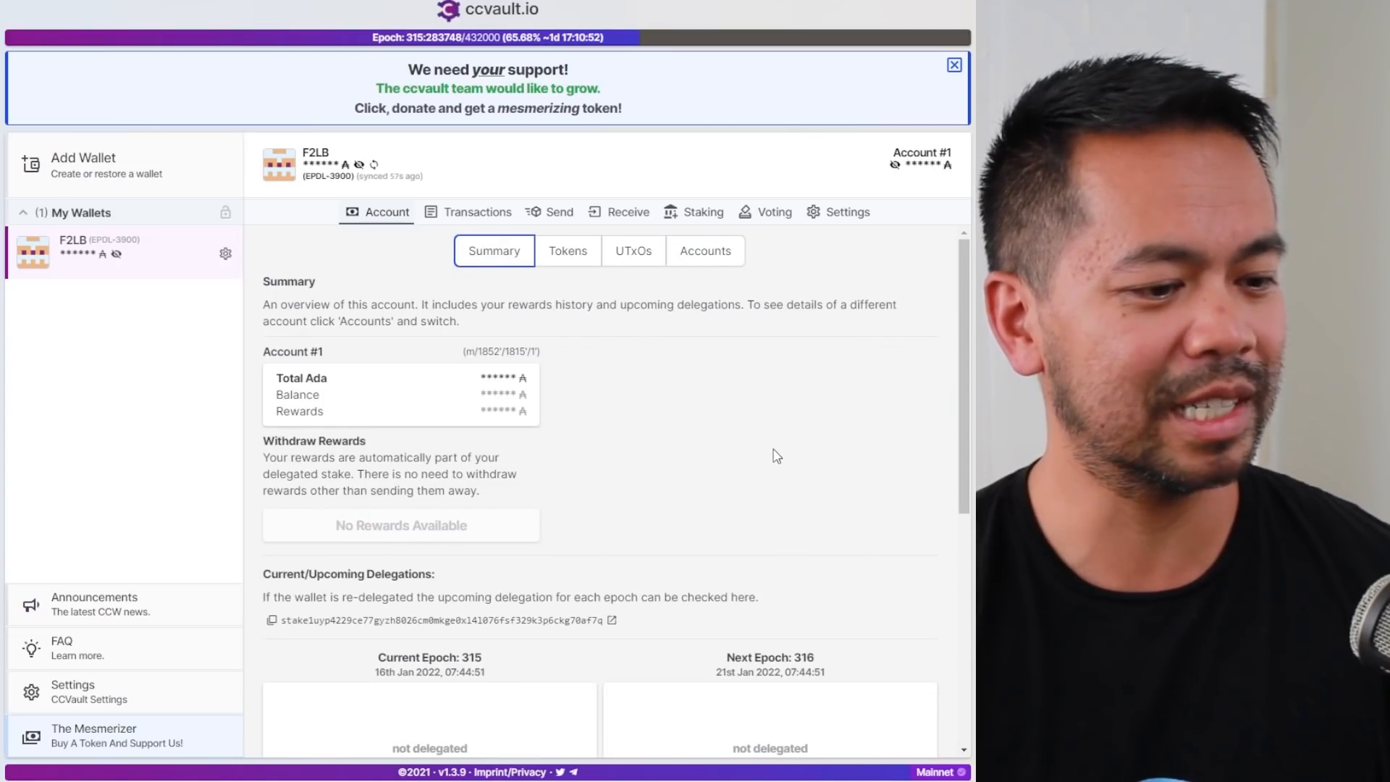
pyautogui.click(703, 211)
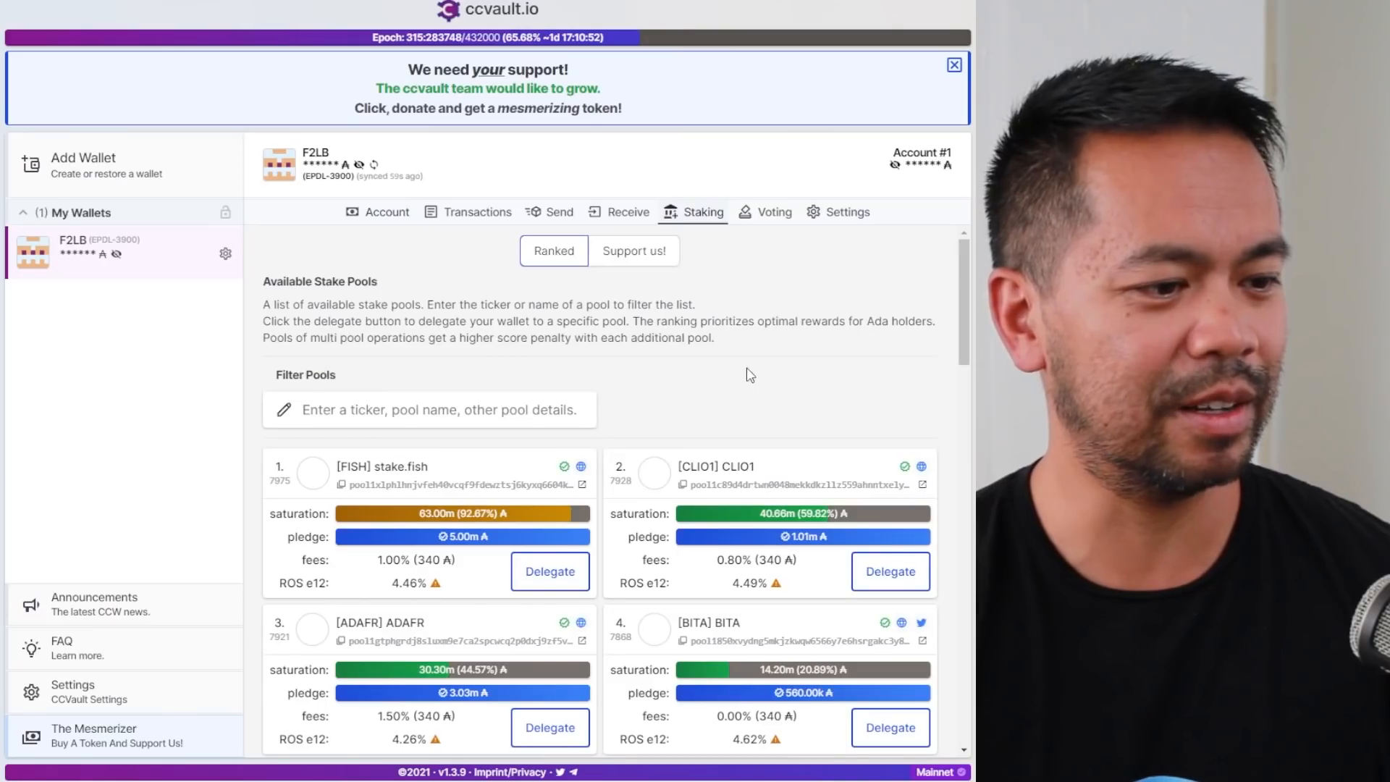
# Delegate Account #1 to the ADAOZ pool and sign with the spending password.
pyautogui.click(428, 410)
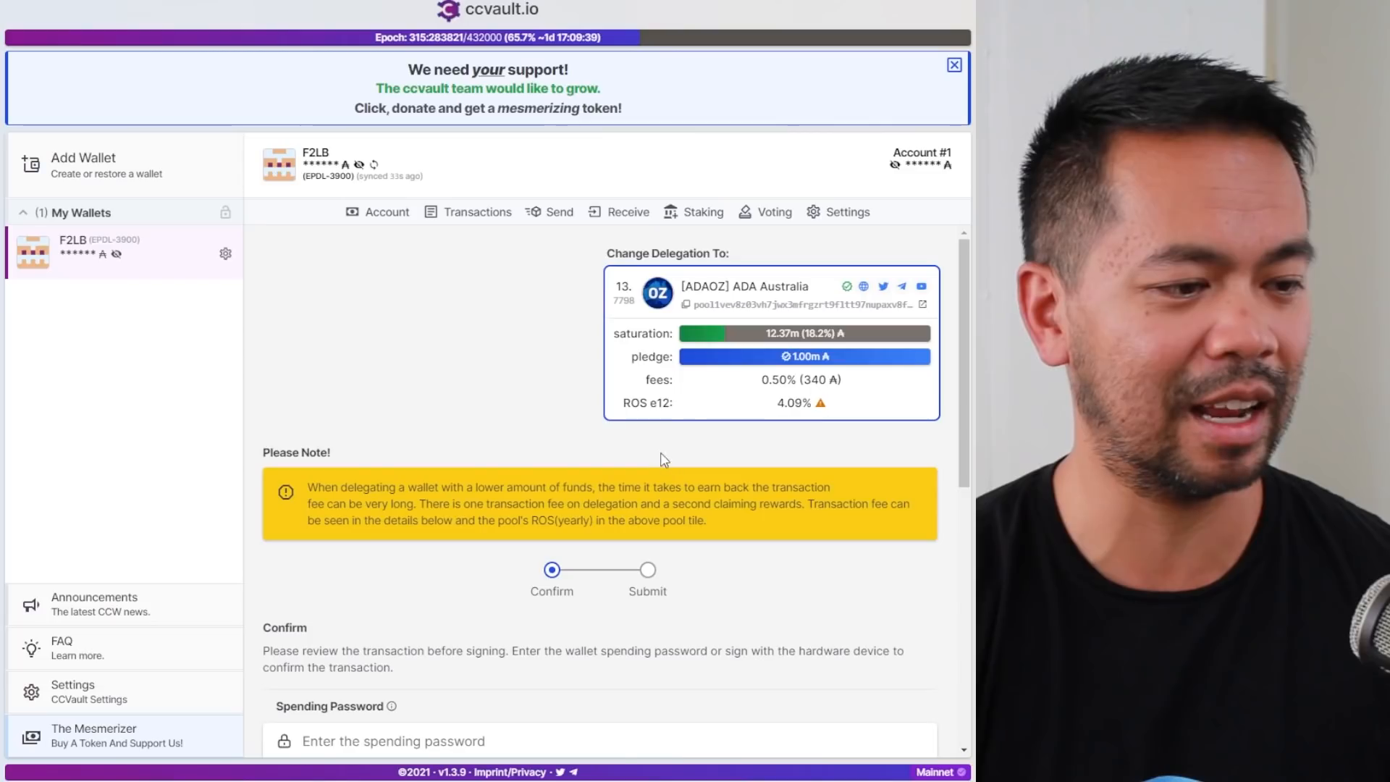
pyautogui.scroll(-3)
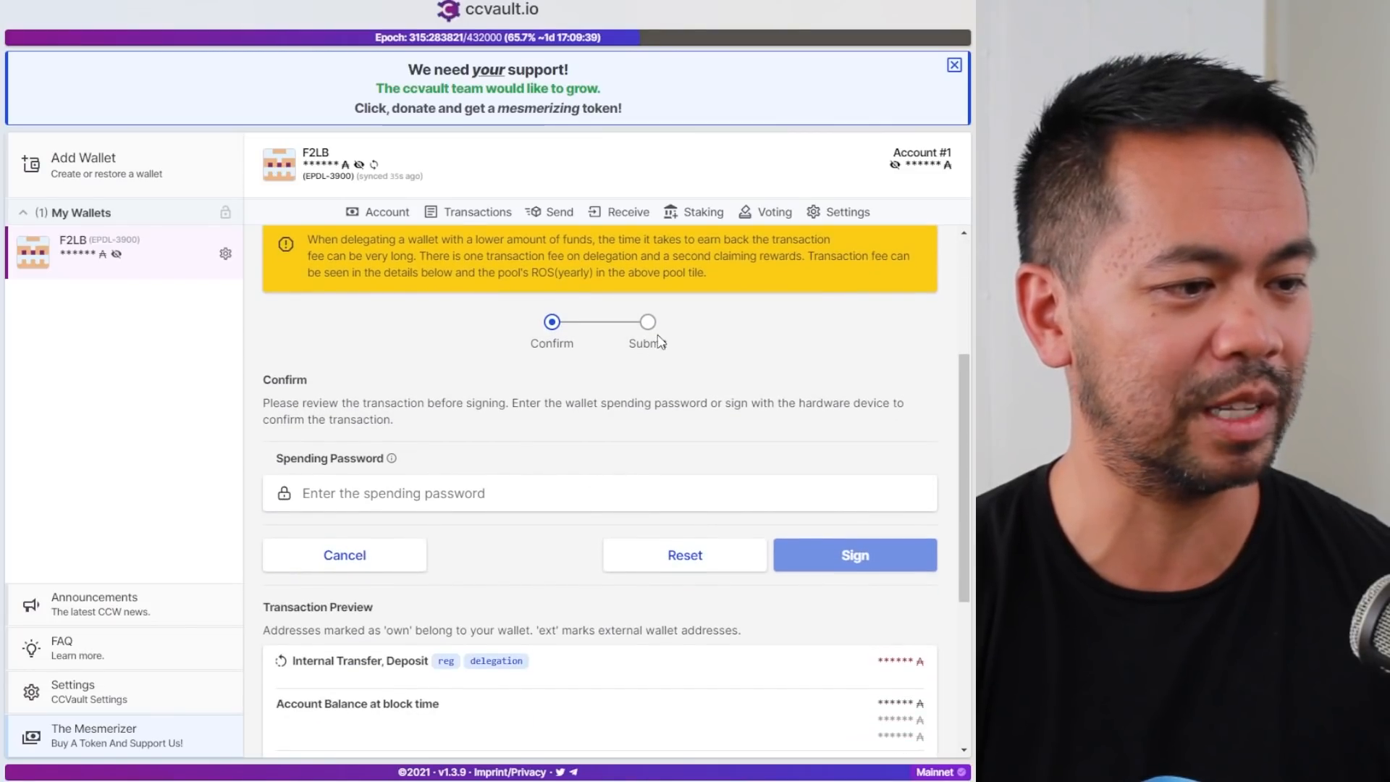
pyautogui.click(581, 493)
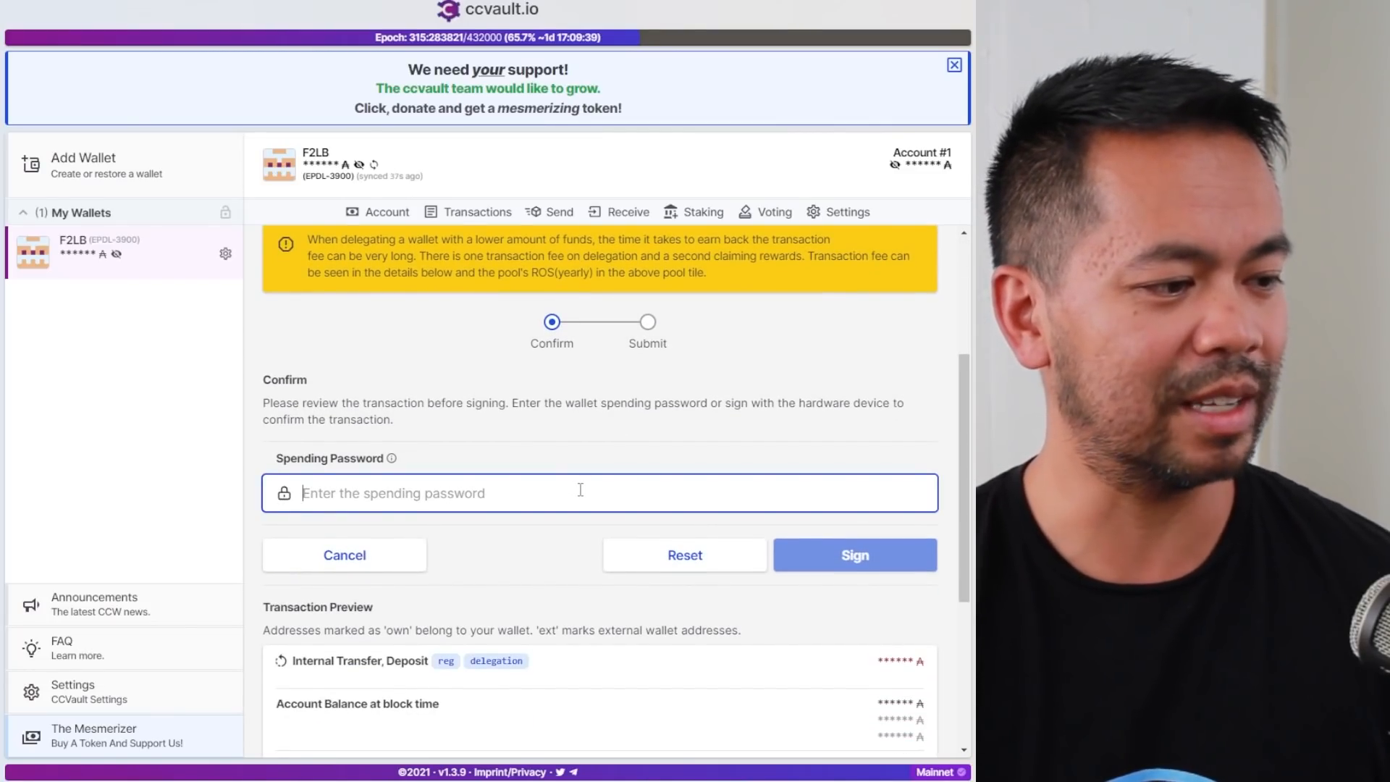
pyautogui.click(853, 556)
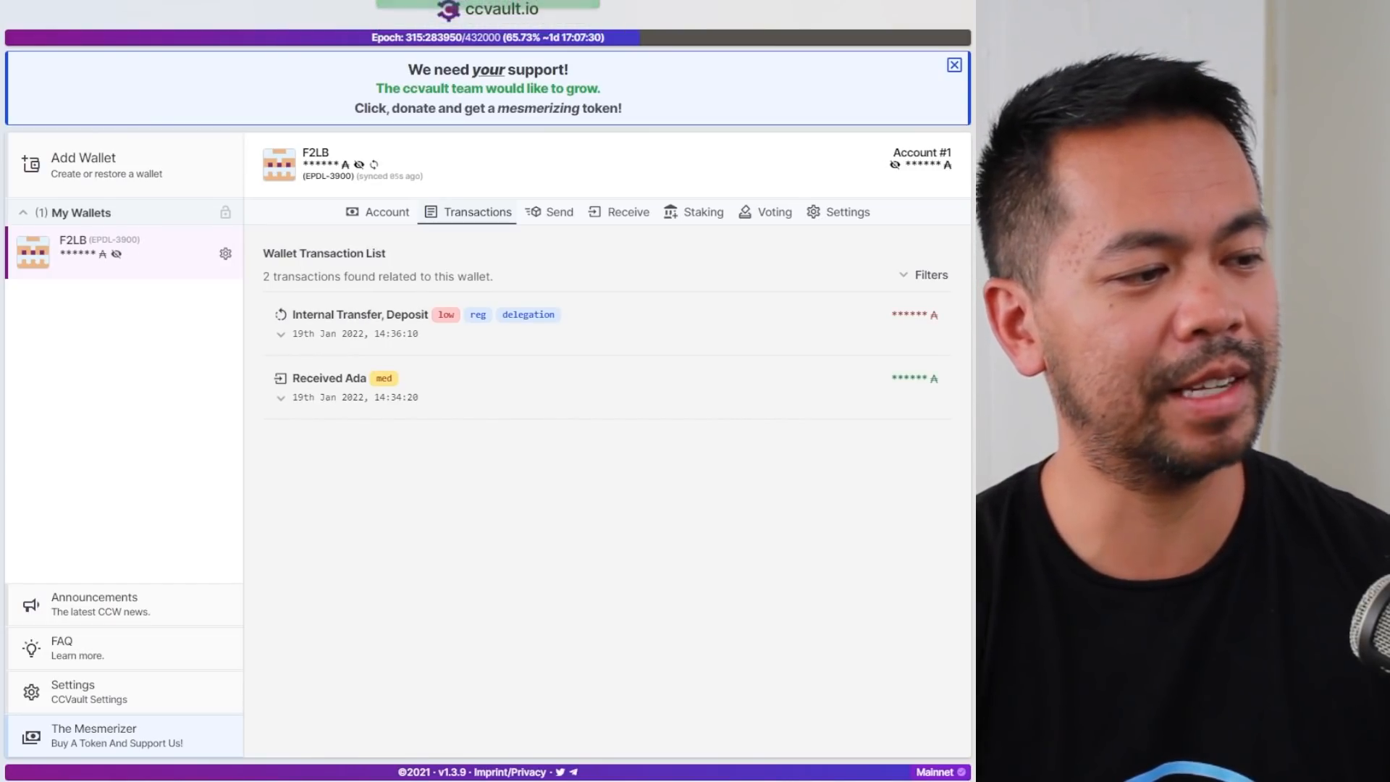
pyautogui.moveTo(355, 330)
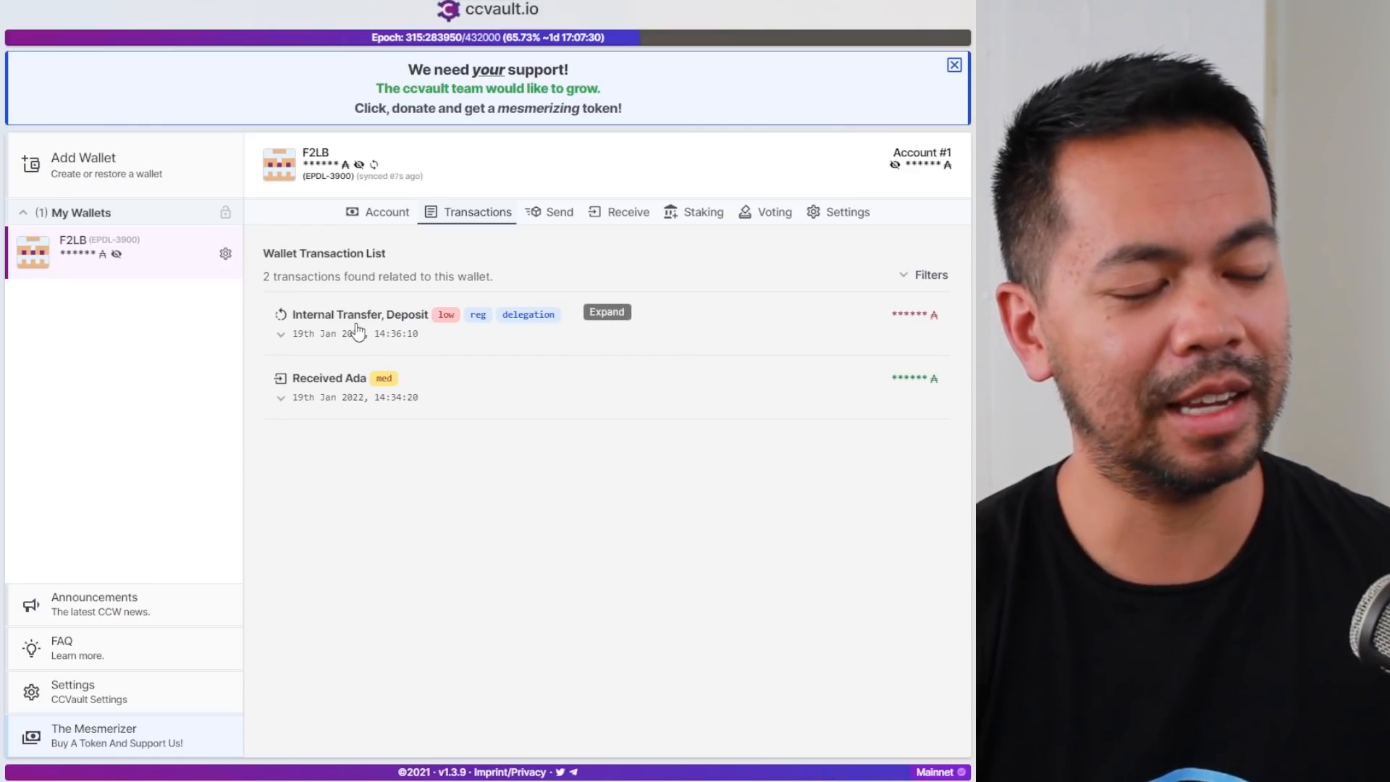
pyautogui.moveTo(529, 315)
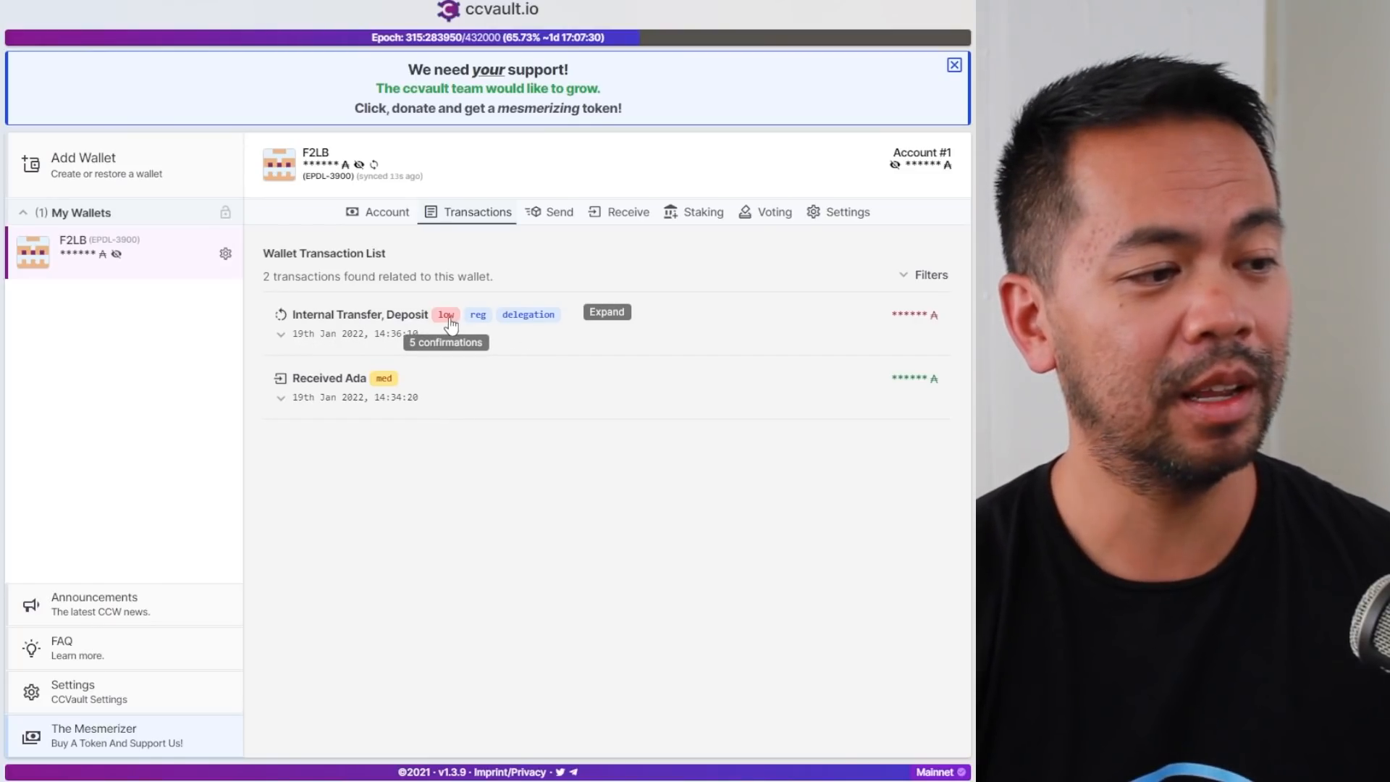
pyautogui.moveTo(428, 340)
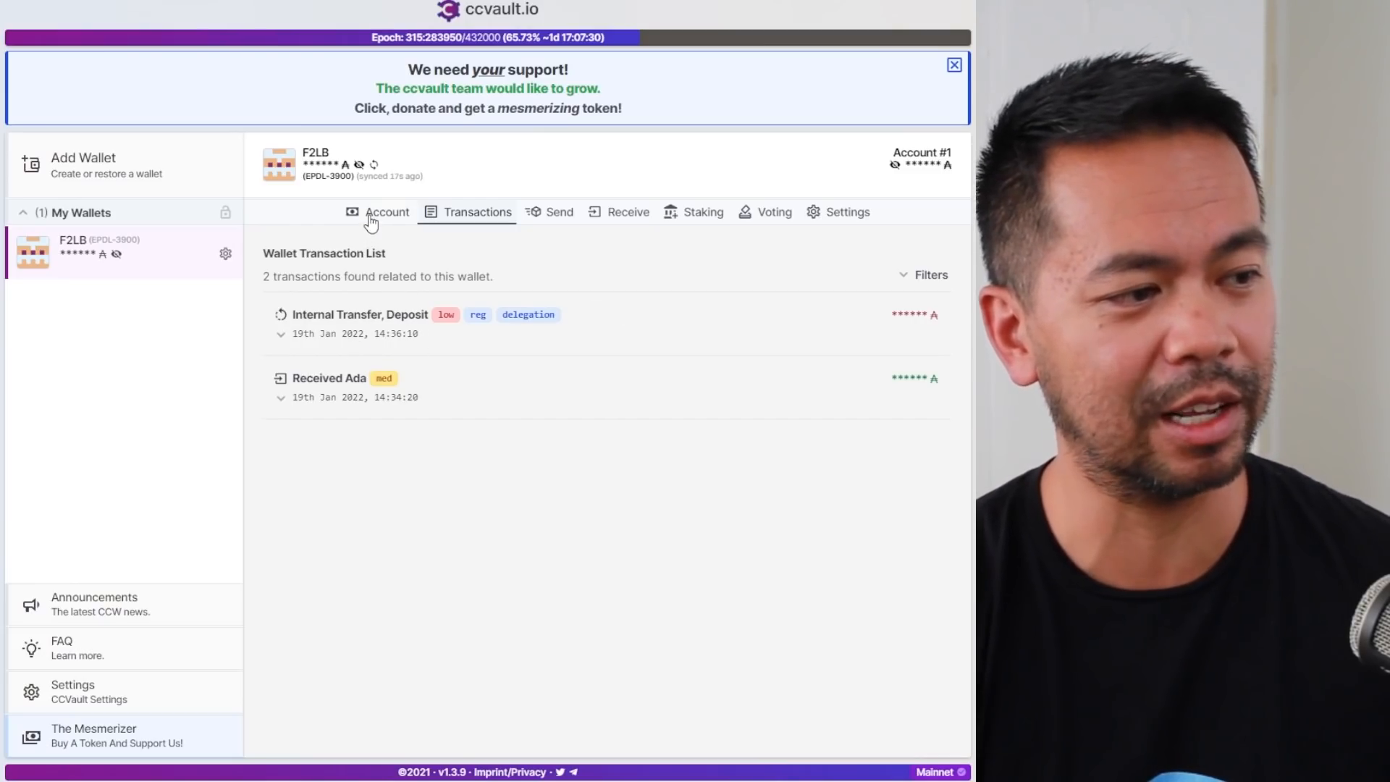
# Review Account #1's upcoming delegation, then compare both accounts' pools (ADAwolf, ADA Australia).
pyautogui.click(386, 212)
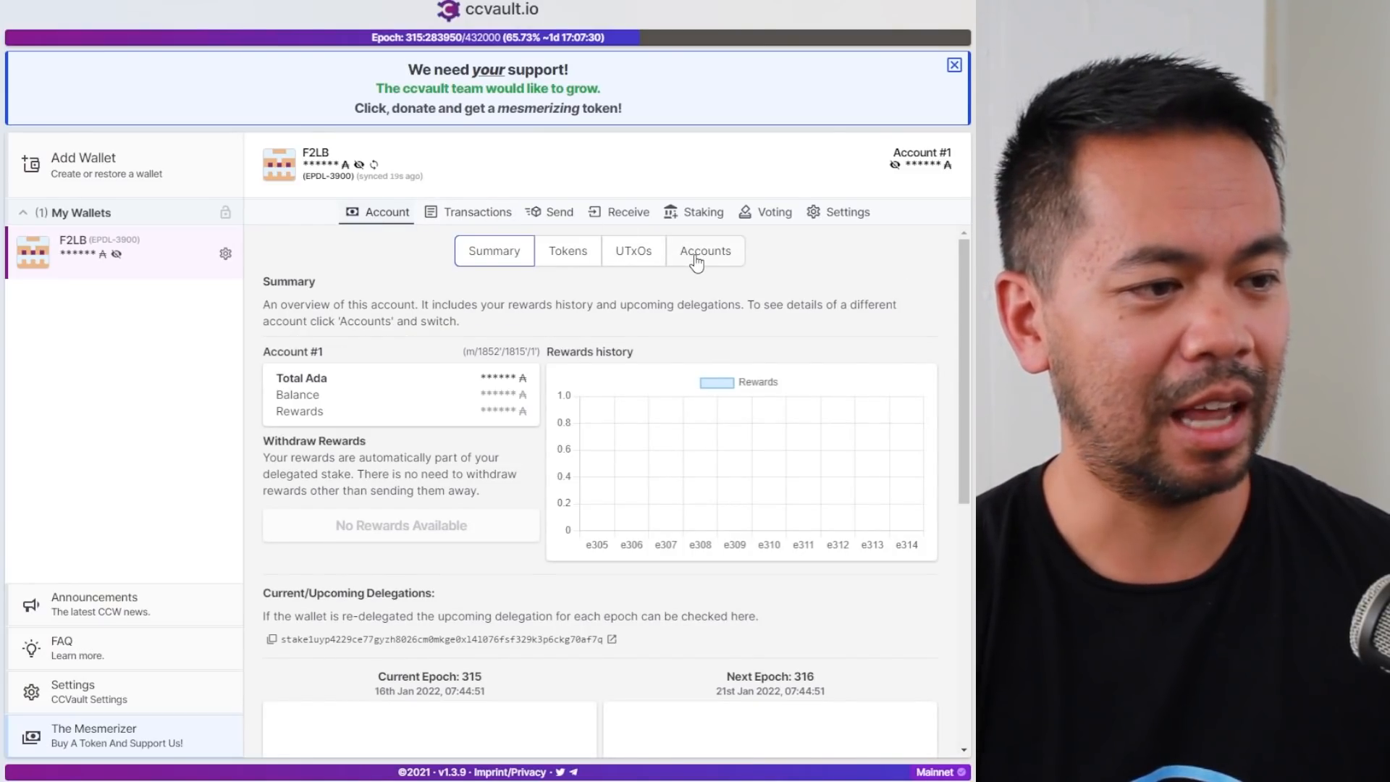
pyautogui.scroll(-3)
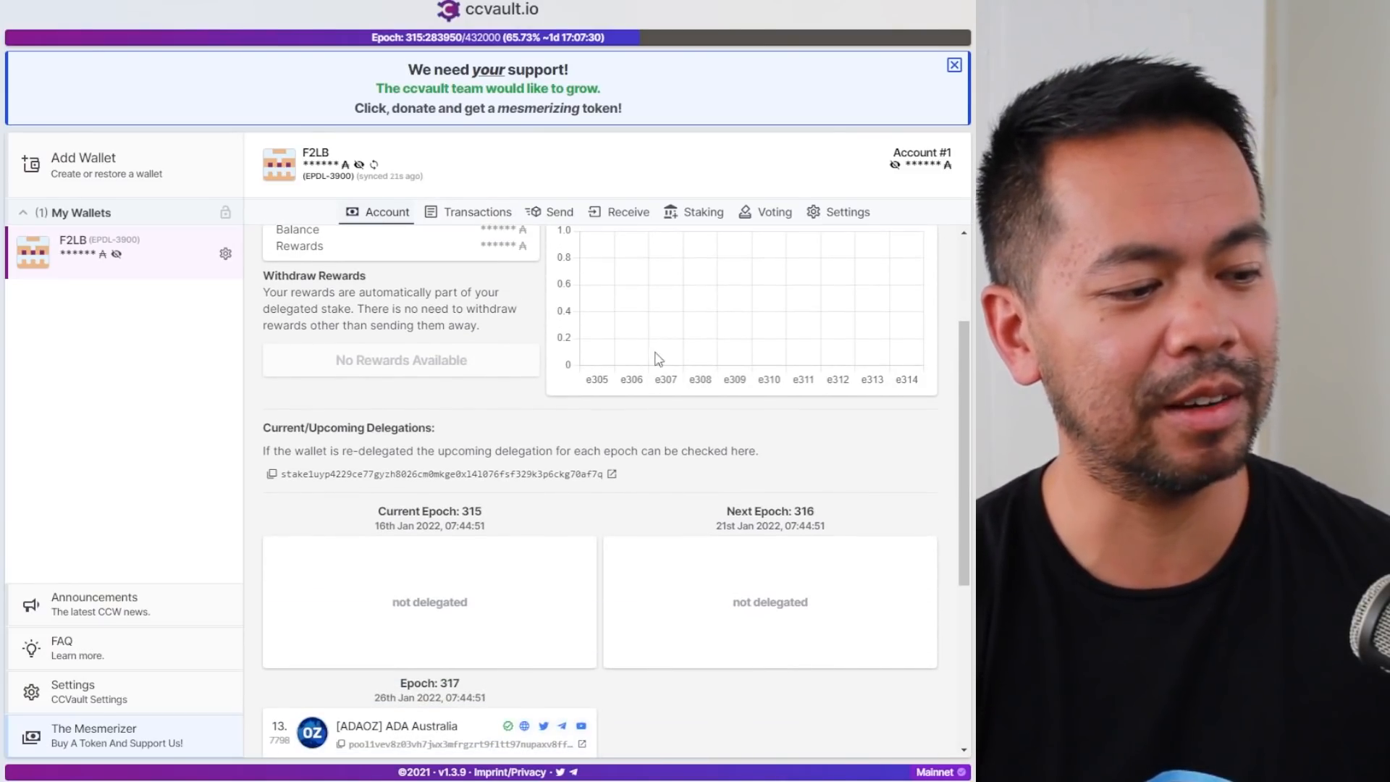
pyautogui.scroll(-3)
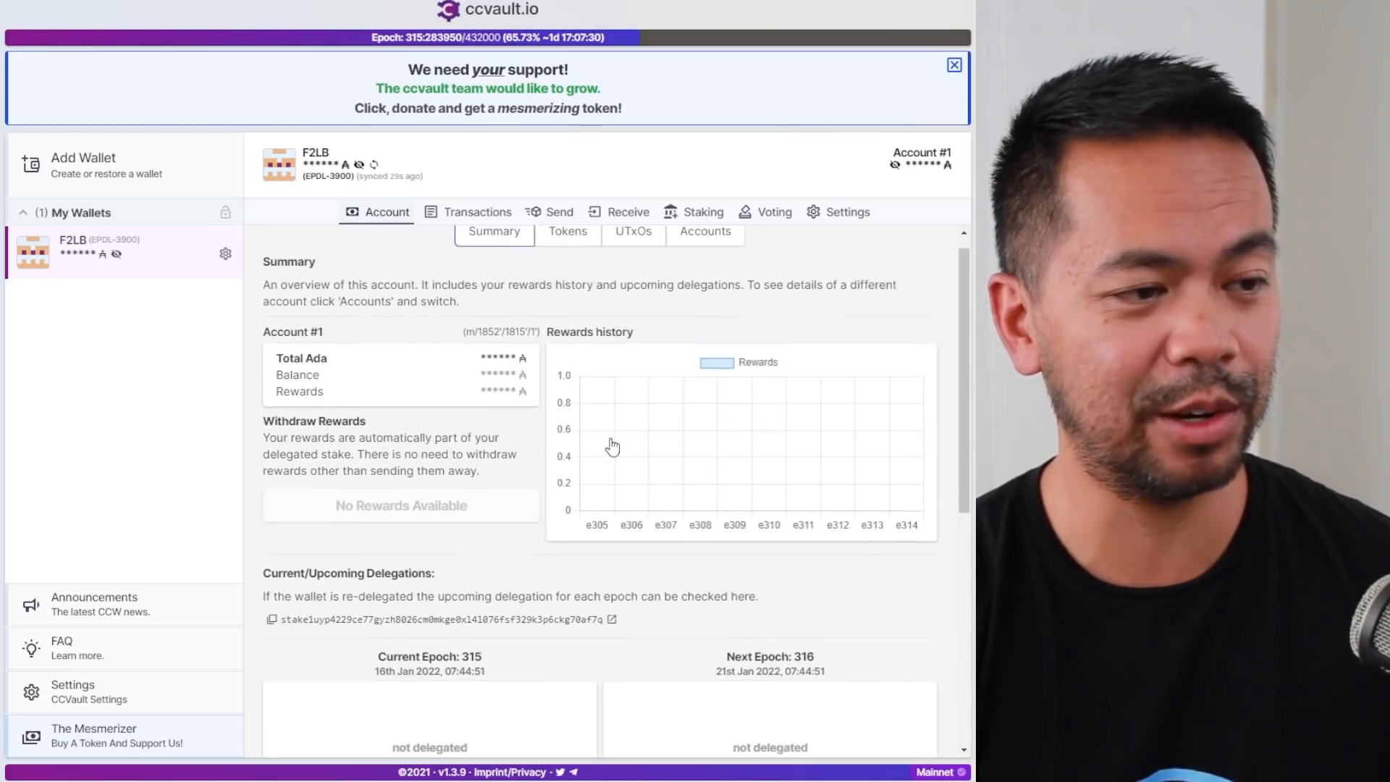
pyautogui.click(705, 250)
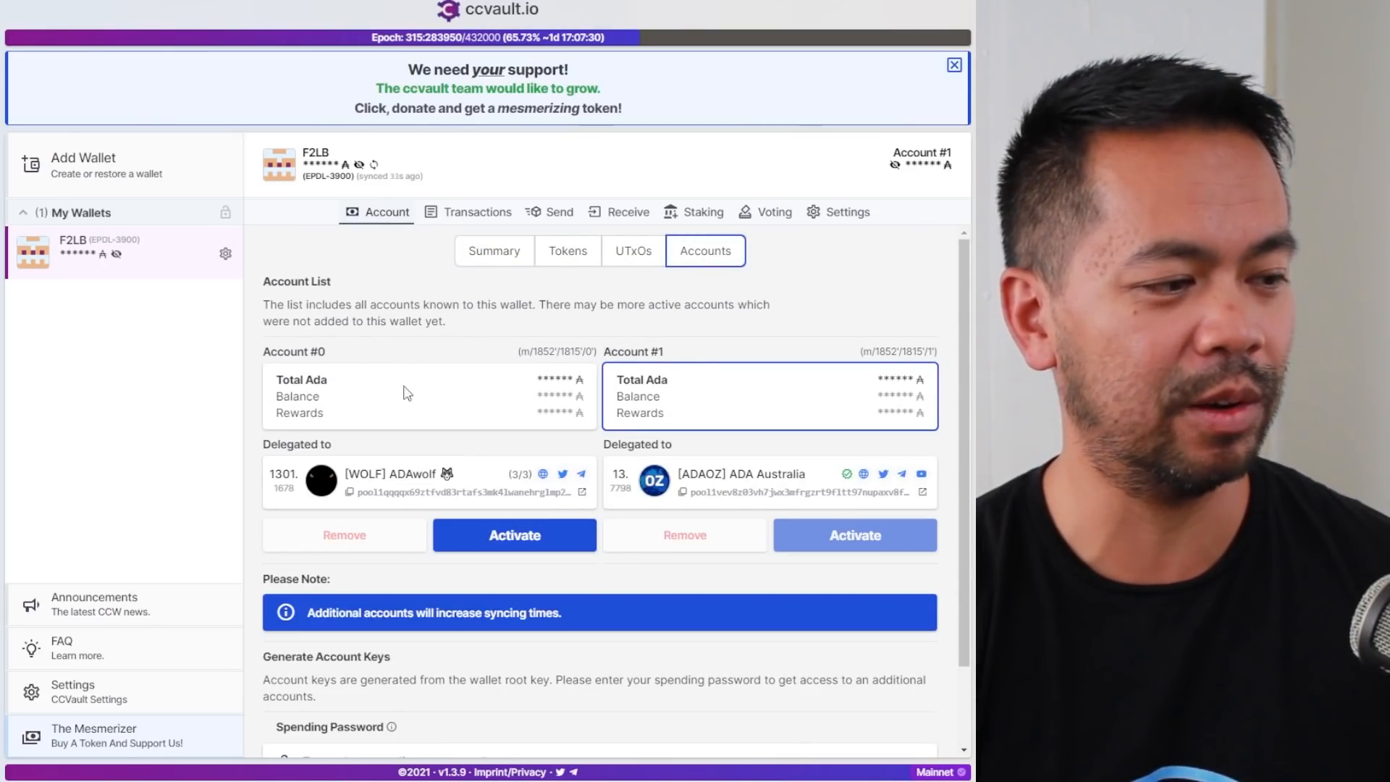
pyautogui.moveTo(294, 509)
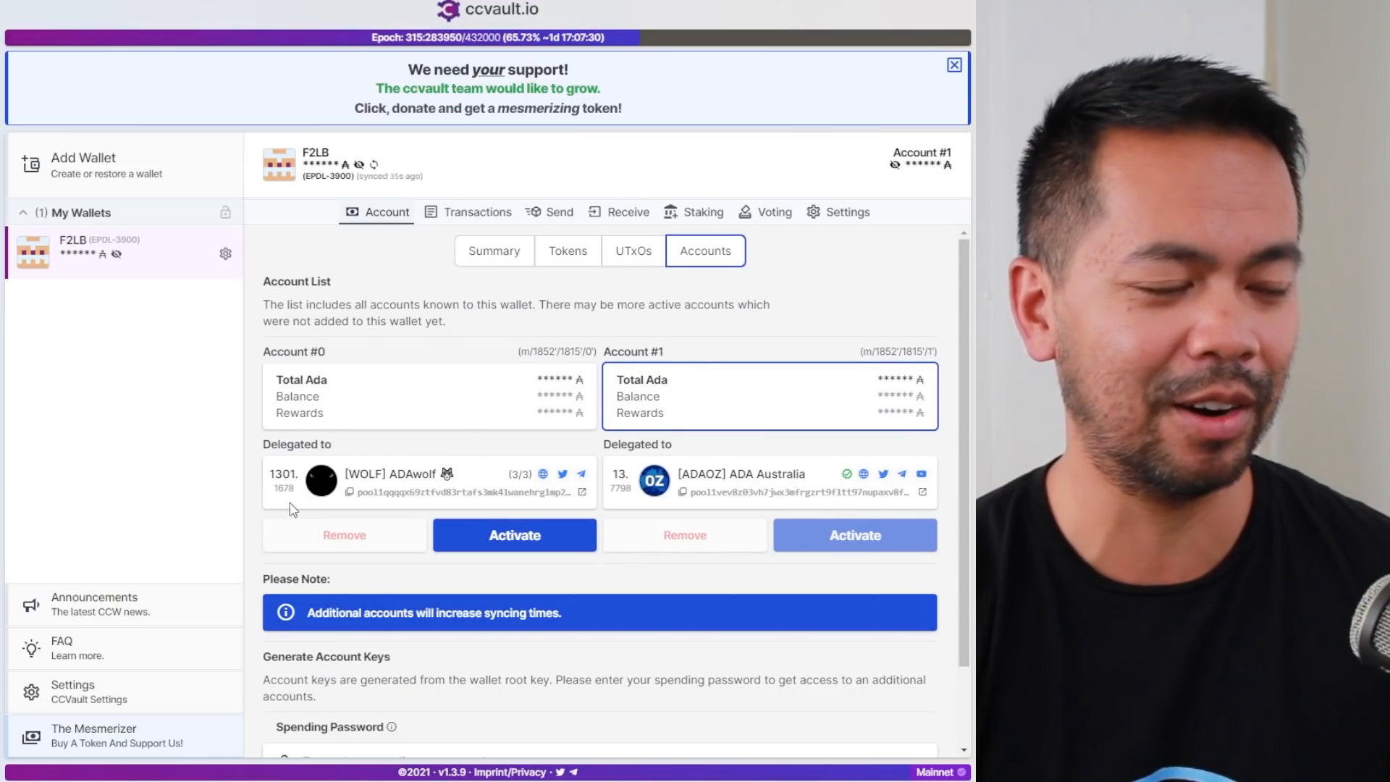